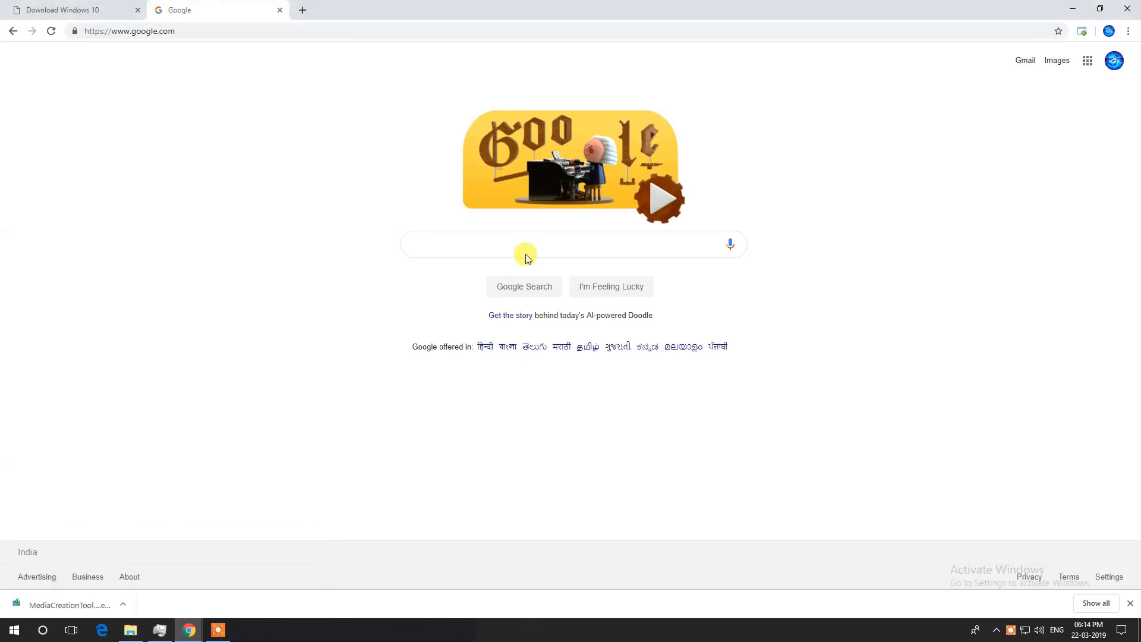
Step: Search Google for 'windows 10 download', bringing up Microsoft's ISO download page first
click(528, 243)
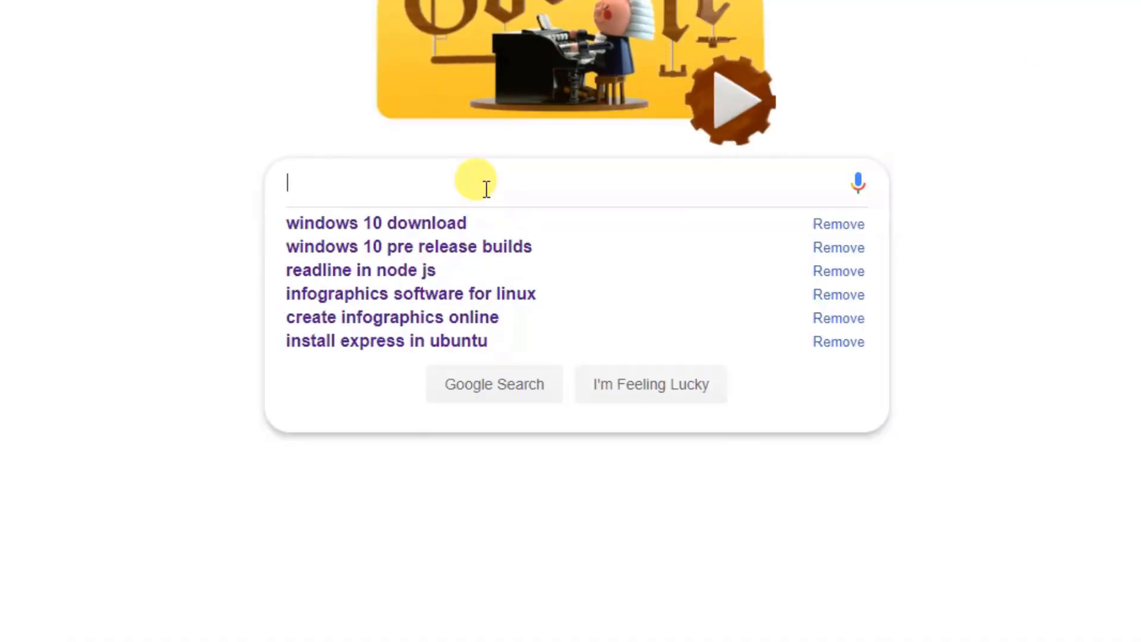
text(windows 1)
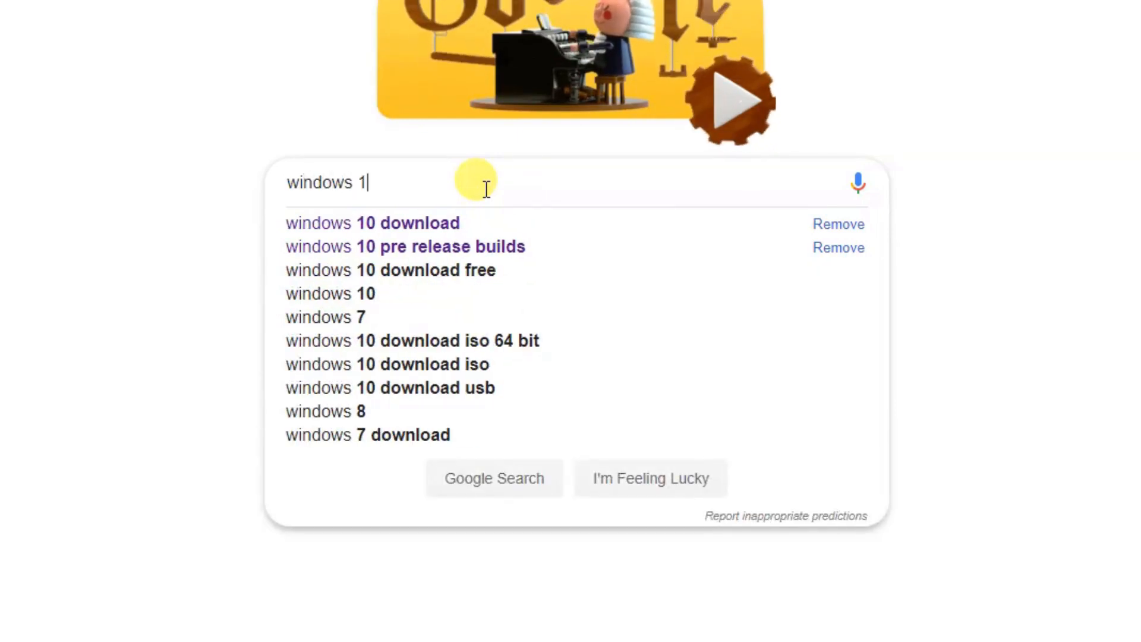
click(372, 223)
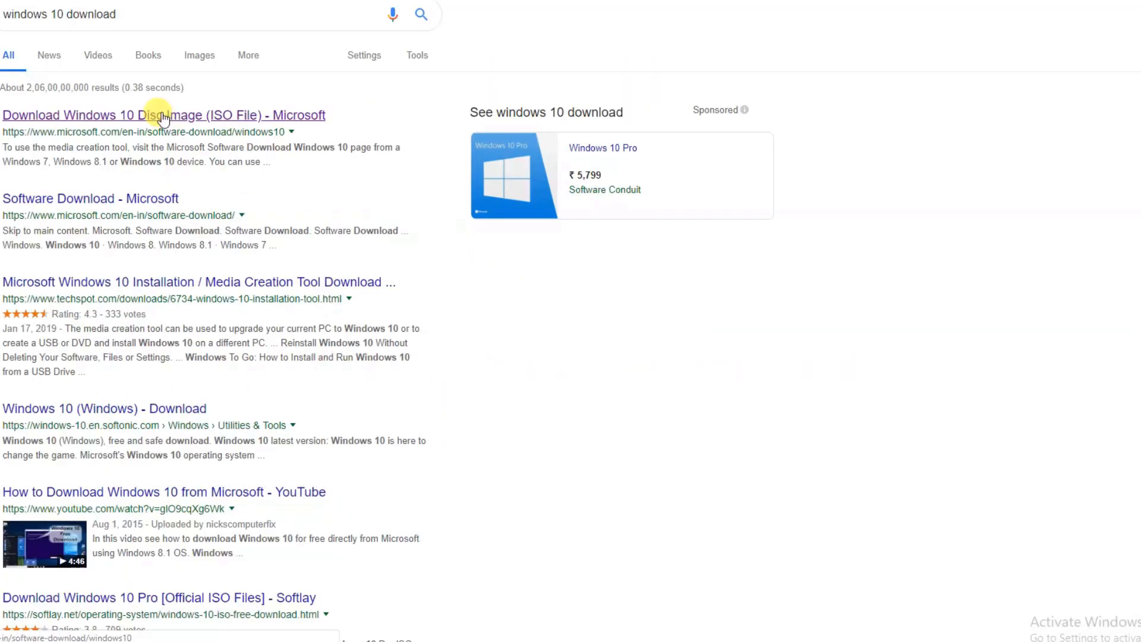
mouse_move(120, 139)
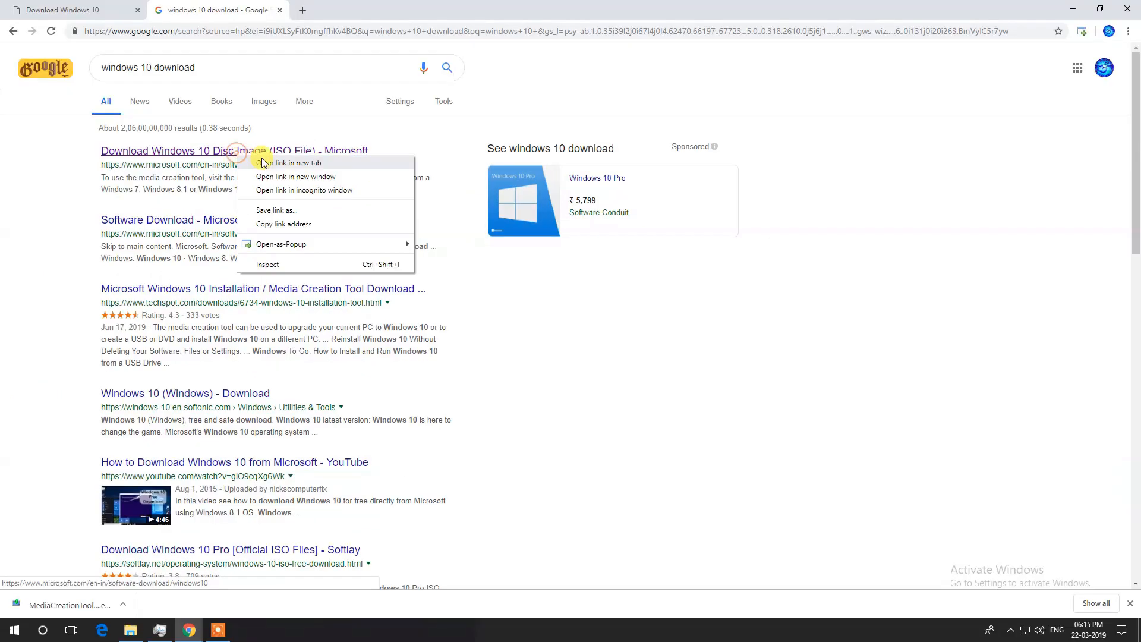
Step: Open Microsoft's Download Windows 10 page in a new tab and scroll to the media creation tool
click(290, 163)
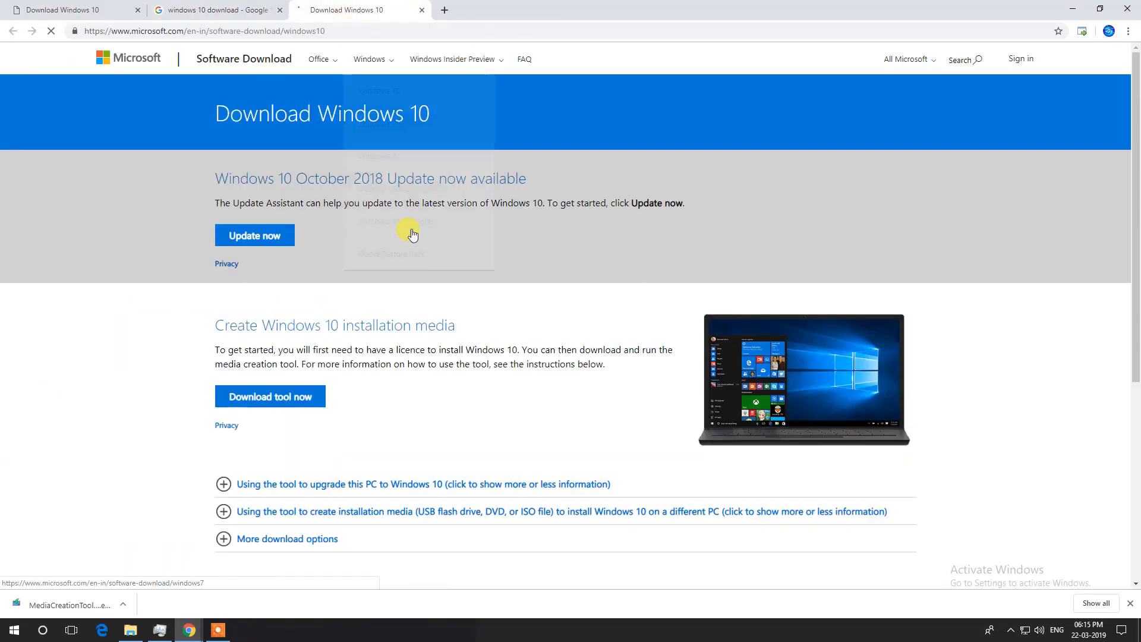
scroll(down, 3)
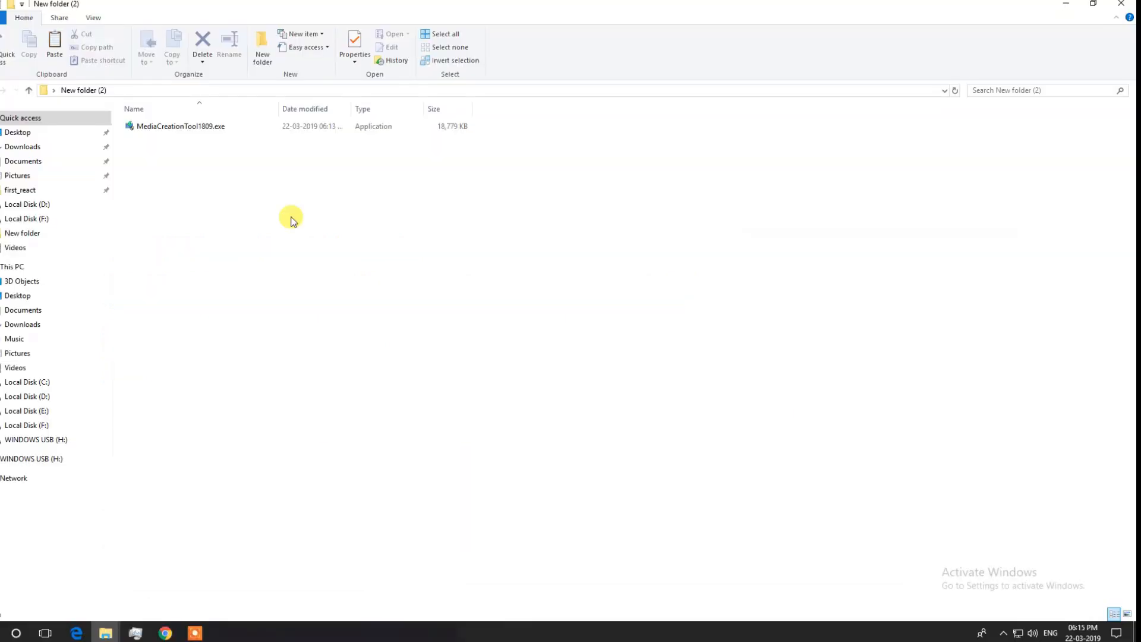
Step: Launch MediaCreationTool1809.exe from New folder (2) in File Explorer
click(181, 126)
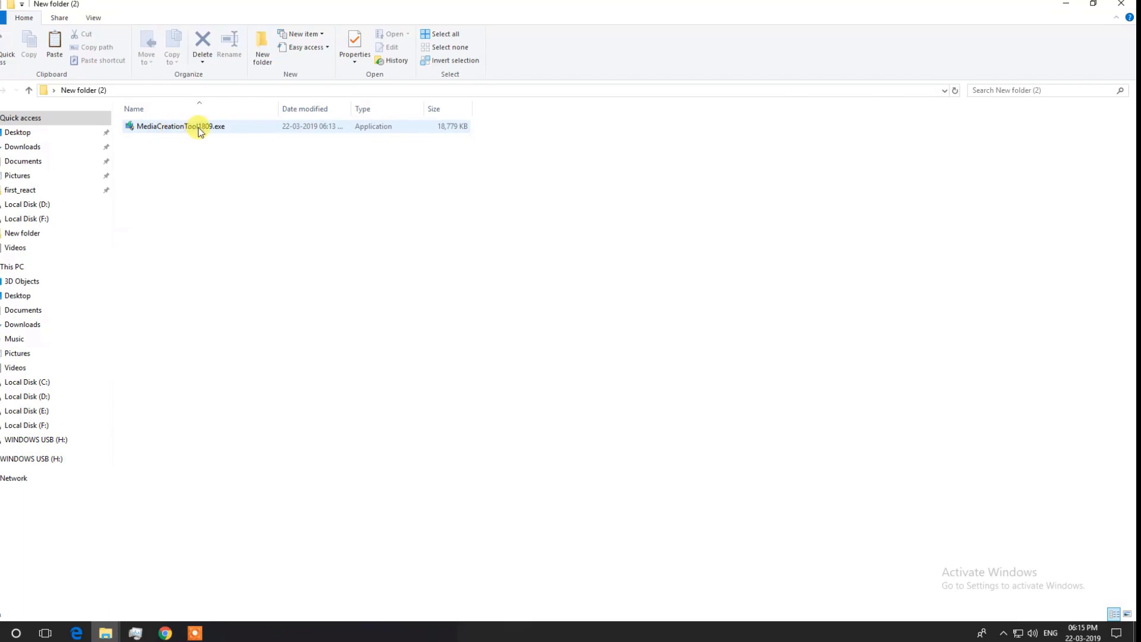
click(179, 126)
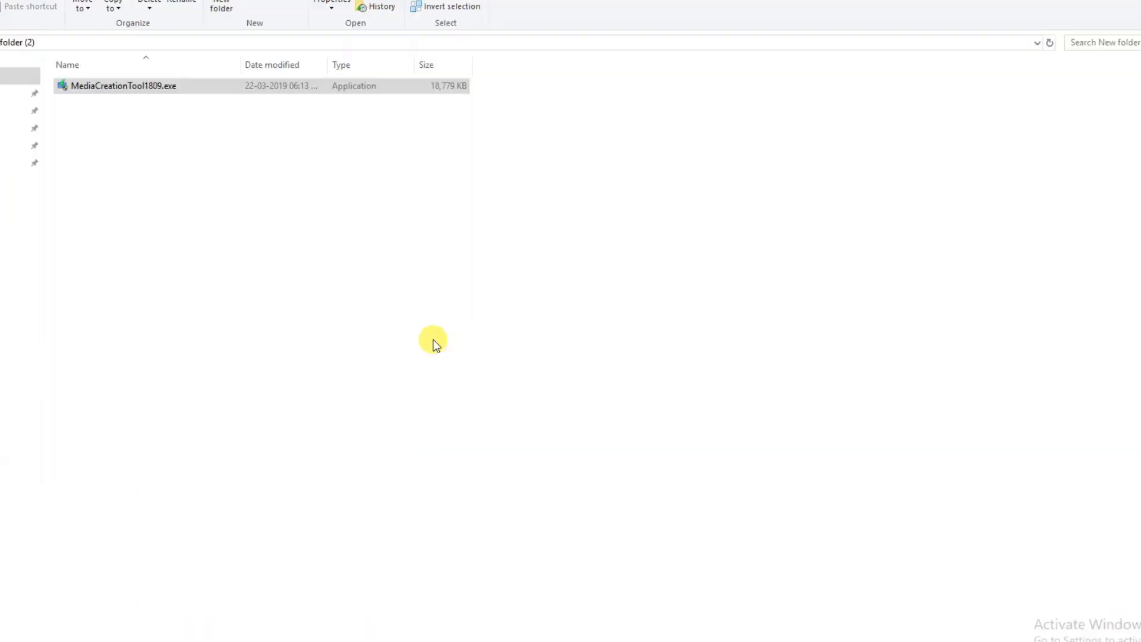
double_click(122, 85)
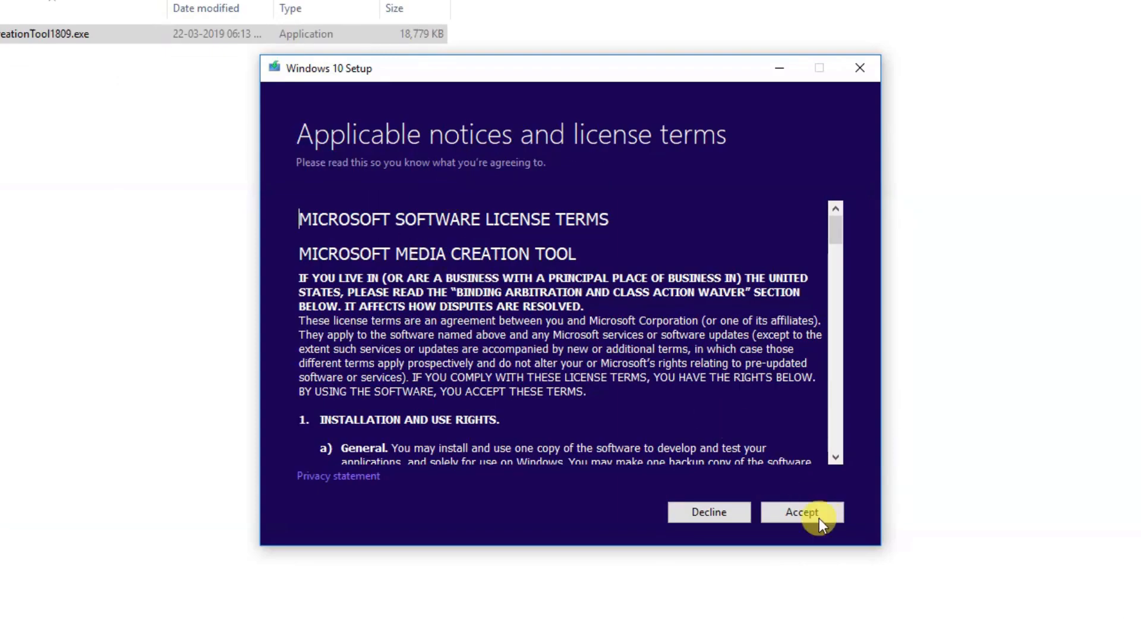
Step: Accept the license and choose to create installation media for another PC with recommended options
click(801, 511)
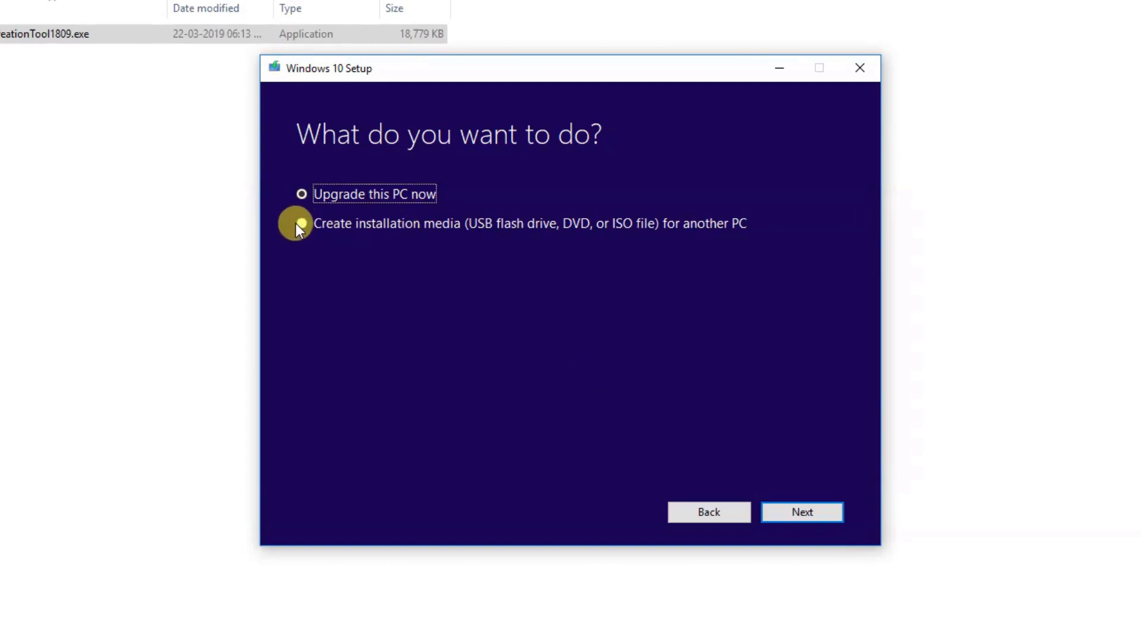
click(301, 224)
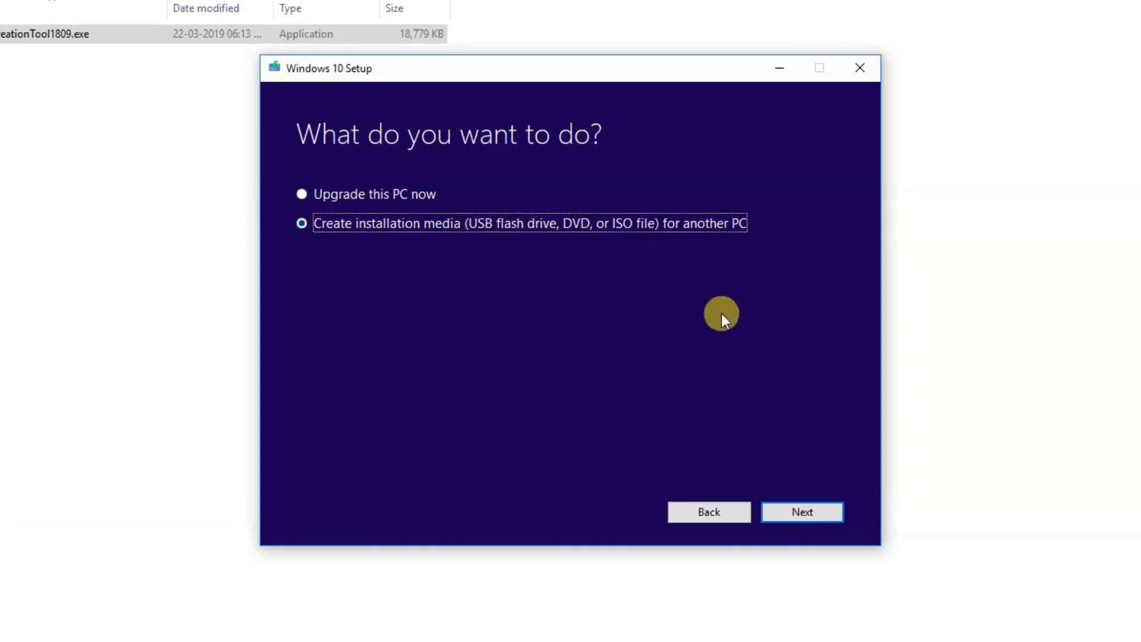
mouse_move(624, 261)
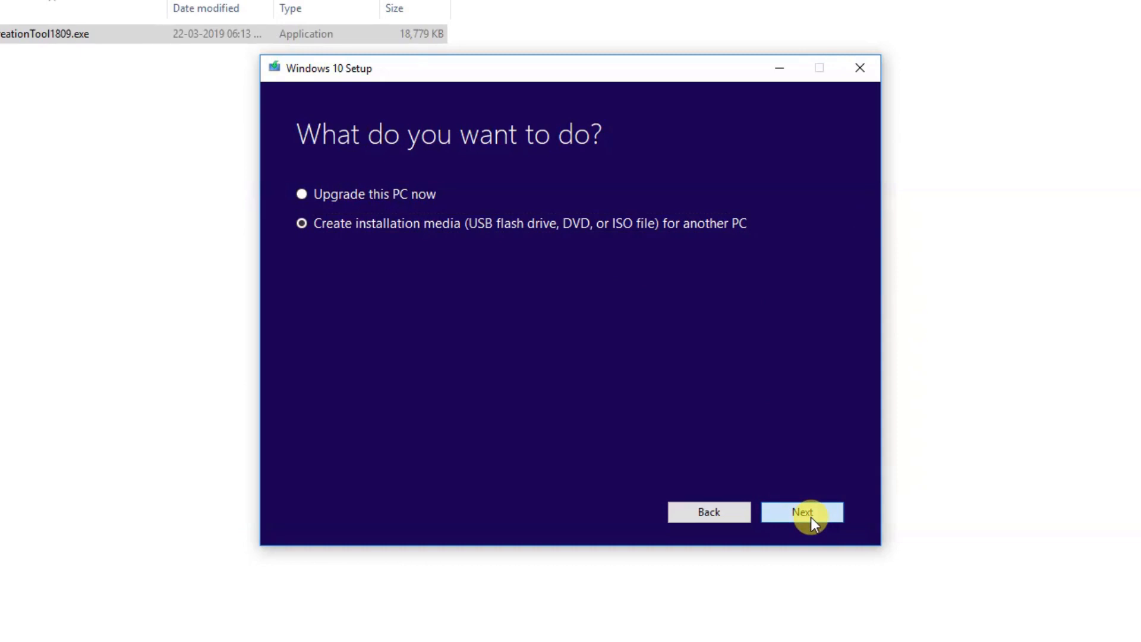
click(802, 512)
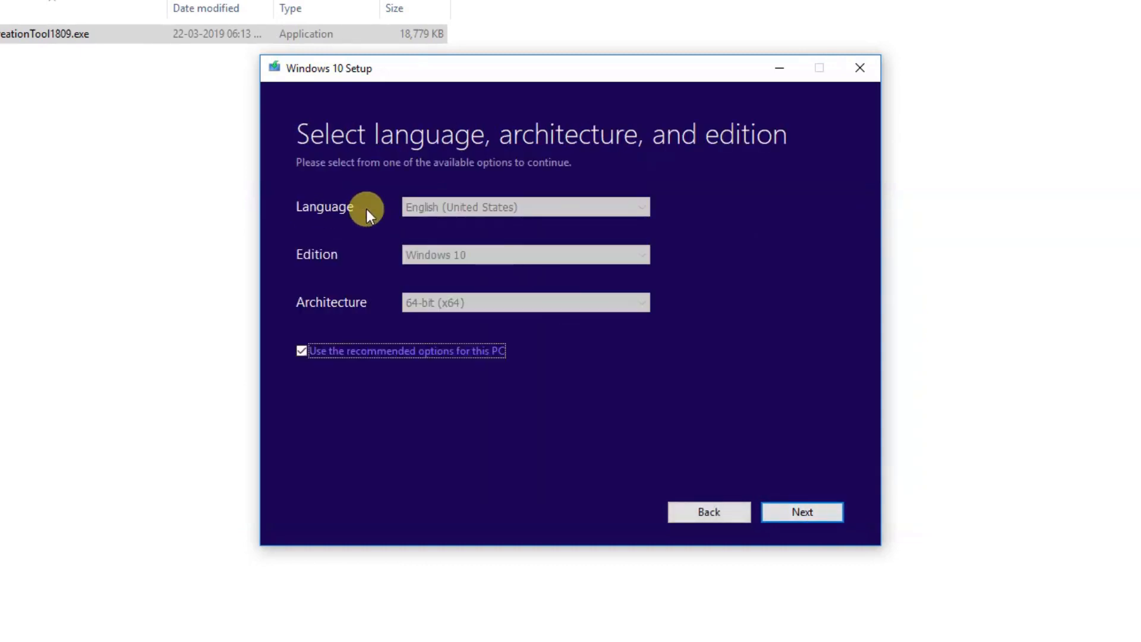
double_click(460, 207)
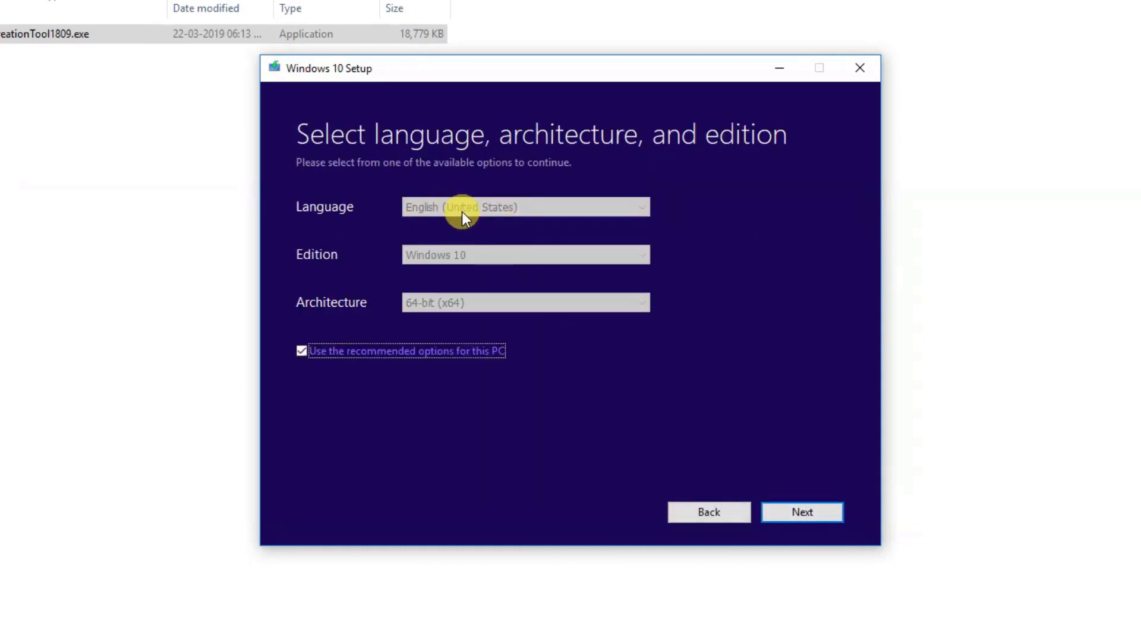
mouse_move(443, 216)
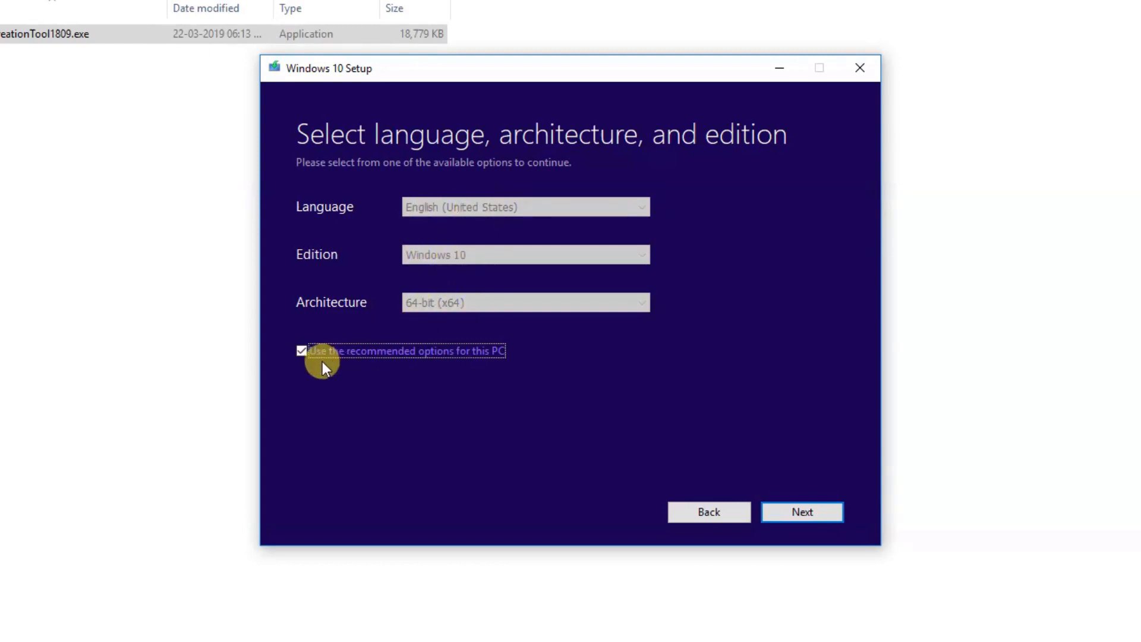
mouse_move(479, 360)
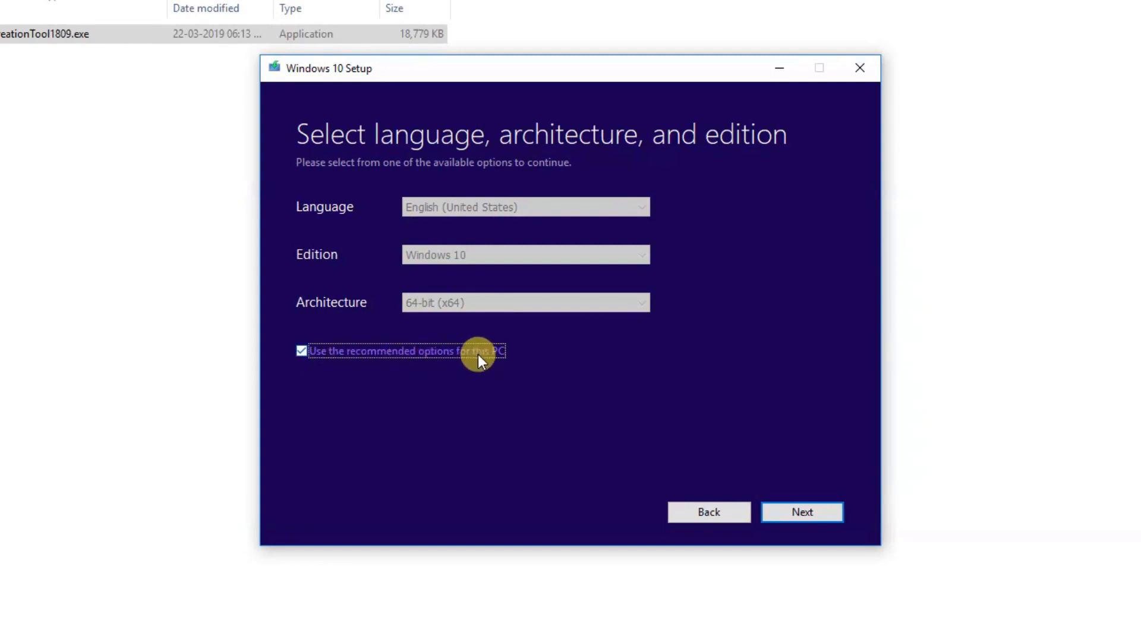
mouse_move(803, 511)
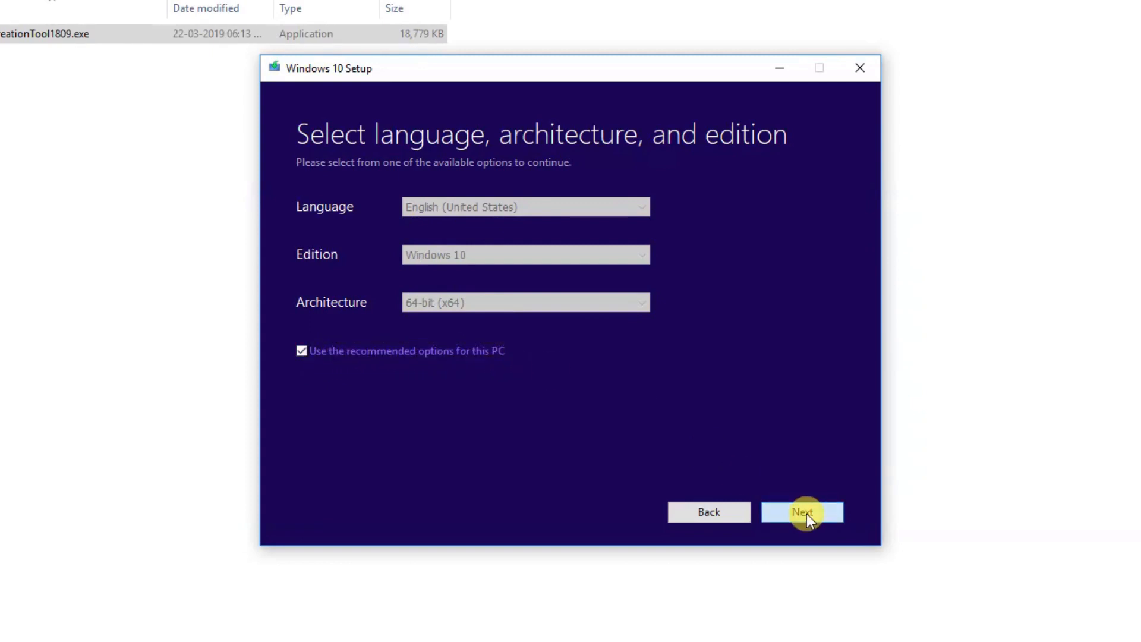
Step: Target a USB flash drive, pick H: (WINDOWS USB), and start downloading Windows 10 to it
click(803, 511)
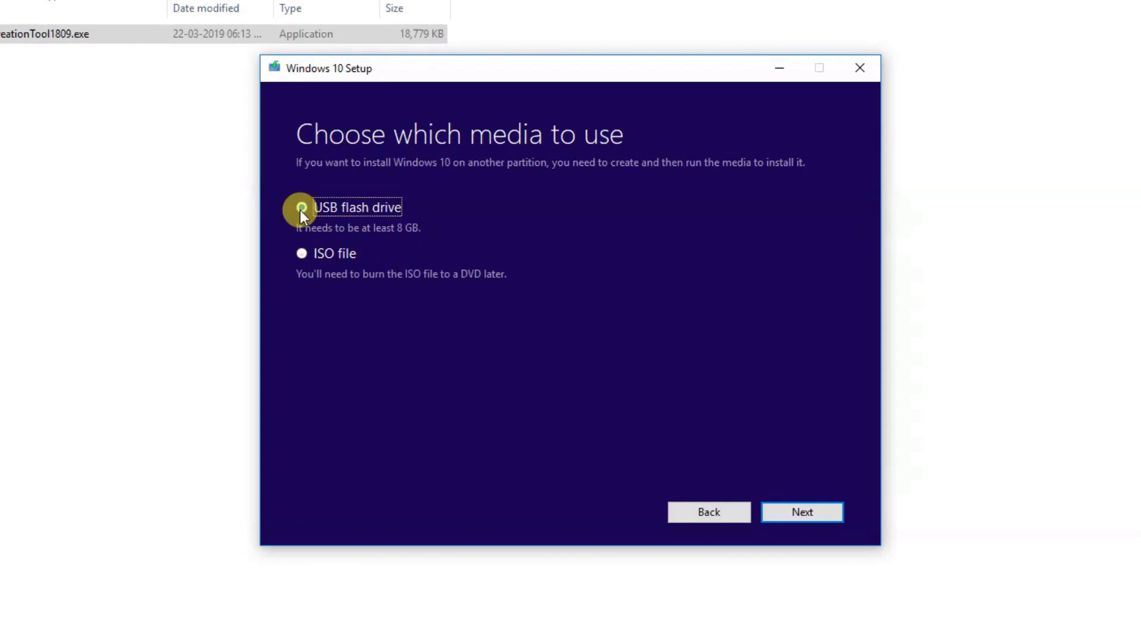
click(301, 206)
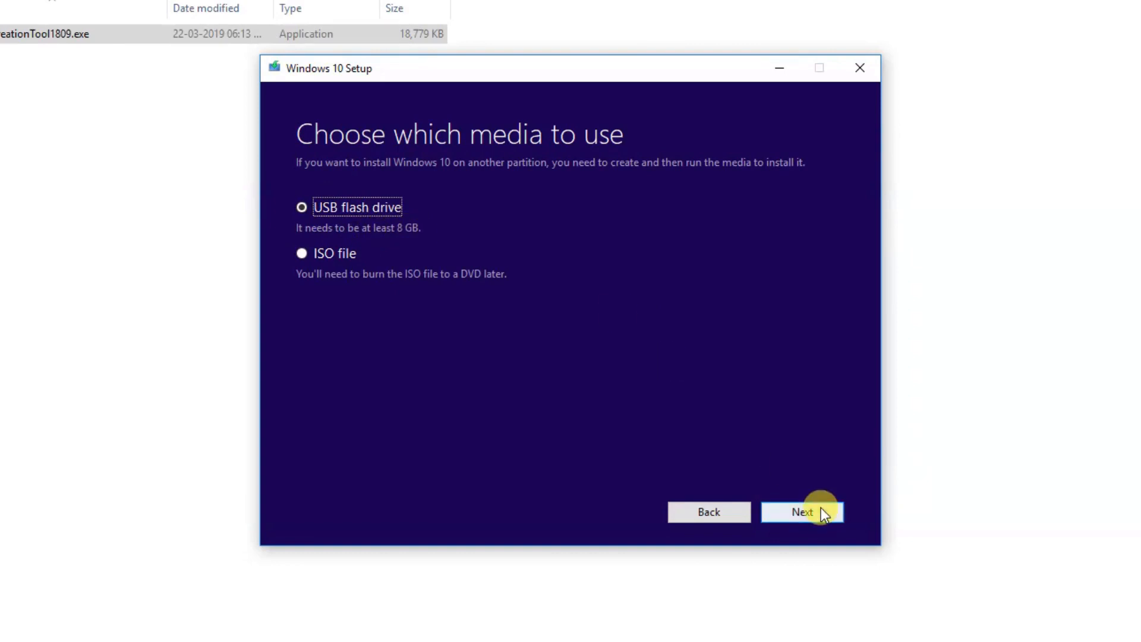
click(802, 511)
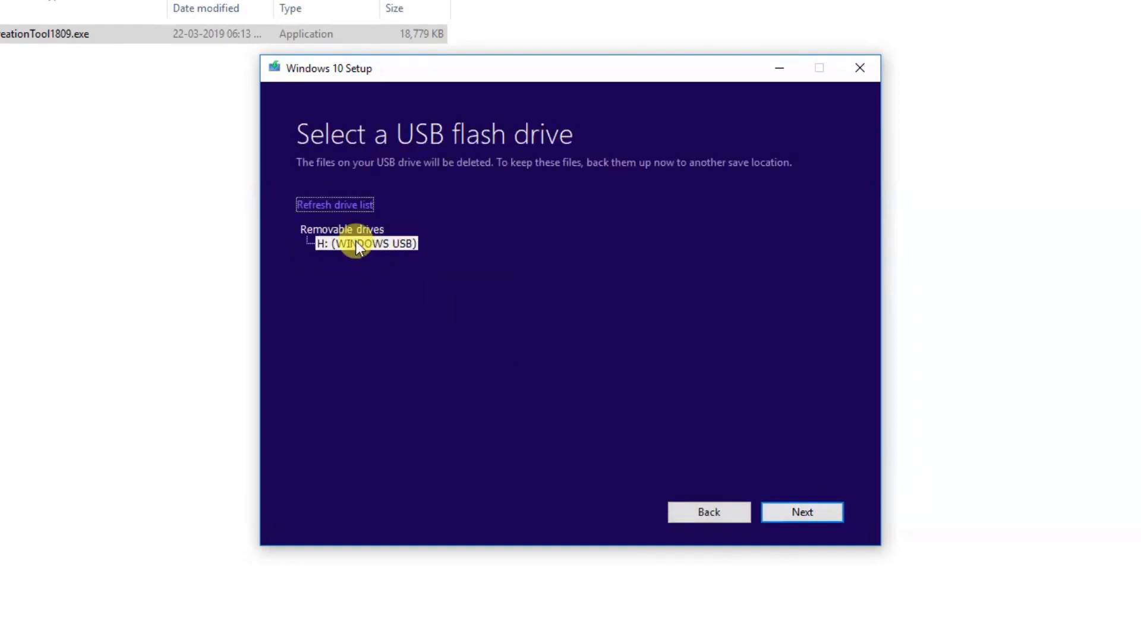
click(366, 243)
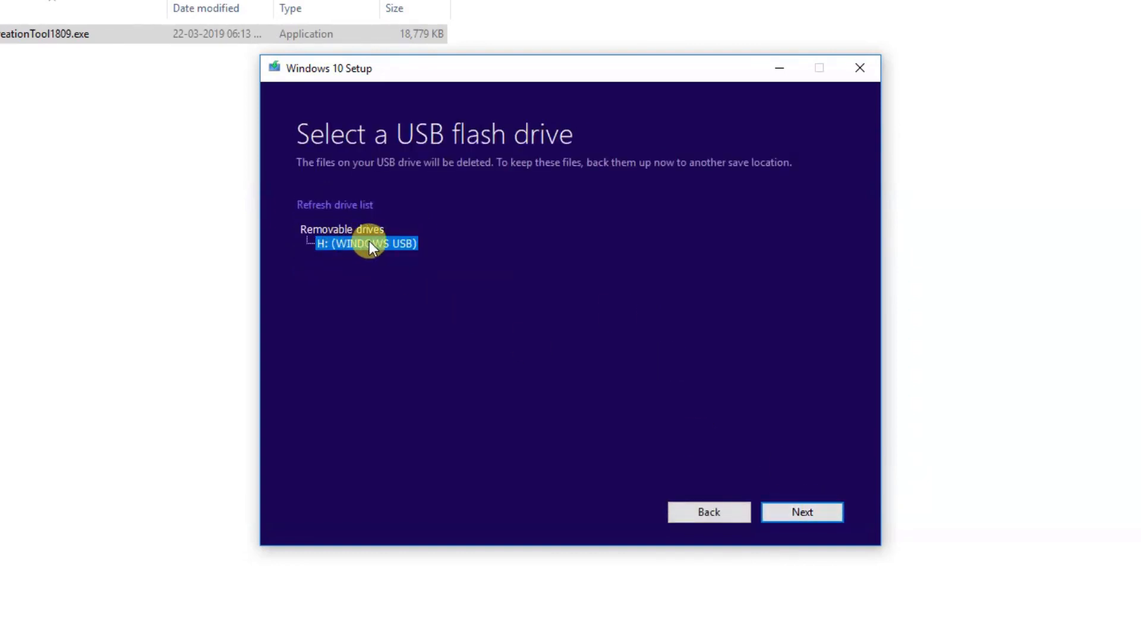
click(802, 511)
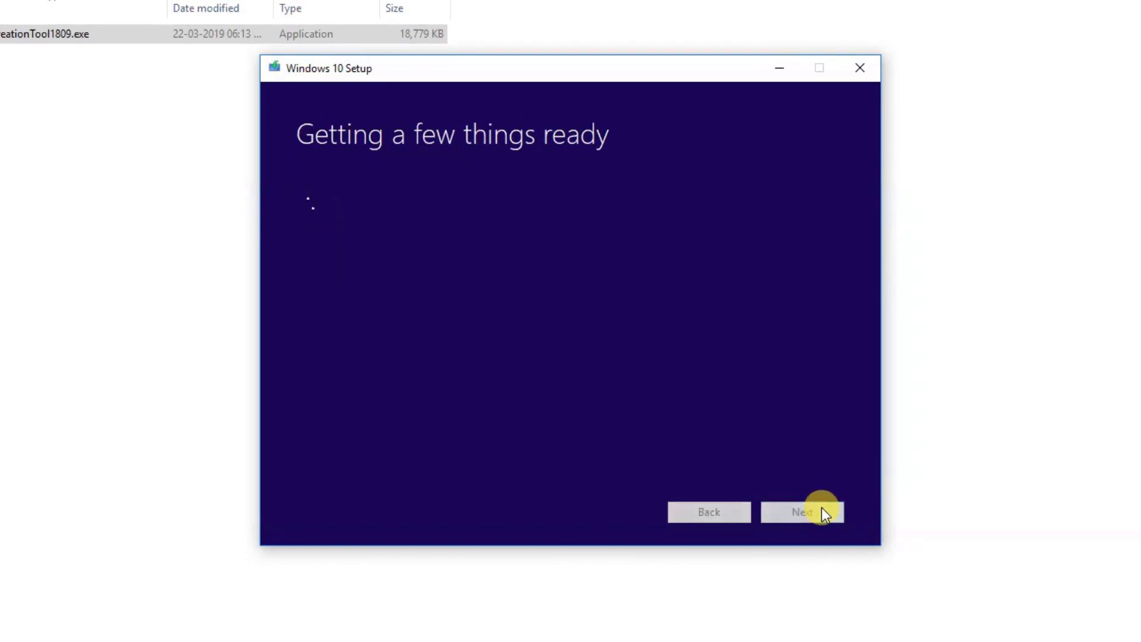
click(803, 511)
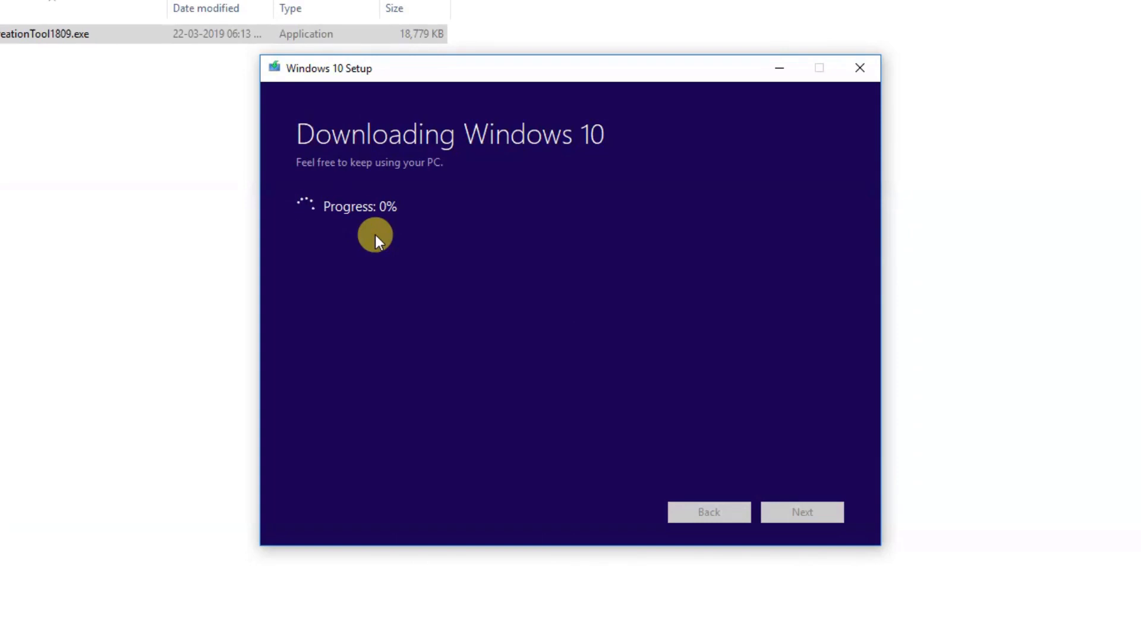
mouse_move(398, 235)
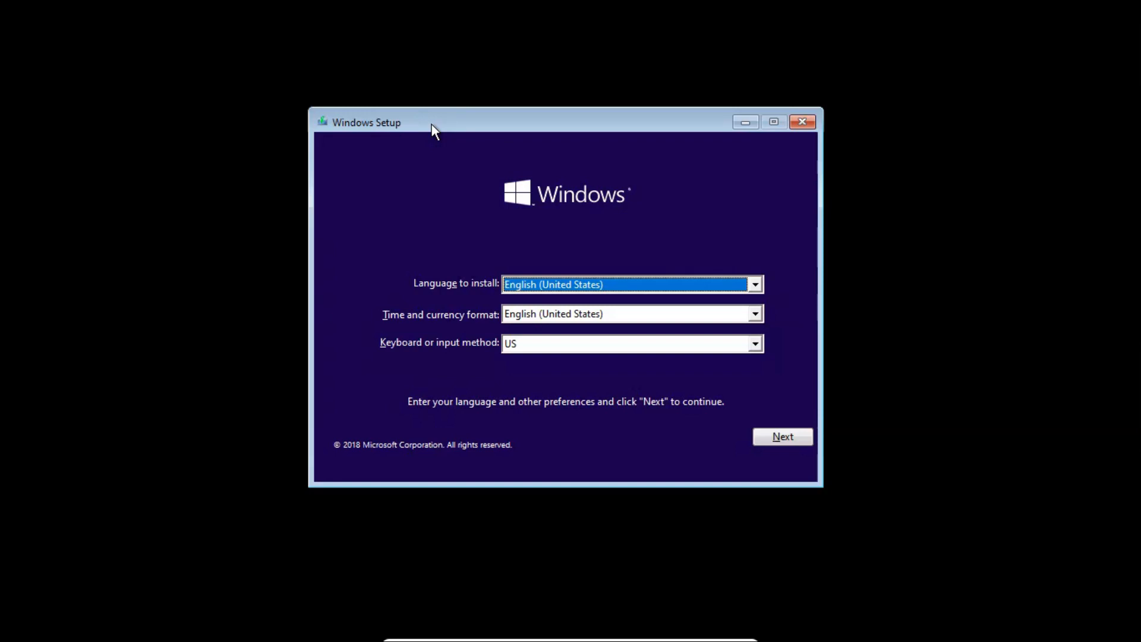
mouse_move(507, 212)
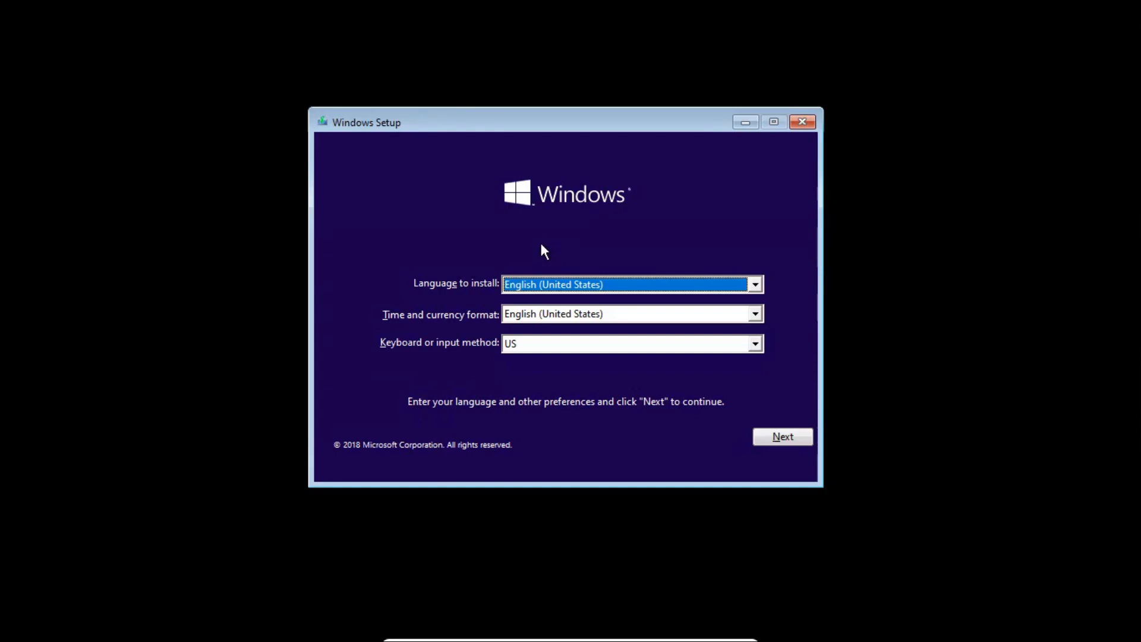
mouse_move(460, 337)
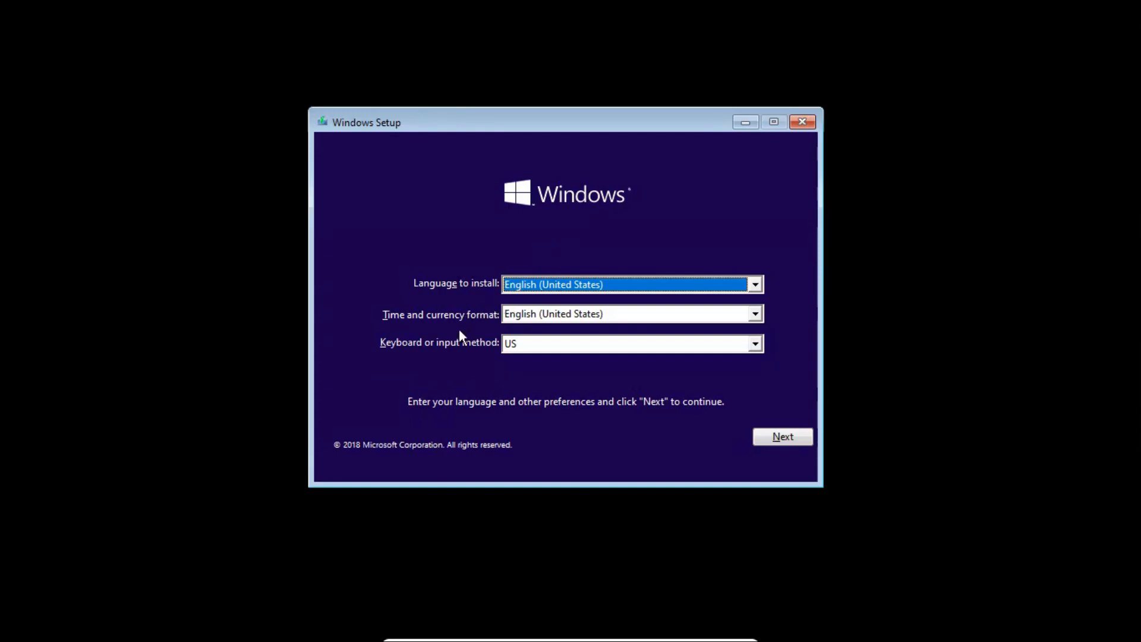
mouse_move(785, 298)
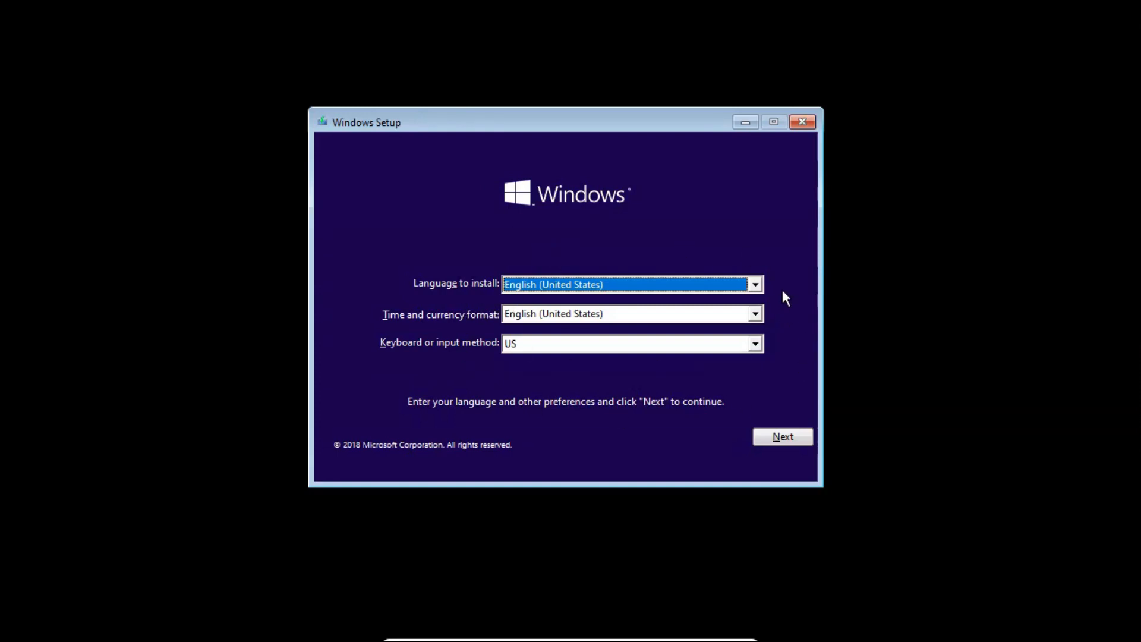
Step: Keep English (United States) language, time format and US keyboard, and continue to Install now
click(755, 314)
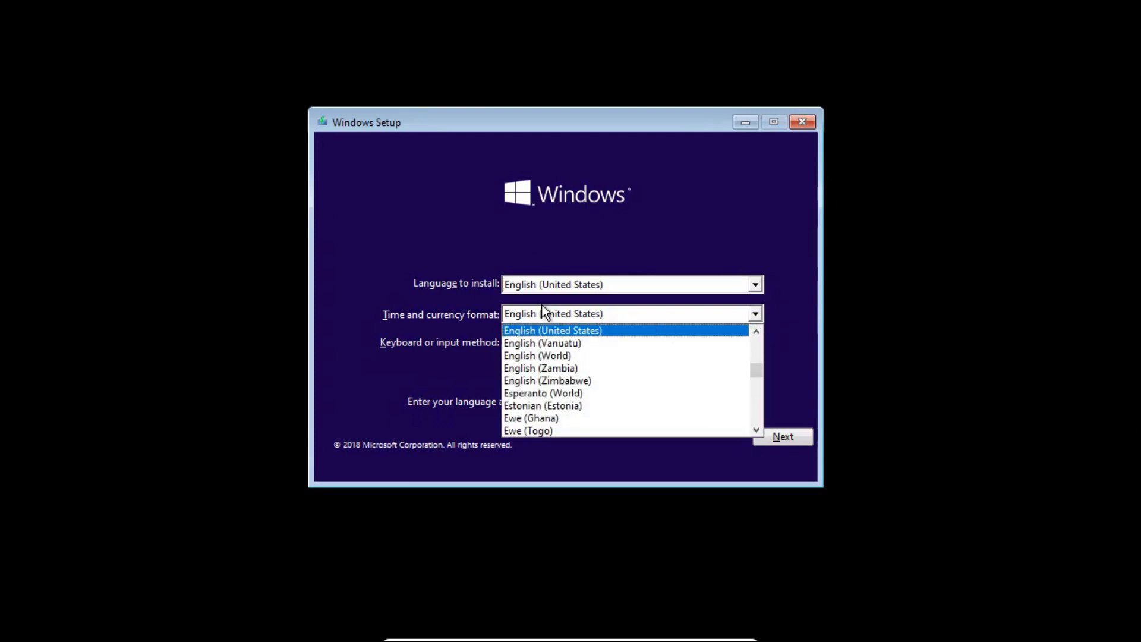
click(553, 329)
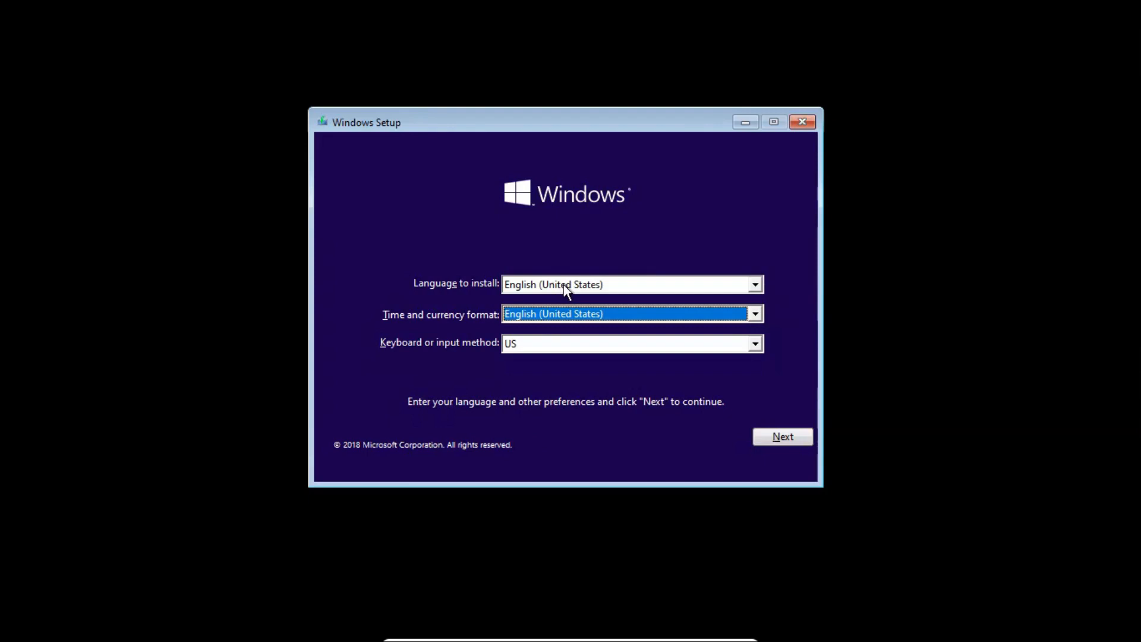
mouse_move(535, 328)
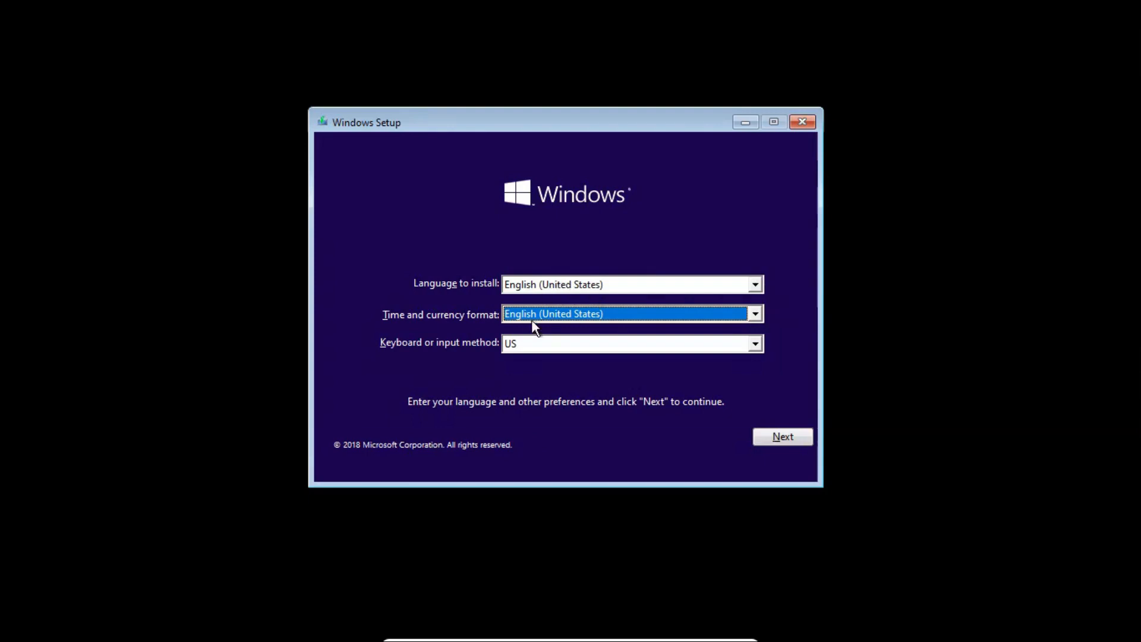
mouse_move(599, 322)
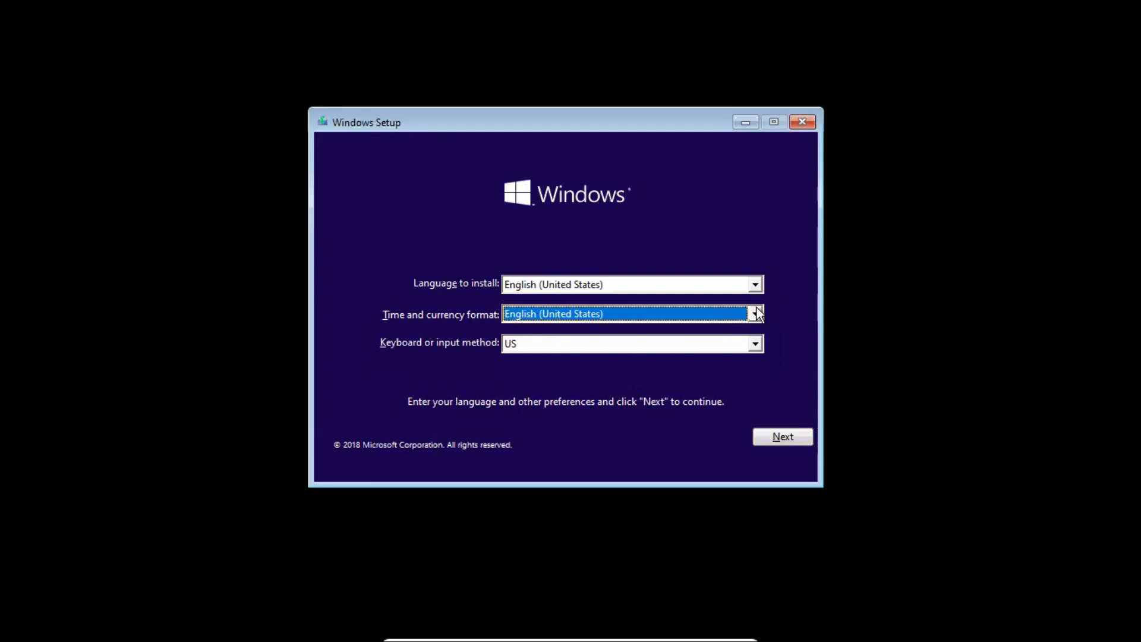
mouse_move(764, 354)
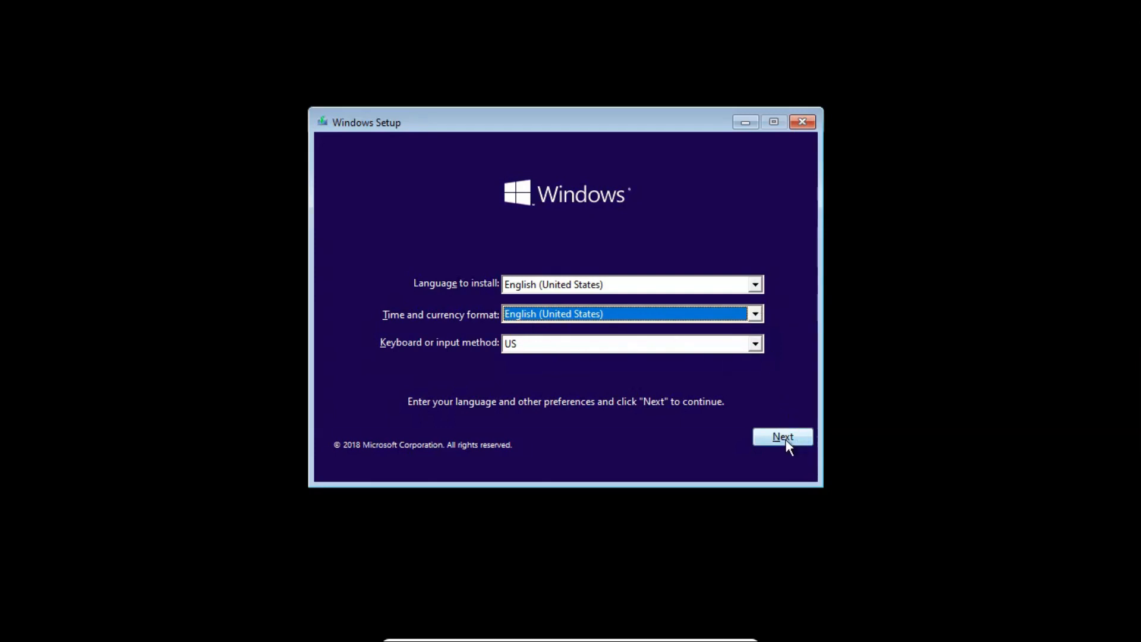
click(783, 437)
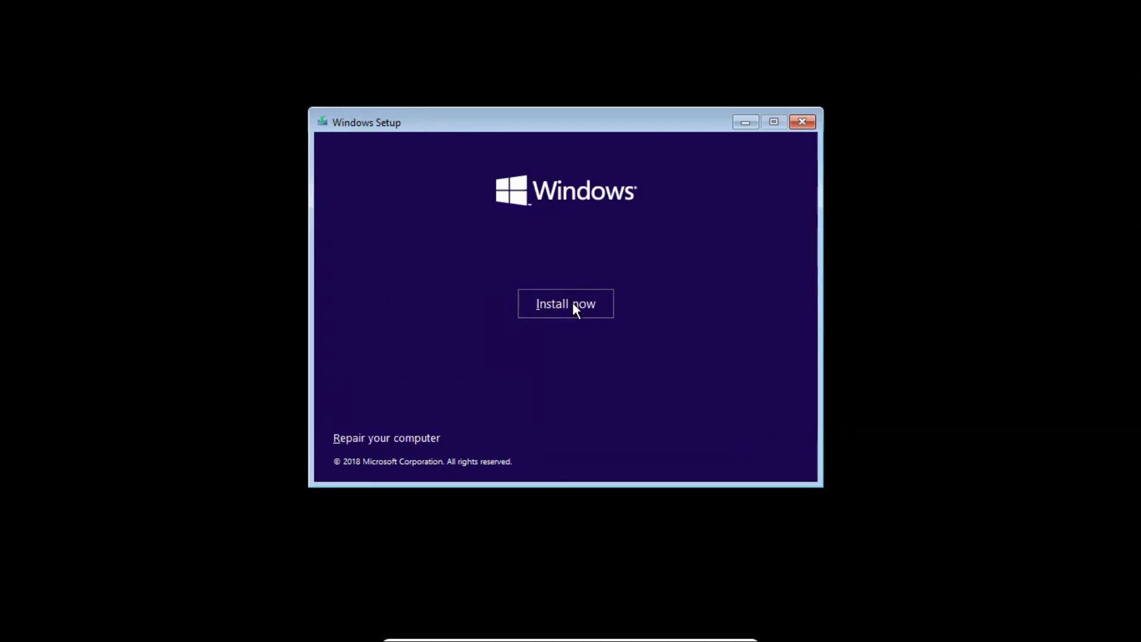
Step: Begin installing Windows and skip product key entry, reaching the edition list
click(566, 303)
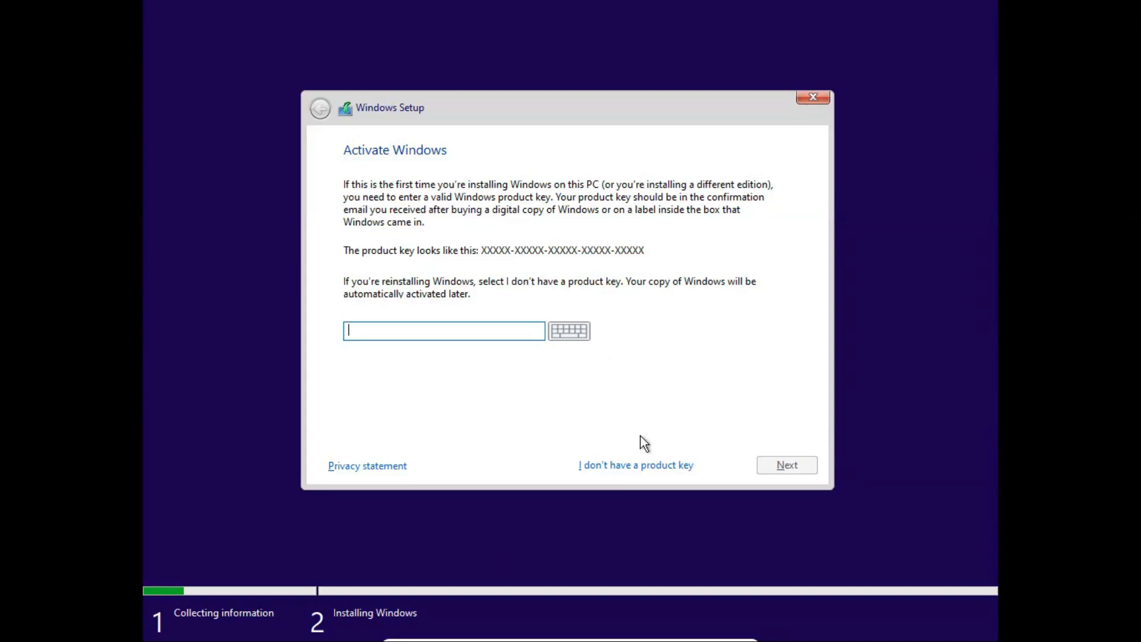
mouse_move(689, 475)
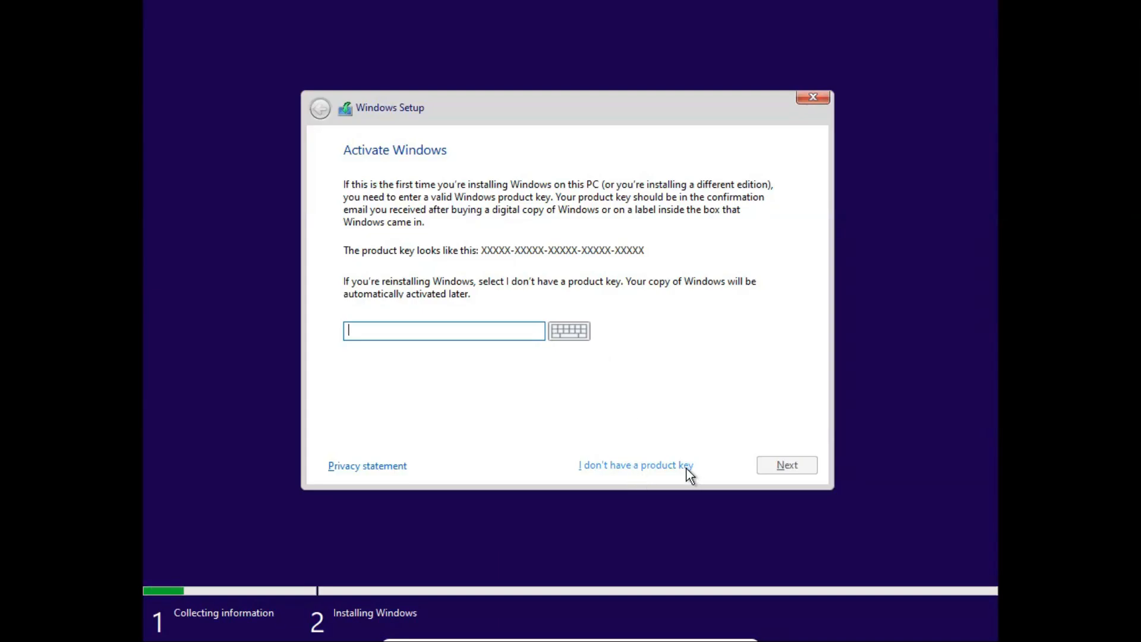
click(635, 465)
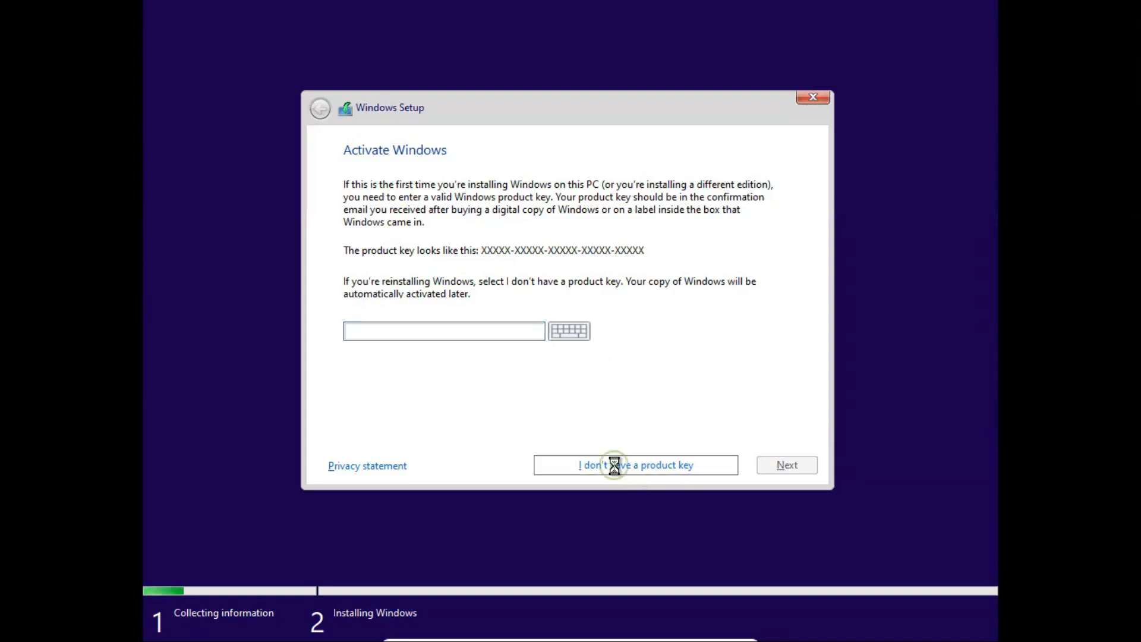
click(635, 465)
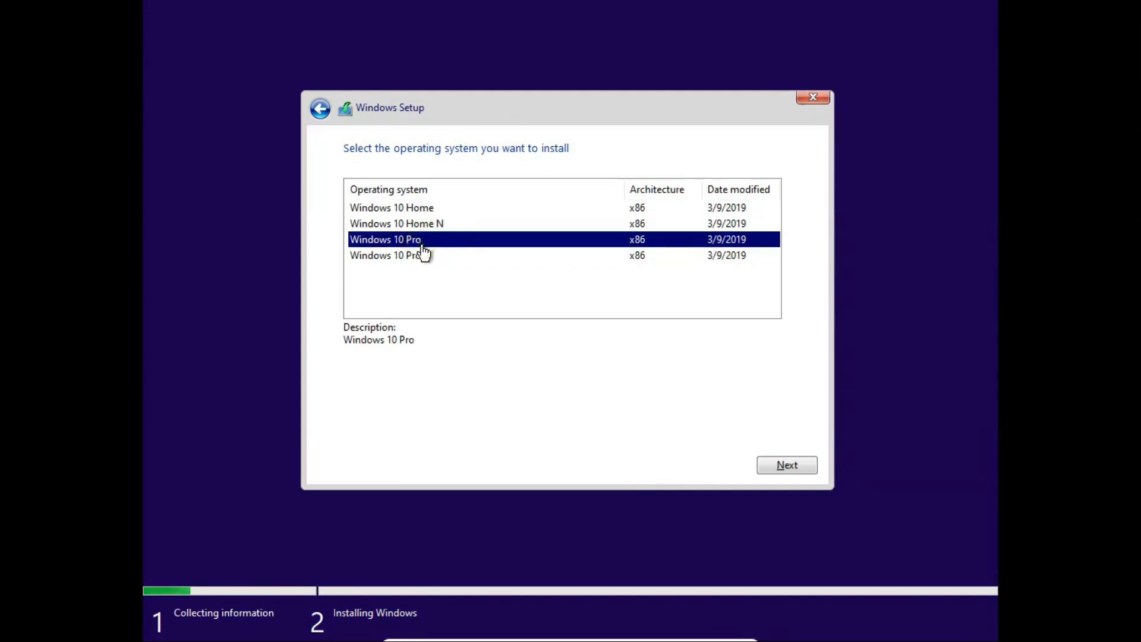
Step: Choose Windows 10 Pro as the edition to install and proceed to the license terms
click(391, 254)
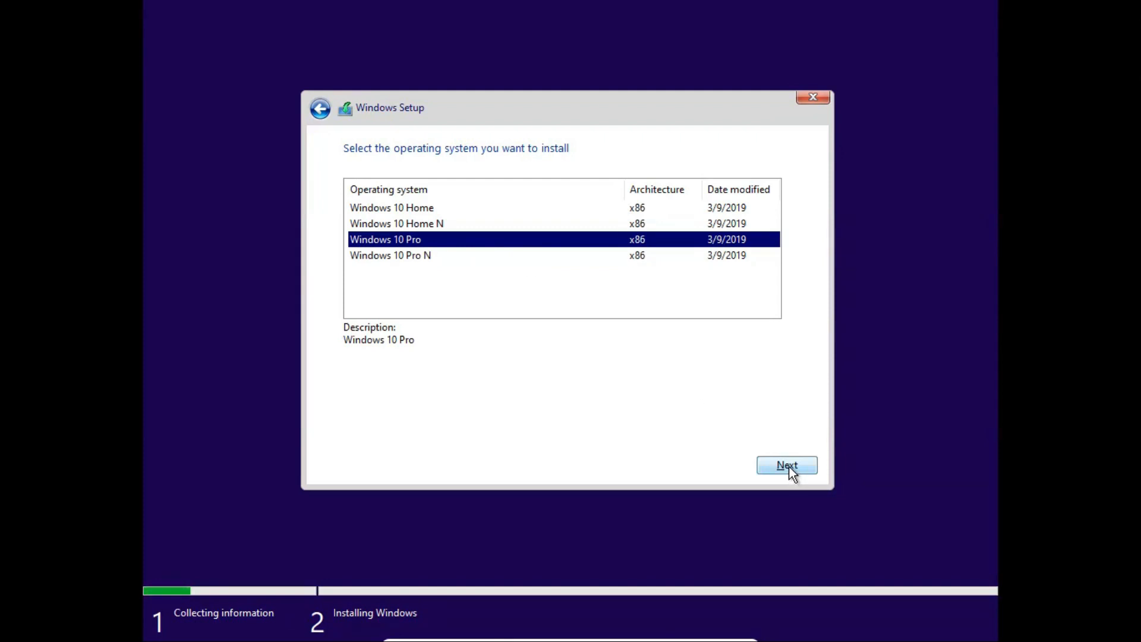
click(787, 464)
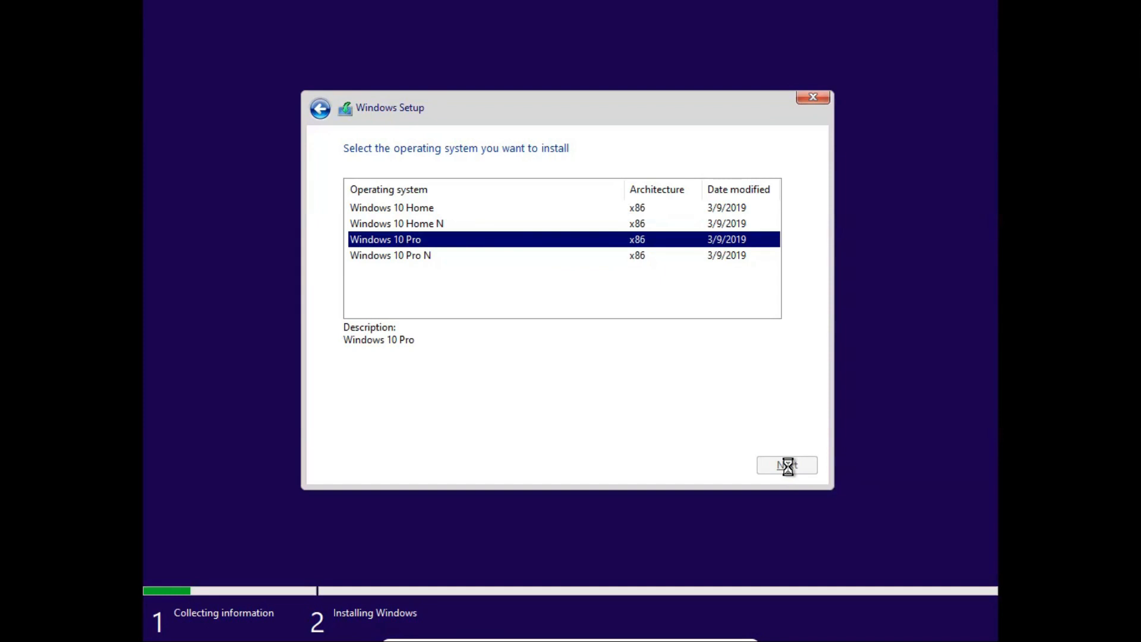
click(787, 465)
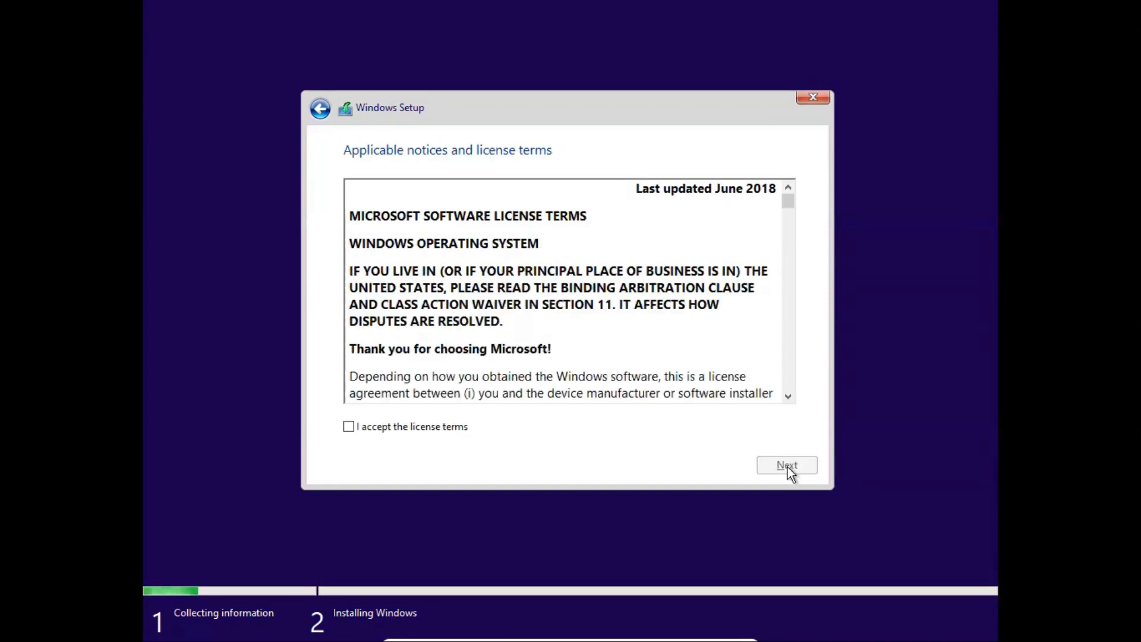
mouse_move(440, 373)
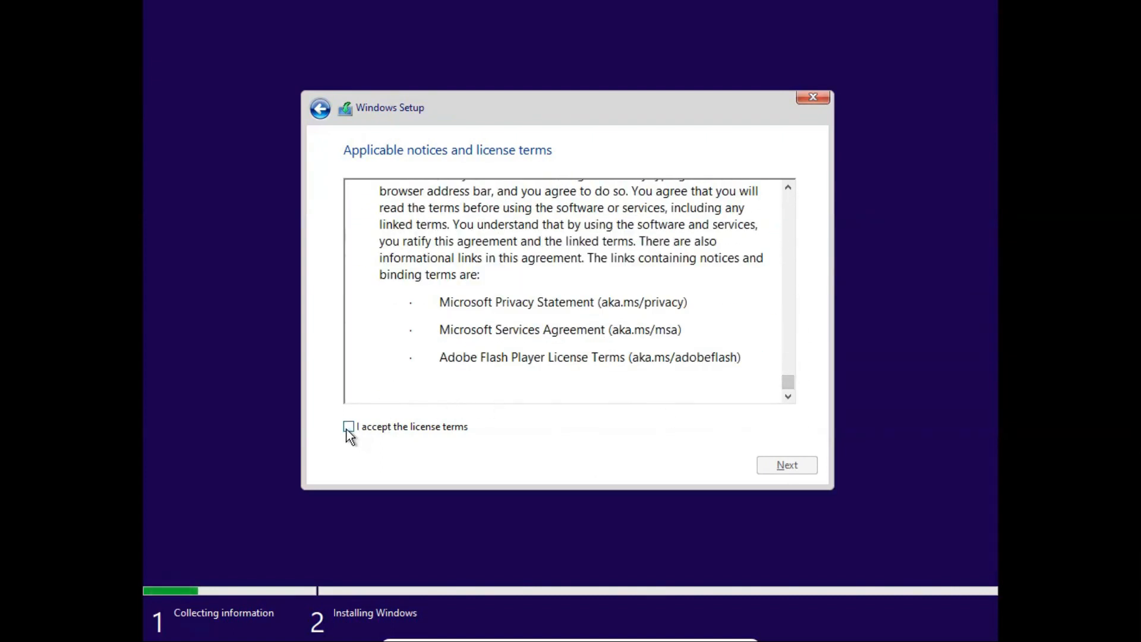
Step: Accept the license terms and continue to the installation type choice
click(349, 426)
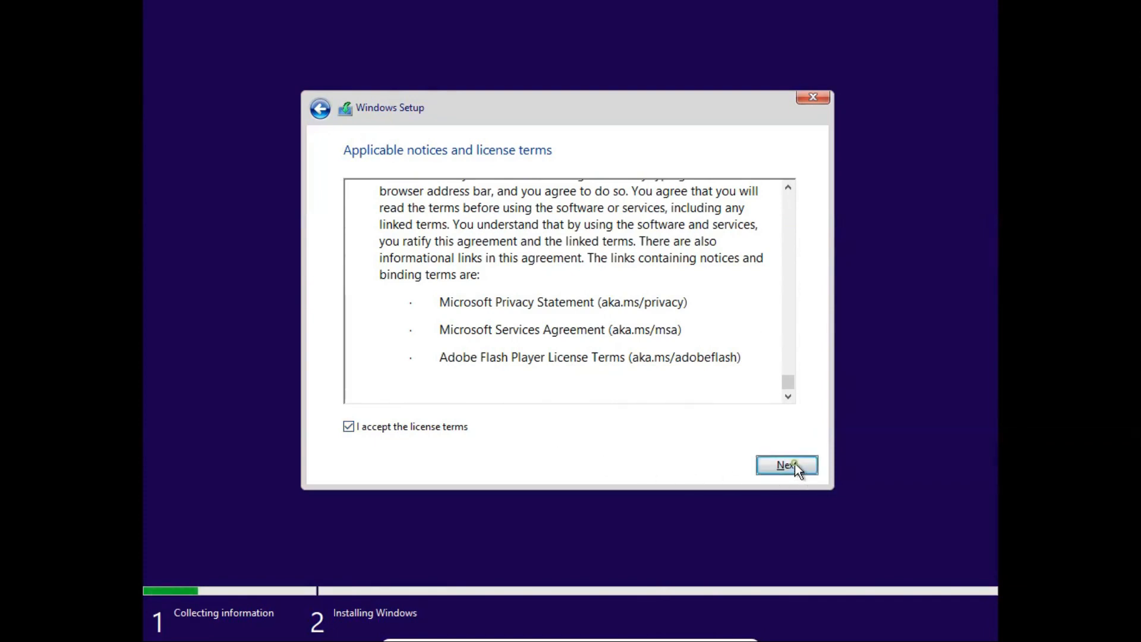
click(787, 464)
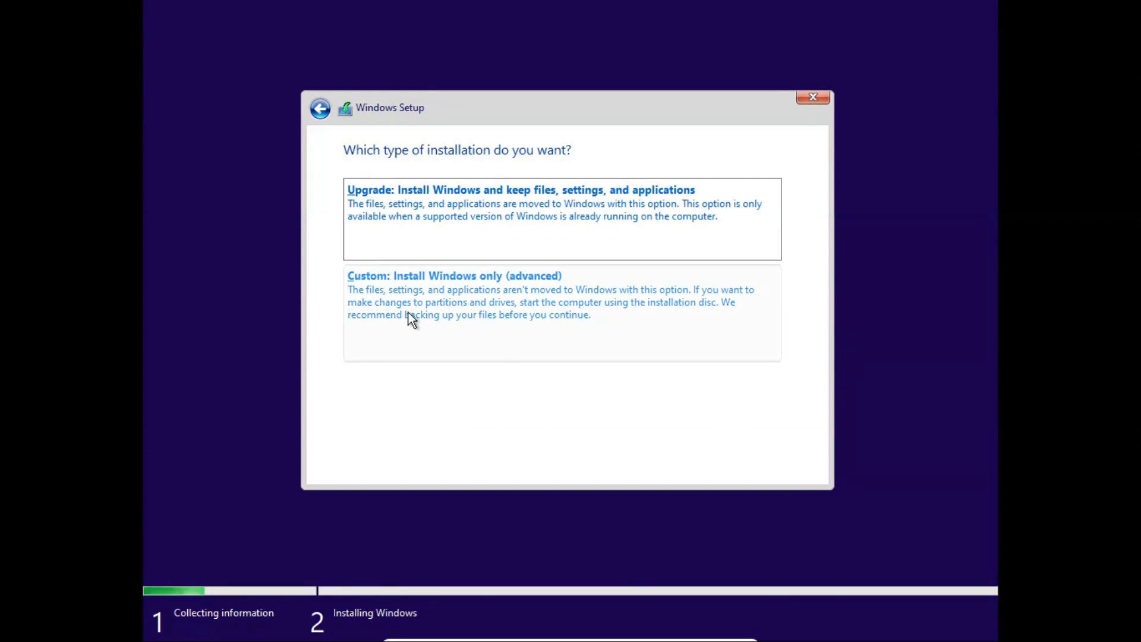
mouse_move(495, 324)
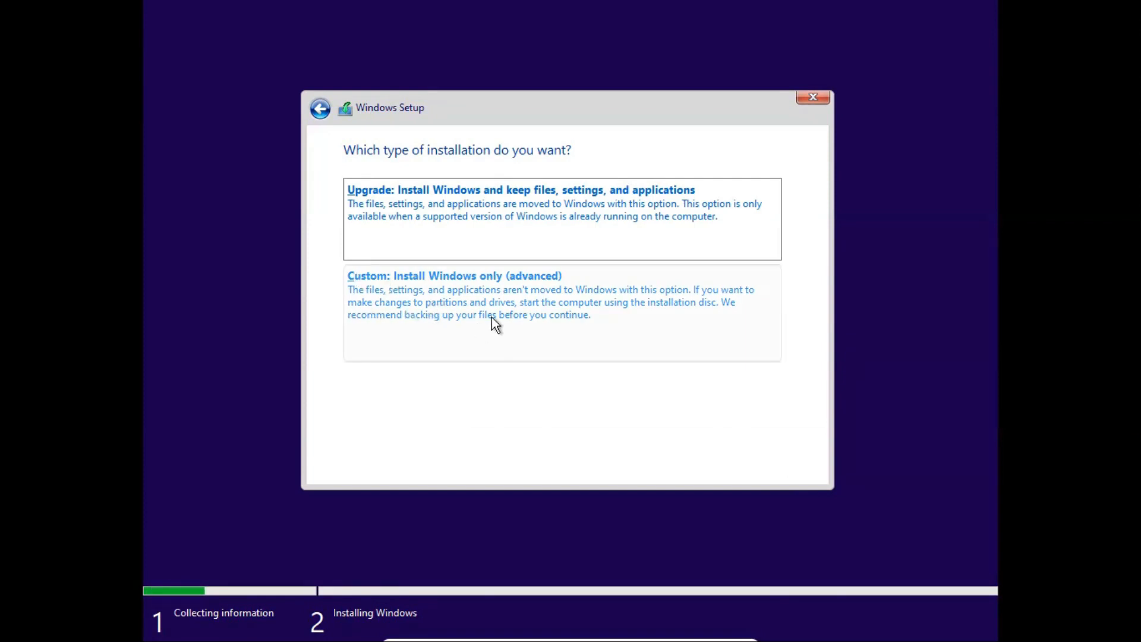
mouse_move(466, 325)
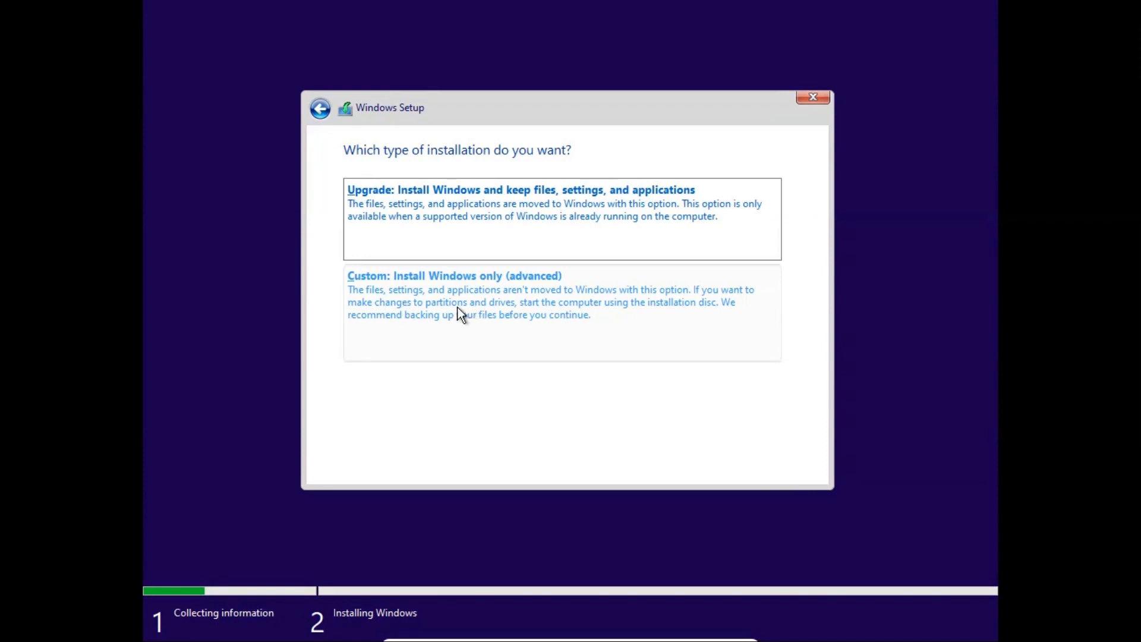
mouse_move(502, 320)
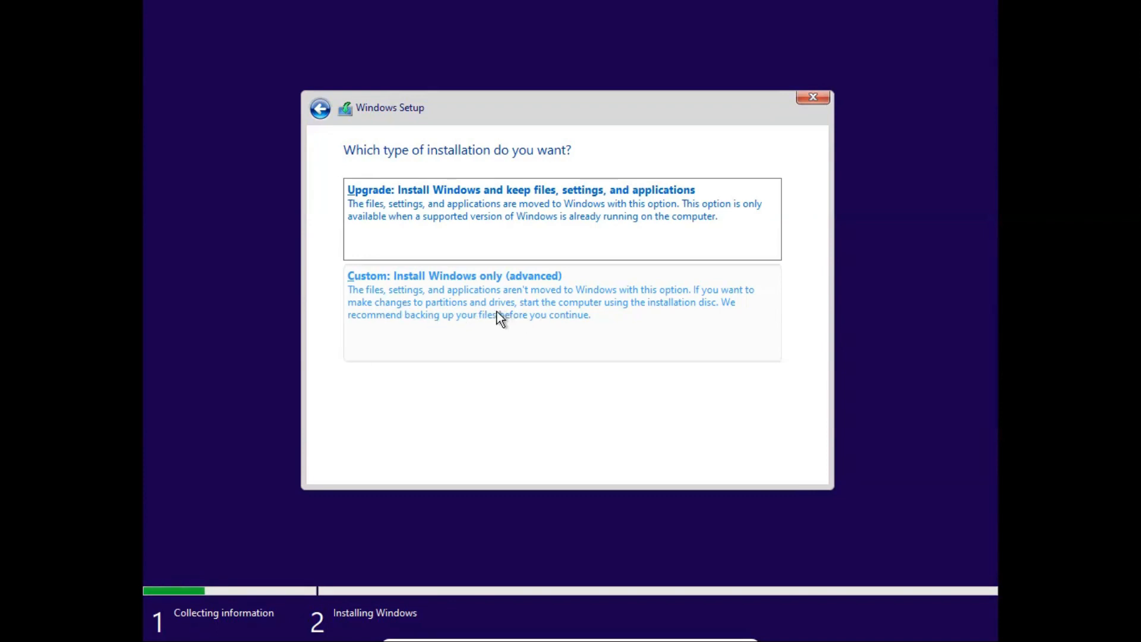
mouse_move(538, 409)
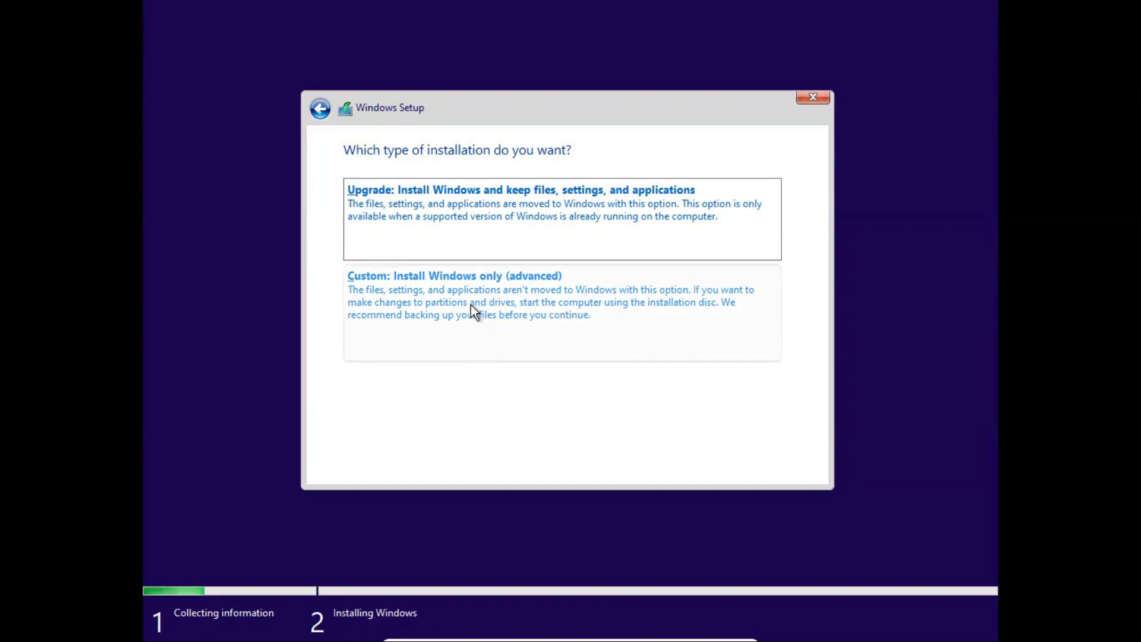
Step: Choose Custom install and create a 48.3 GB primary partition, allowing the System Reserved partition
click(453, 275)
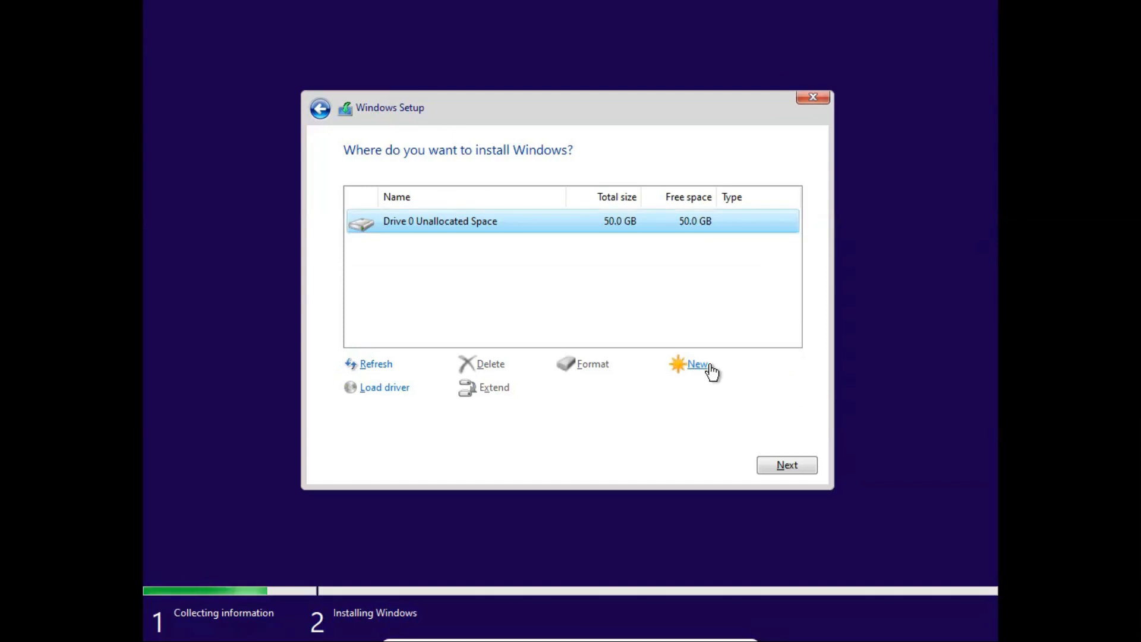
click(697, 364)
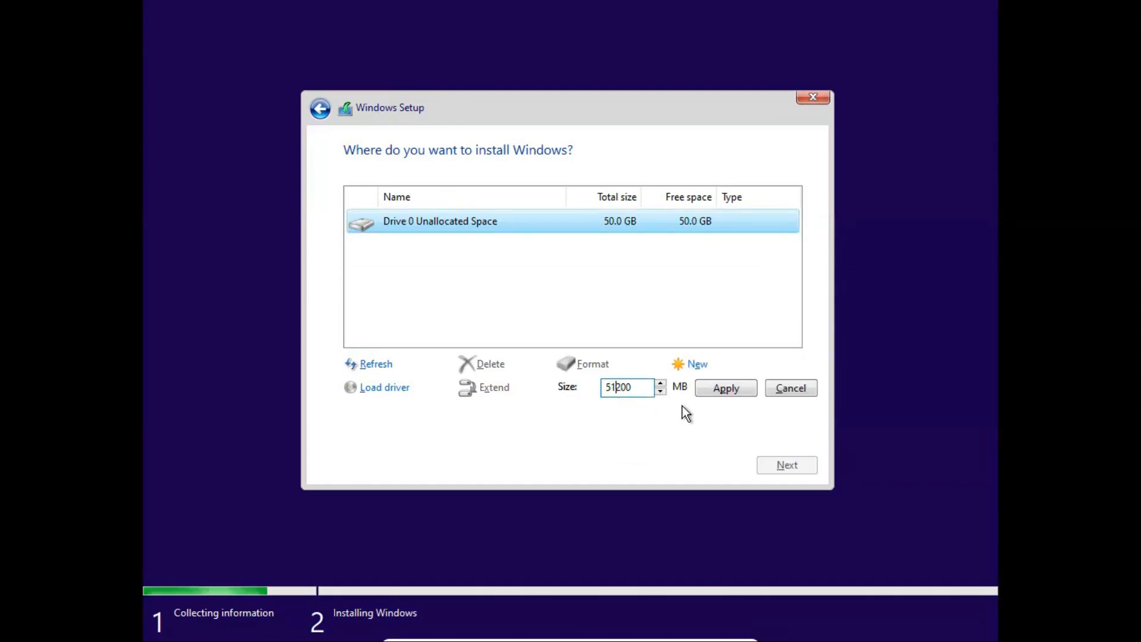
mouse_move(688, 415)
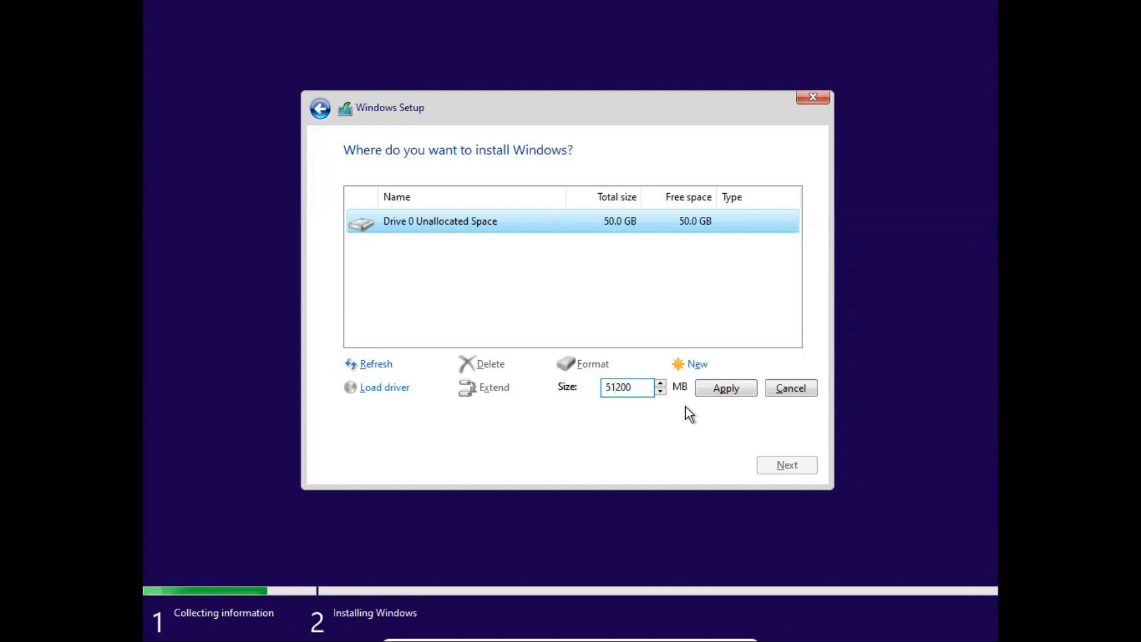
click(618, 387)
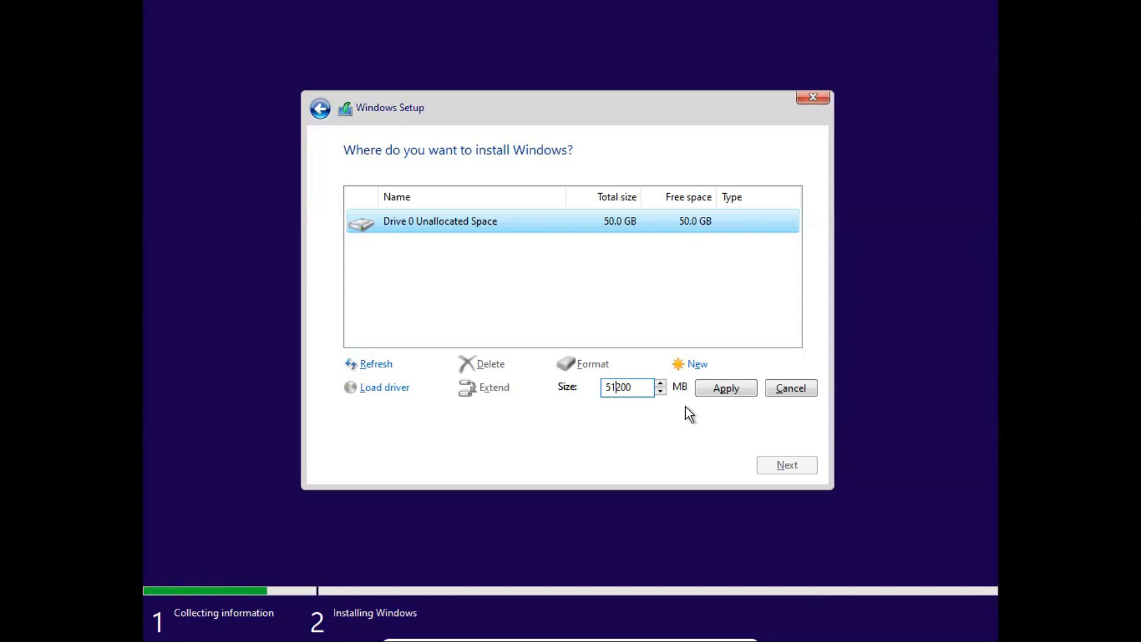
key(BackSpace)
text(00)
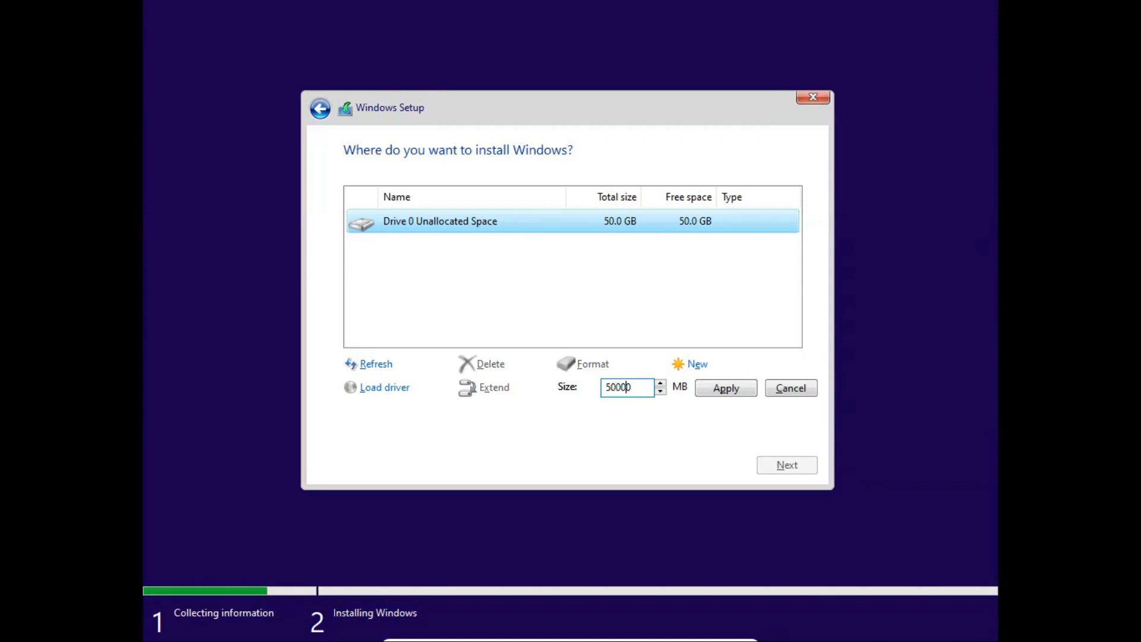
click(725, 388)
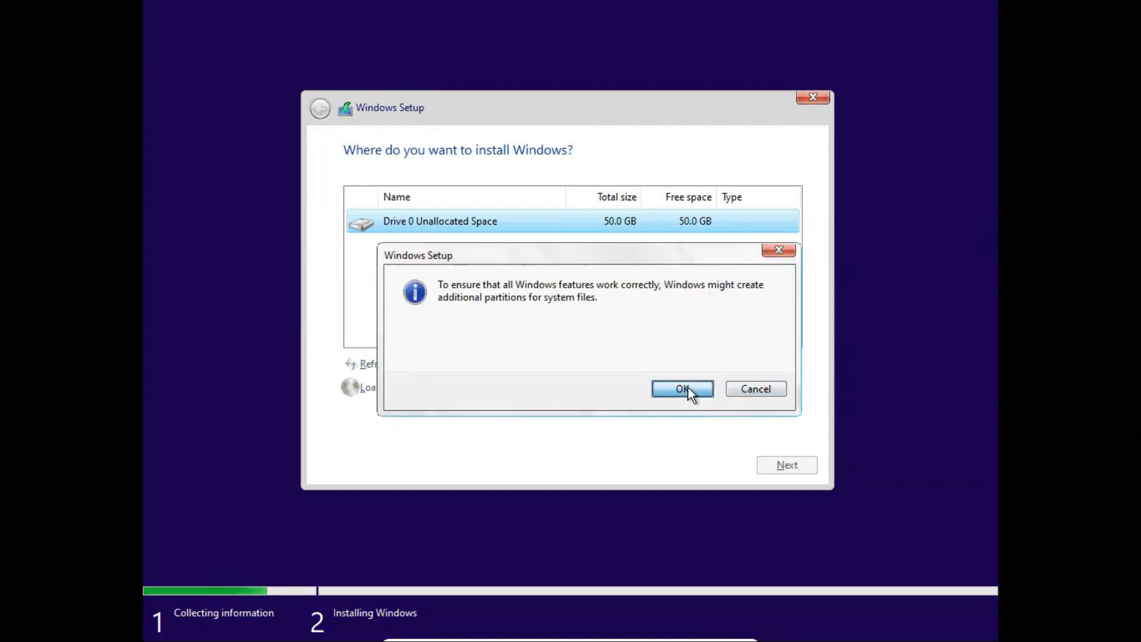
click(681, 387)
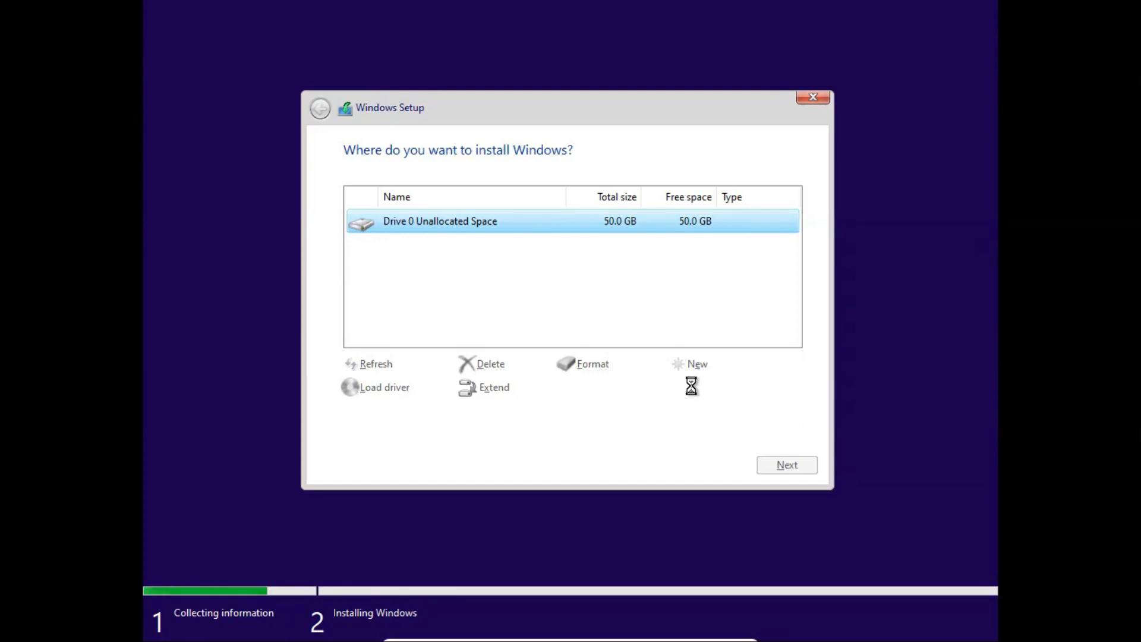
Step: Turn the leftover 1.2 GB of unallocated space into Partition 3
click(697, 363)
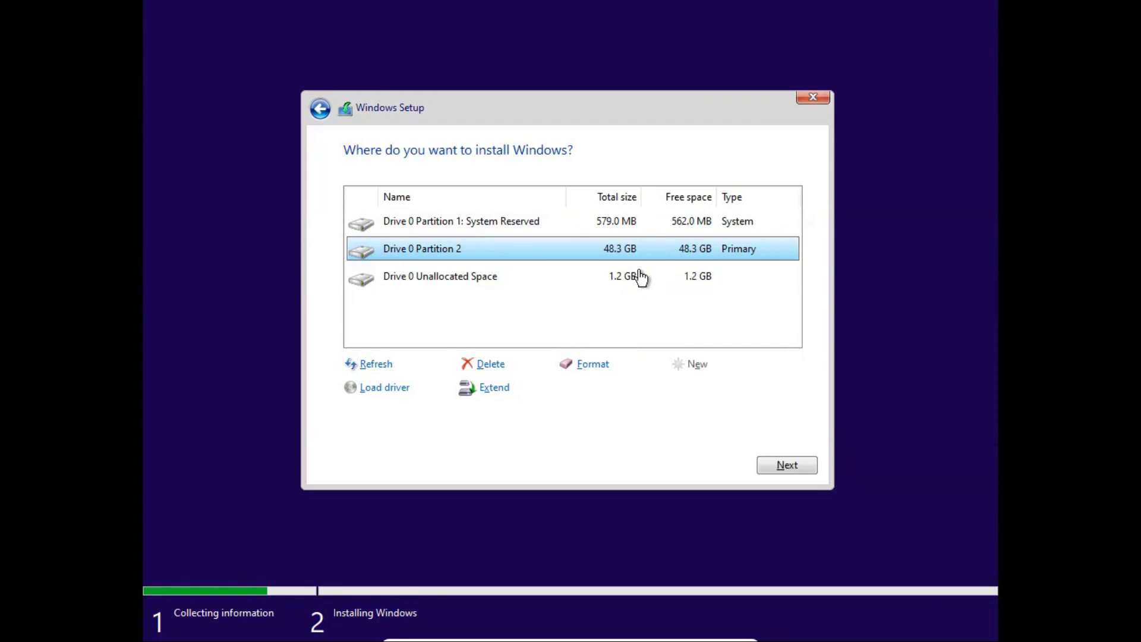
mouse_move(648, 254)
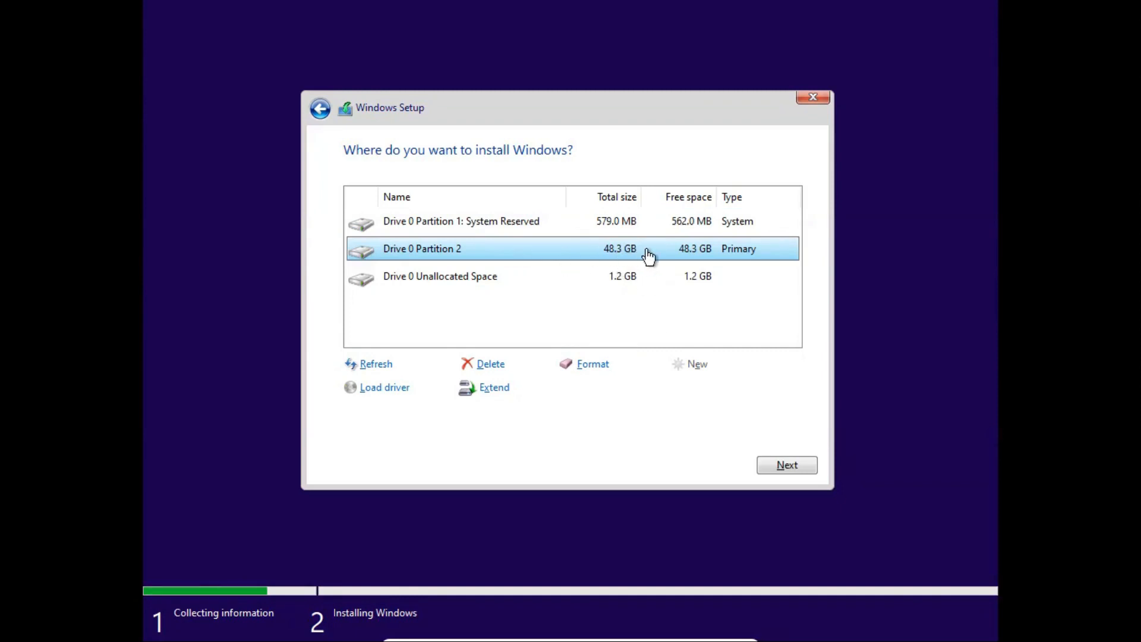
mouse_move(658, 260)
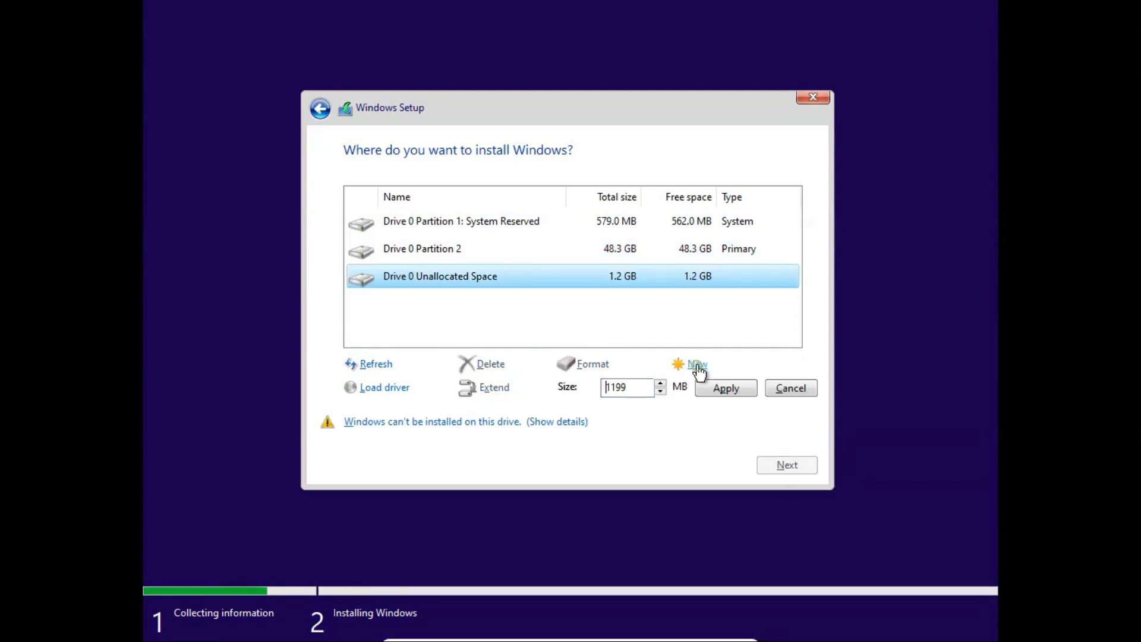
click(724, 387)
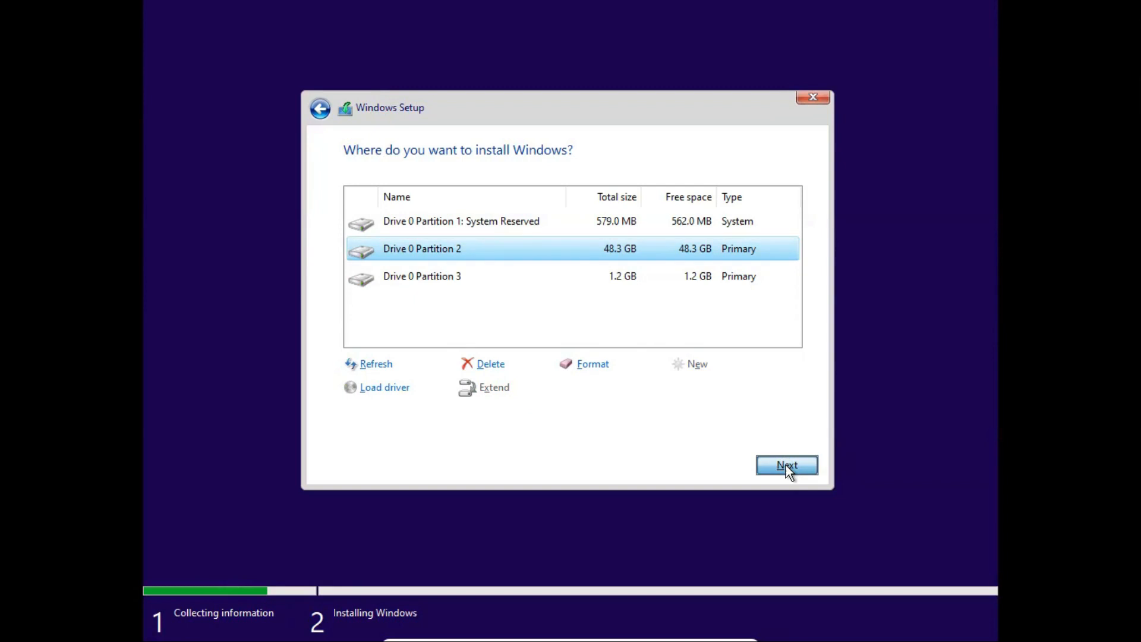
Step: Begin installing Windows onto Partition 2 and let the file copy run
click(787, 464)
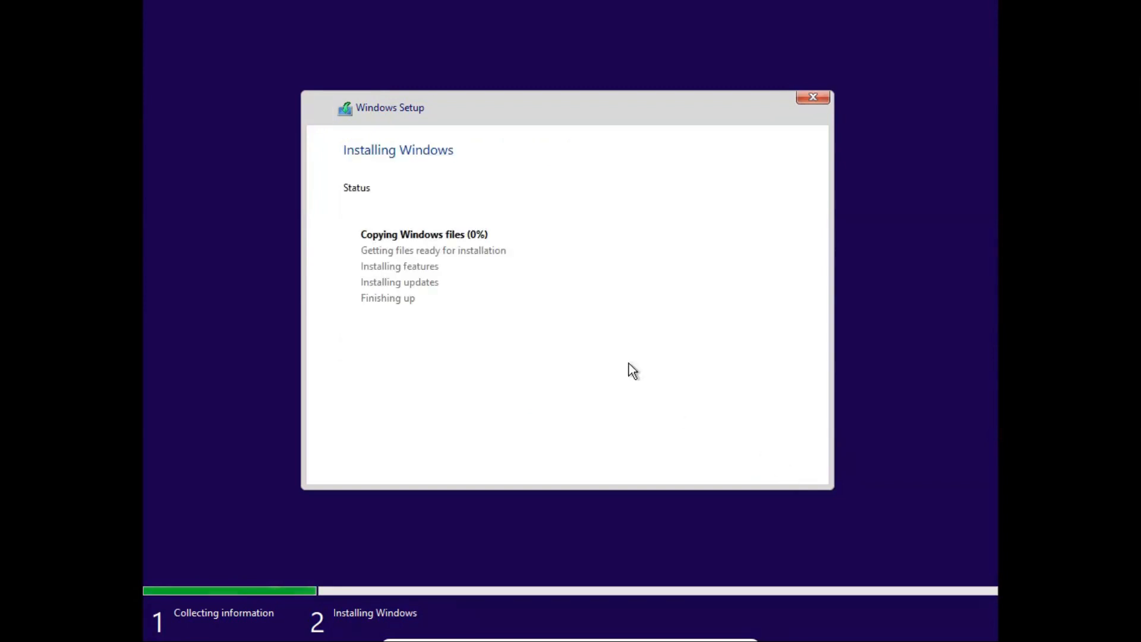
mouse_move(618, 368)
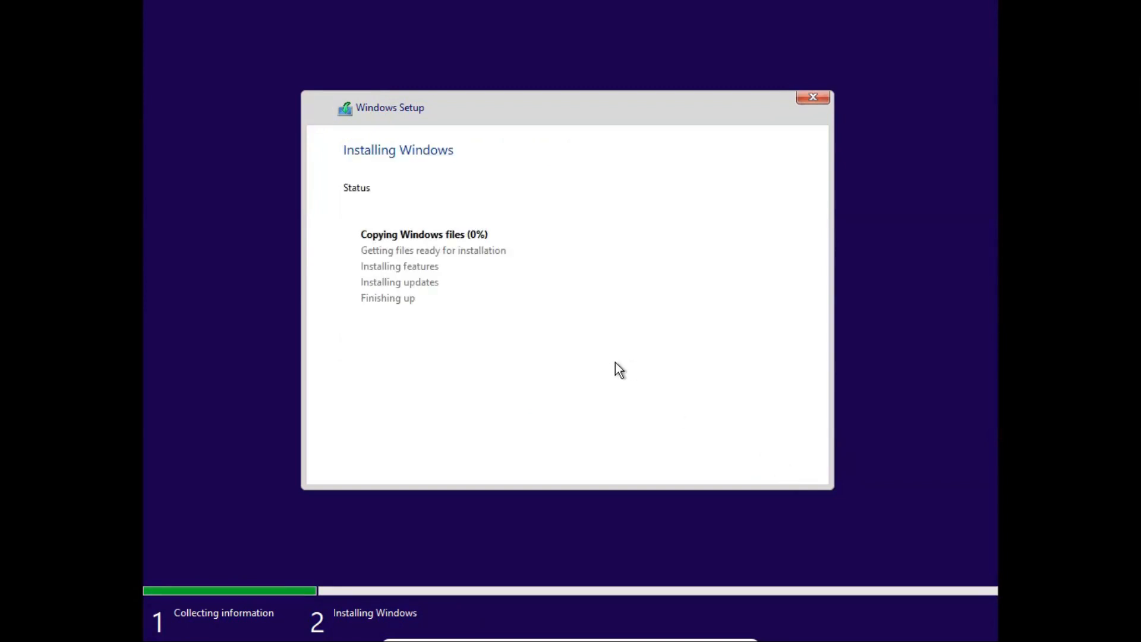
mouse_move(660, 415)
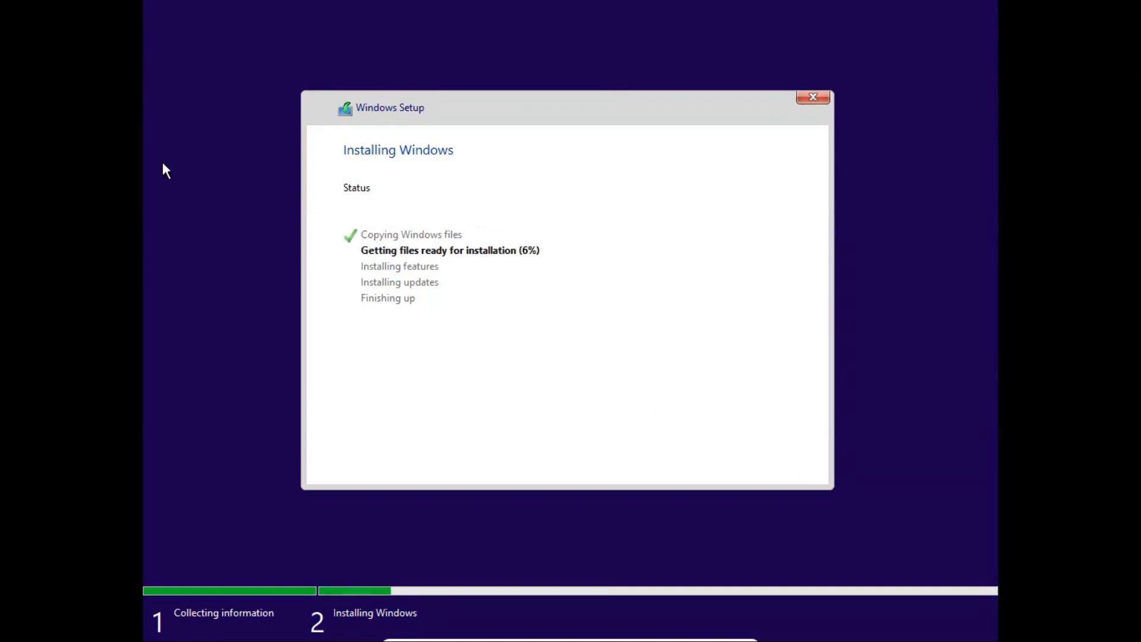
mouse_move(151, 530)
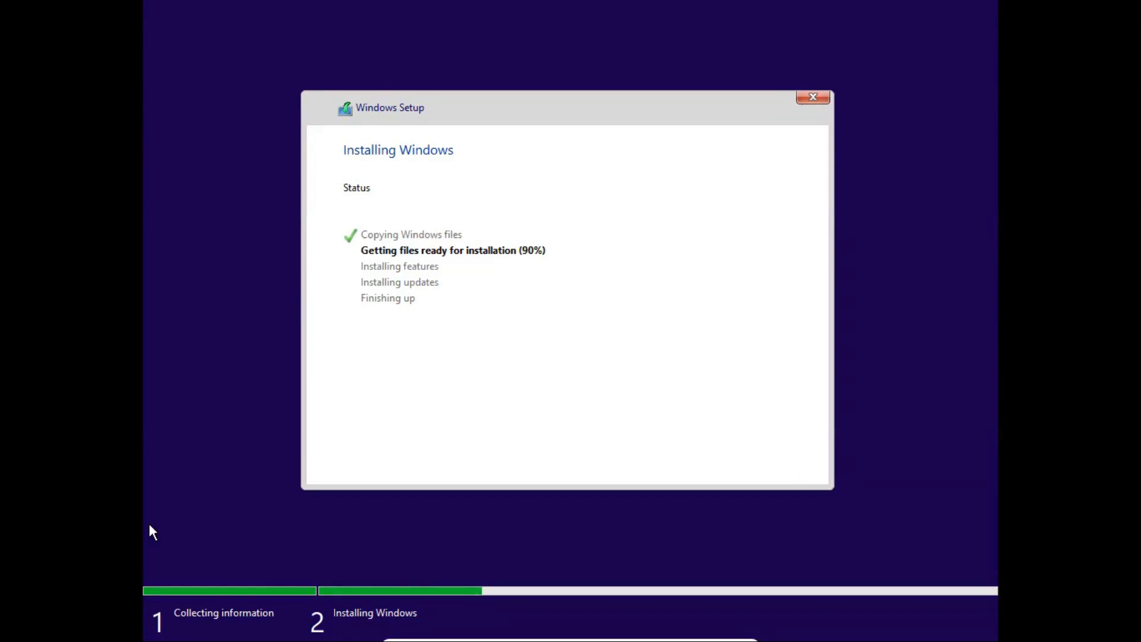
mouse_move(183, 515)
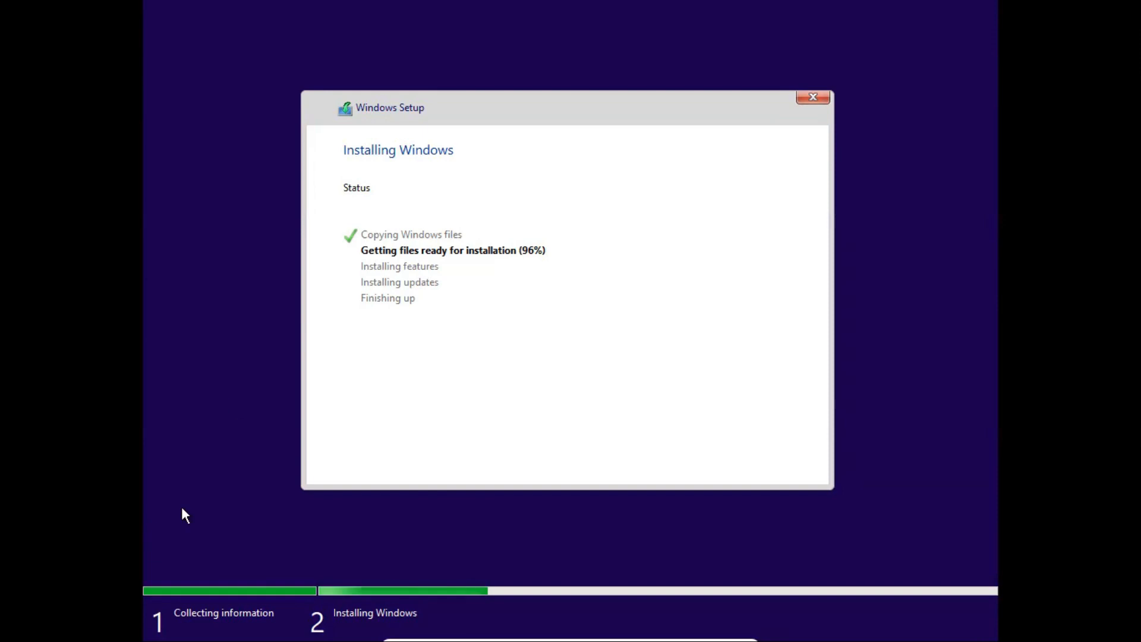
mouse_move(355, 488)
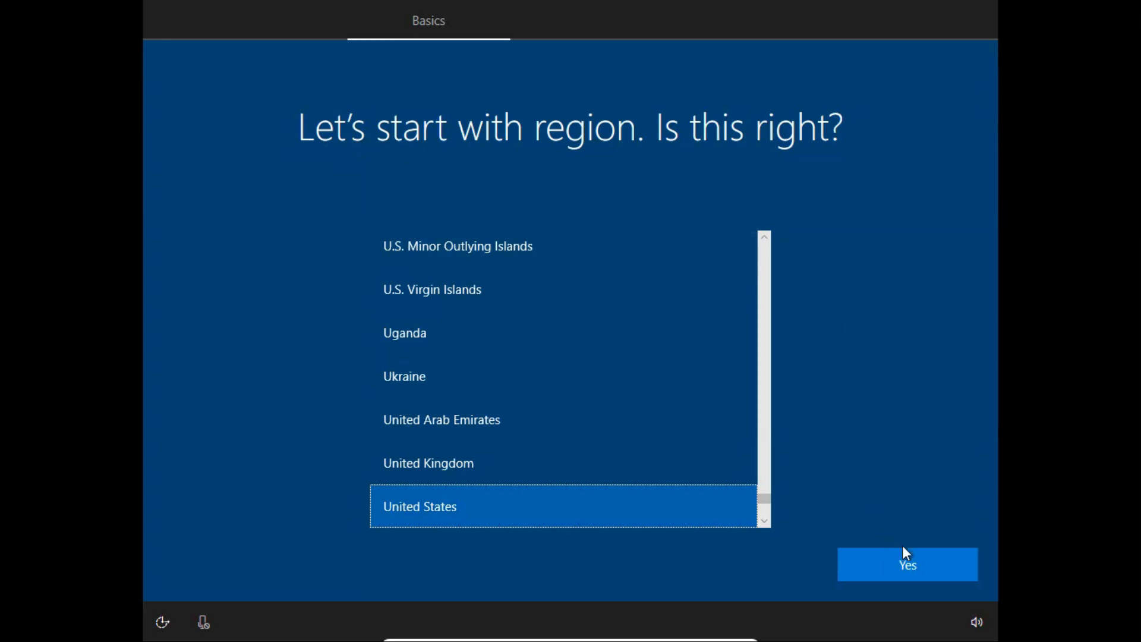
Step: Confirm United States region and US keyboard layout, skipping a second layout
click(907, 563)
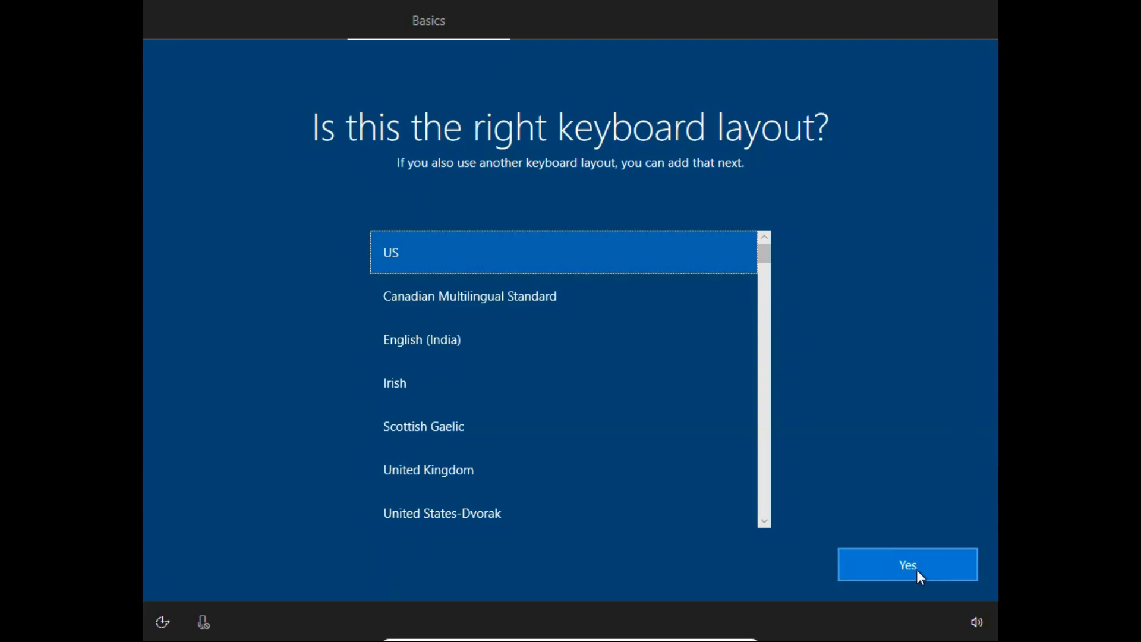
click(907, 565)
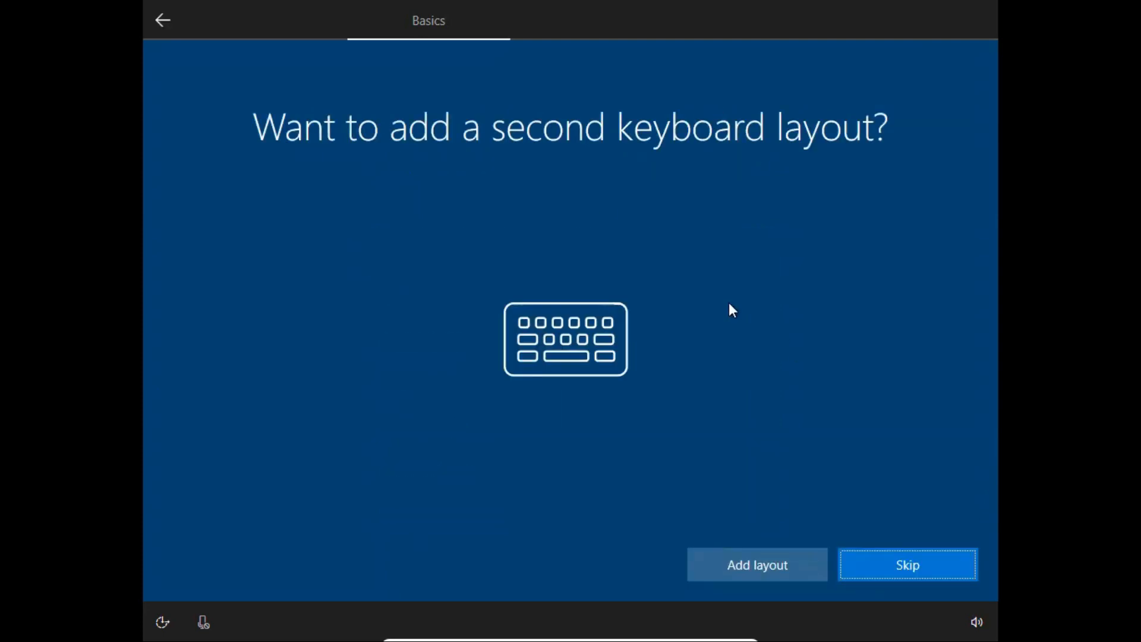
mouse_move(657, 106)
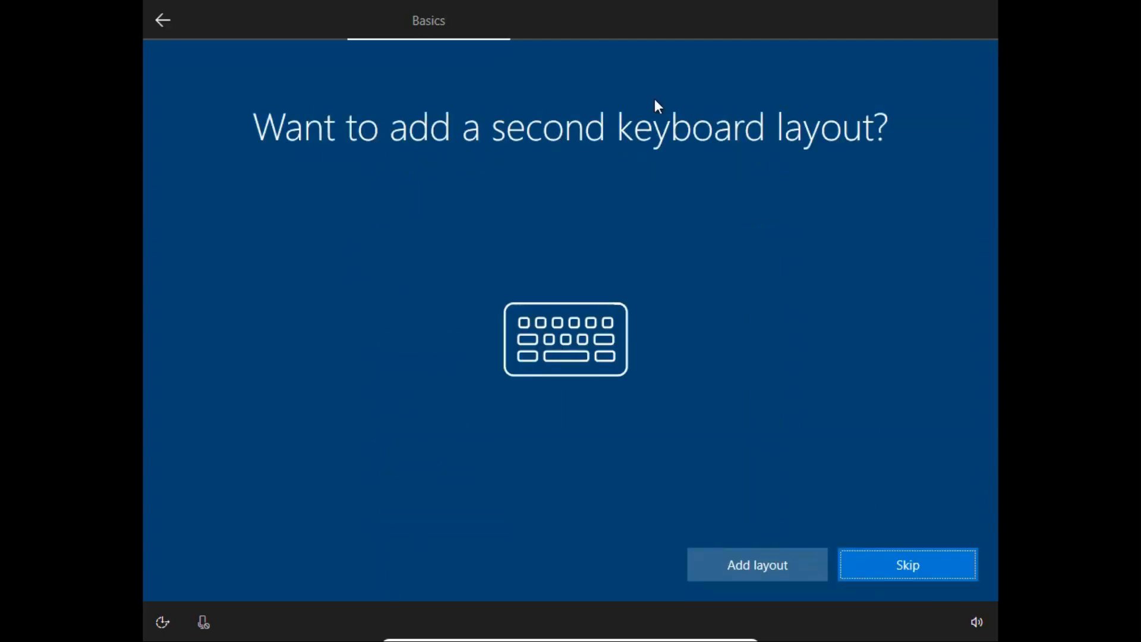
mouse_move(904, 450)
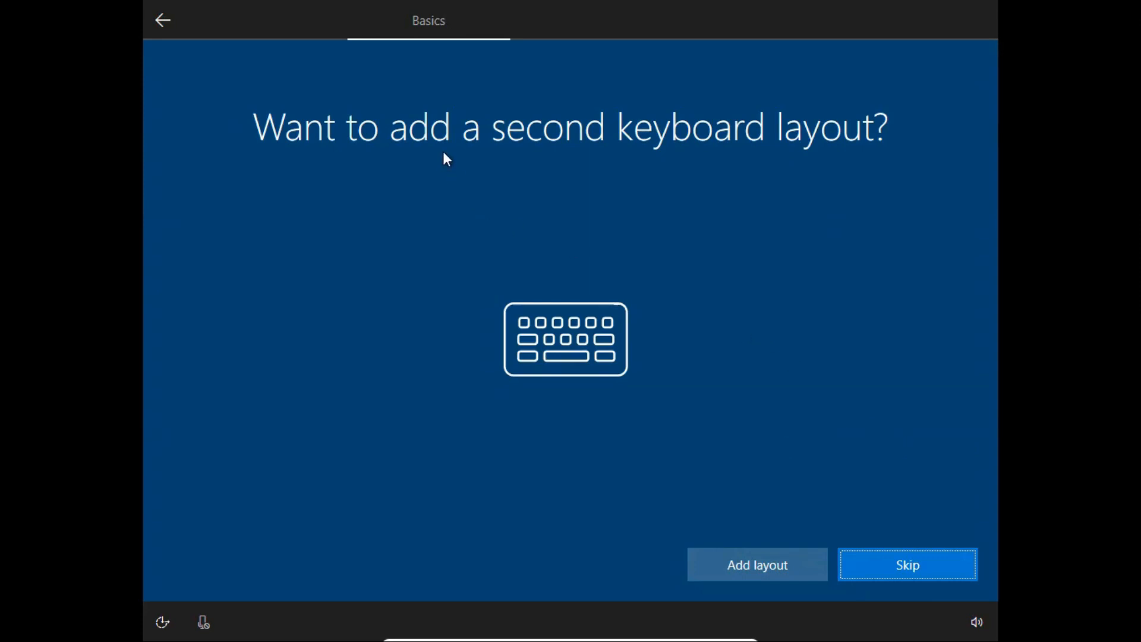
mouse_move(832, 164)
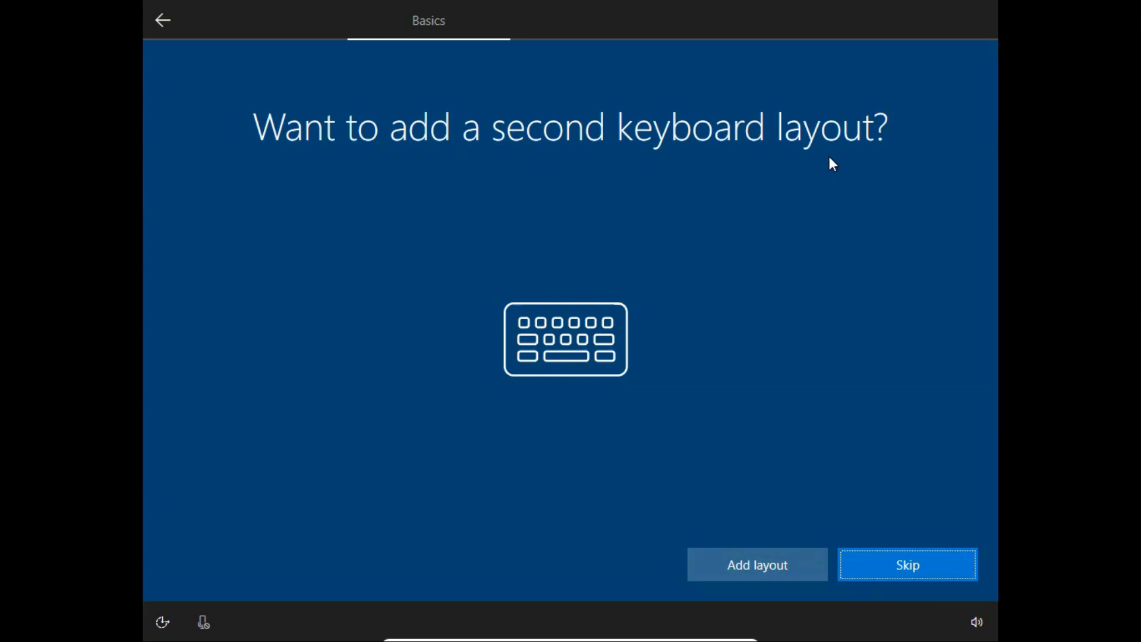
click(907, 565)
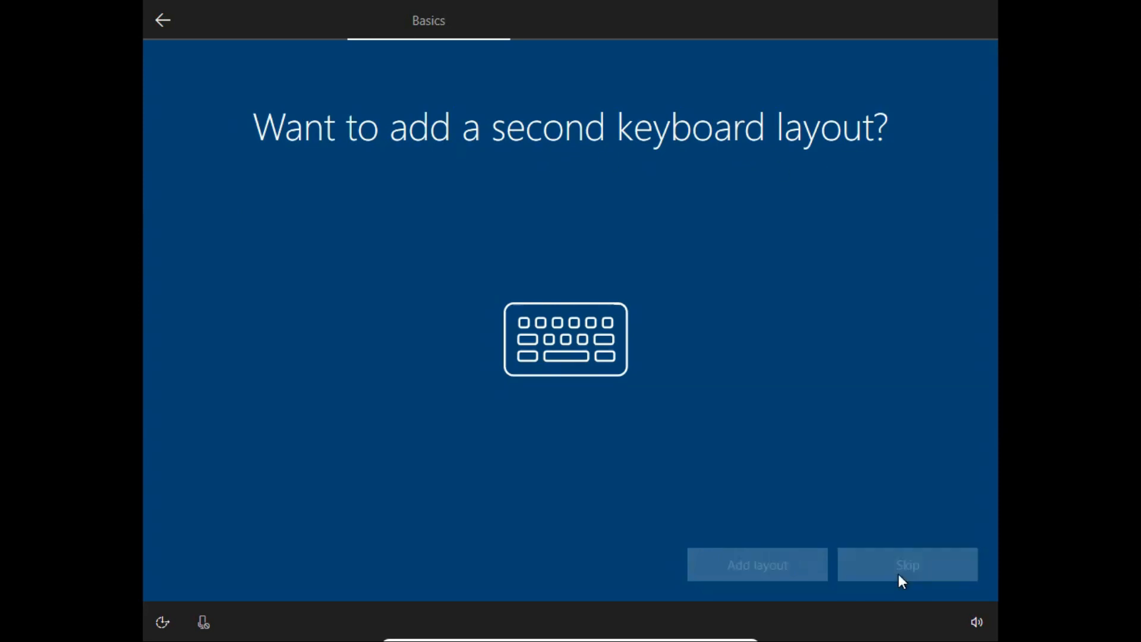
click(907, 565)
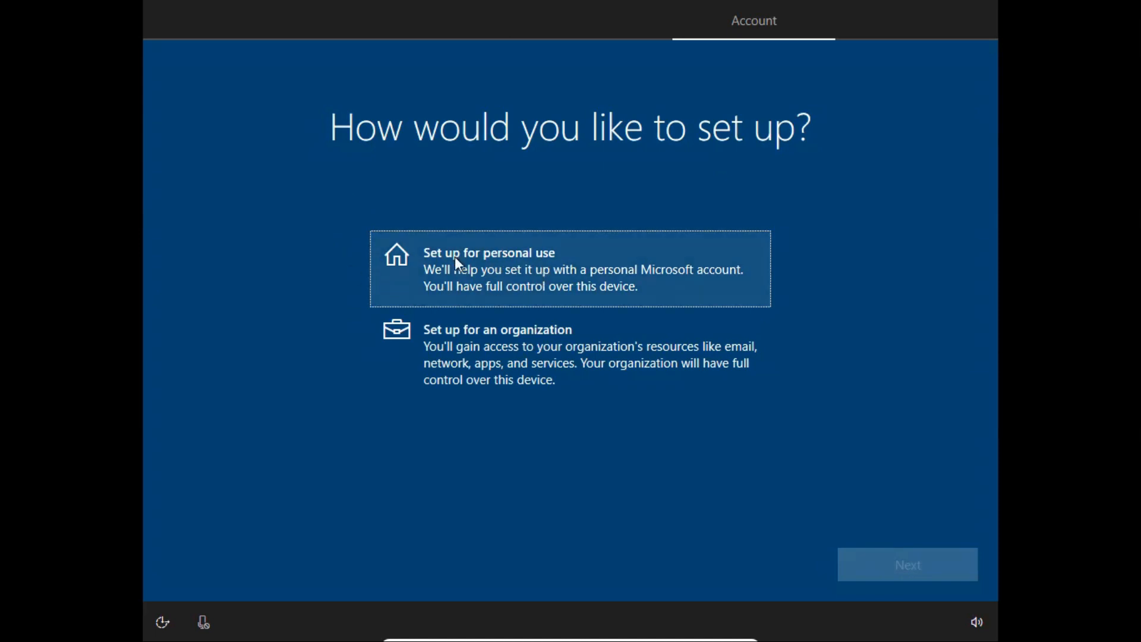
Step: Choose 'Set up for personal use' and continue to Microsoft sign-in
click(569, 269)
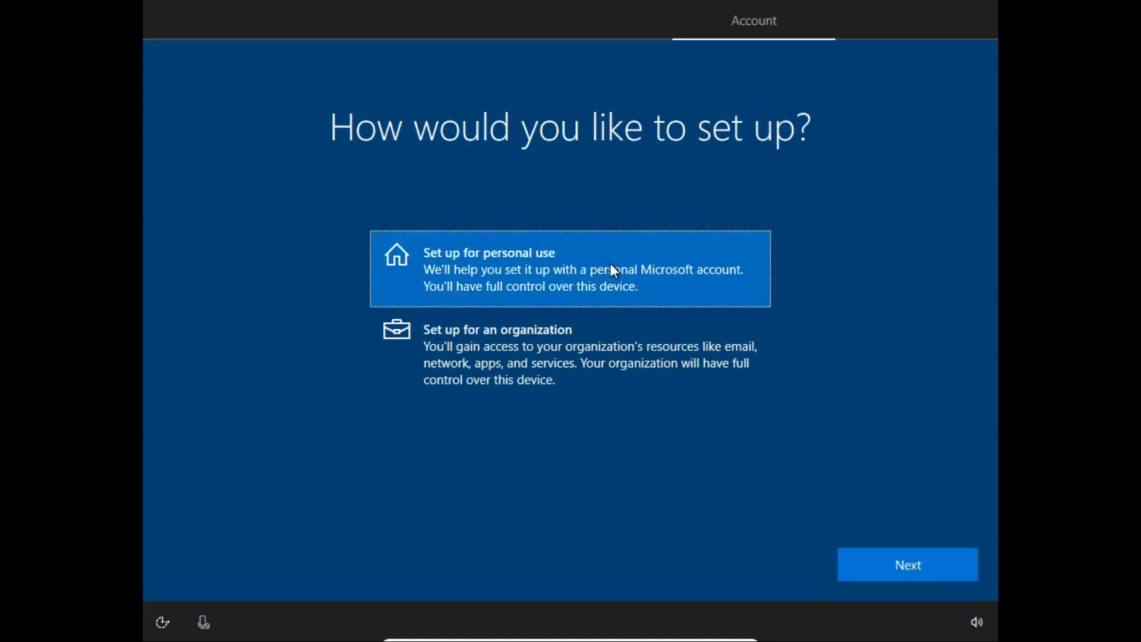
click(907, 565)
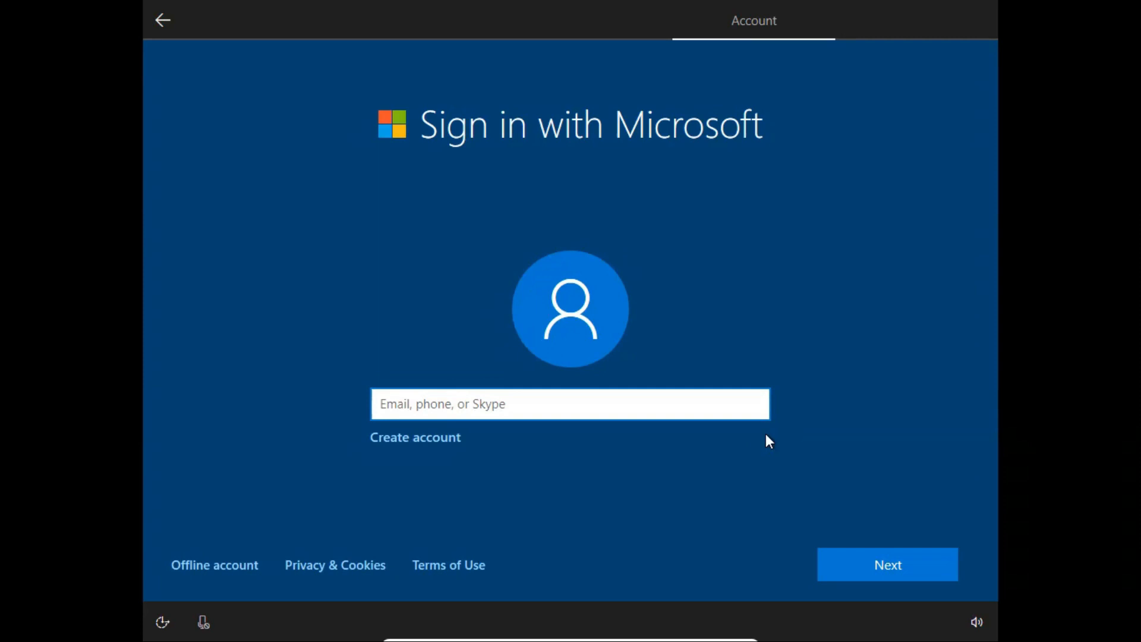
mouse_move(515, 169)
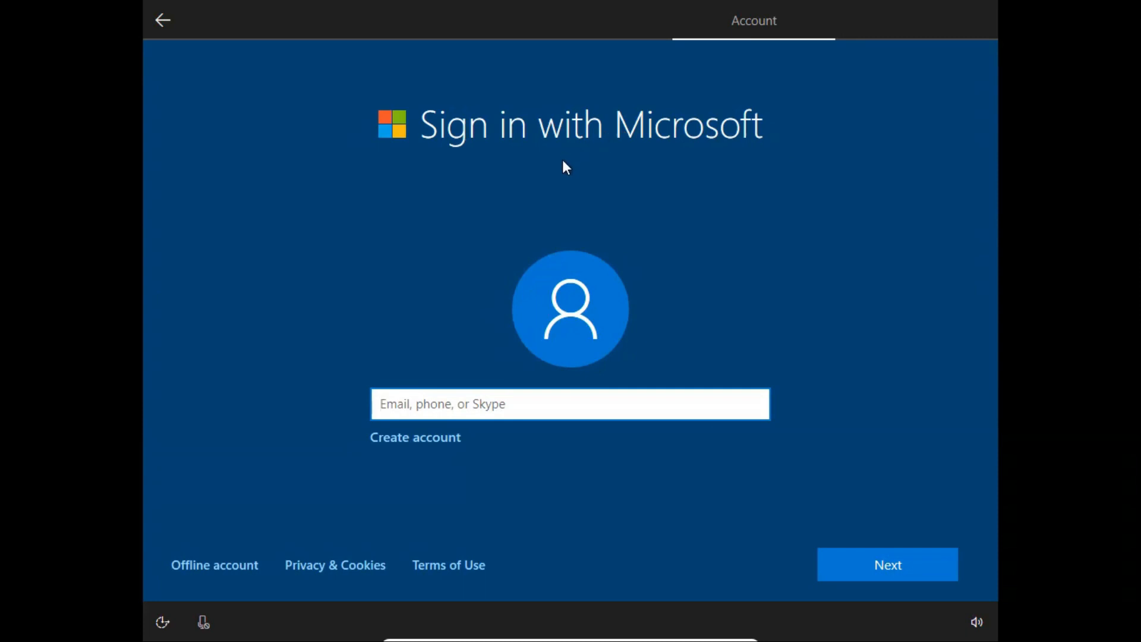
mouse_move(558, 290)
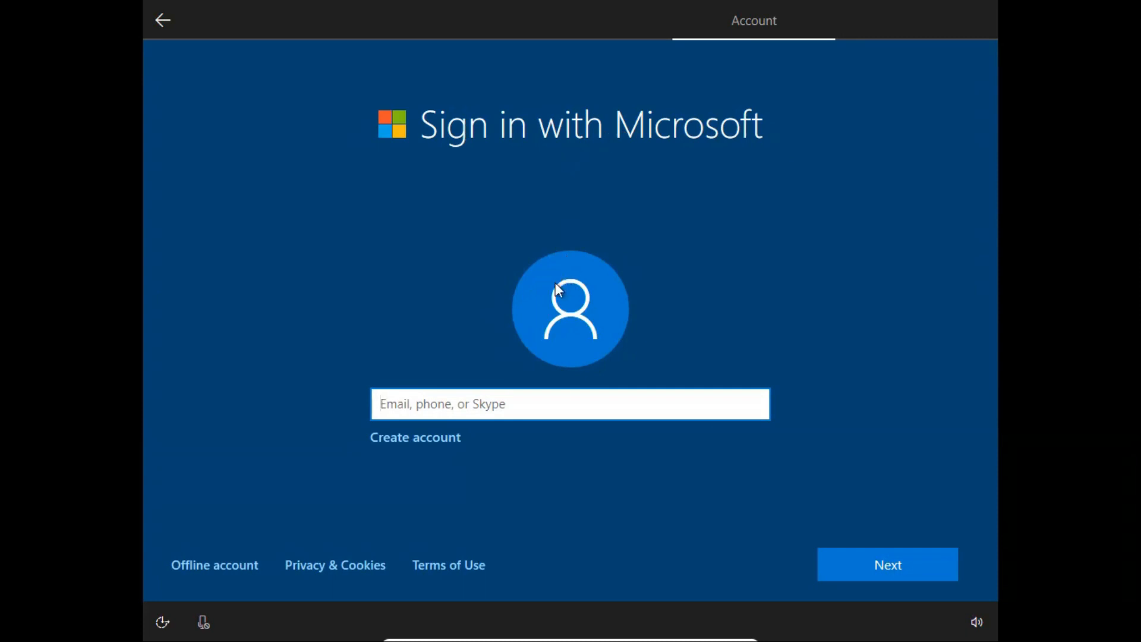
Step: Request an offline local account instead of entering a Microsoft email
click(571, 404)
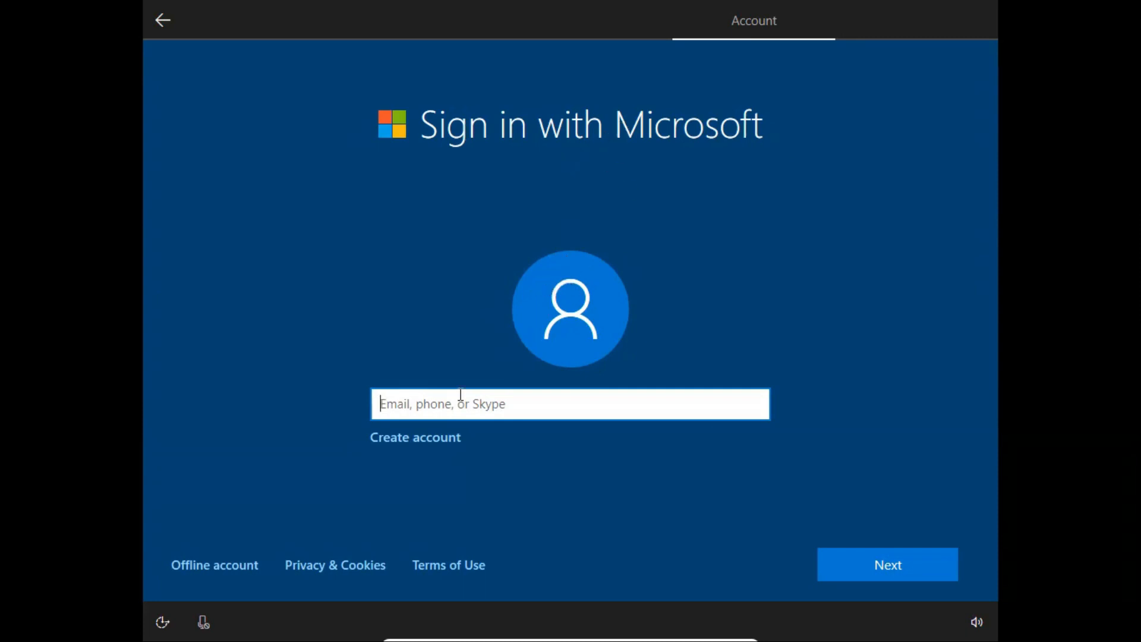
mouse_move(232, 560)
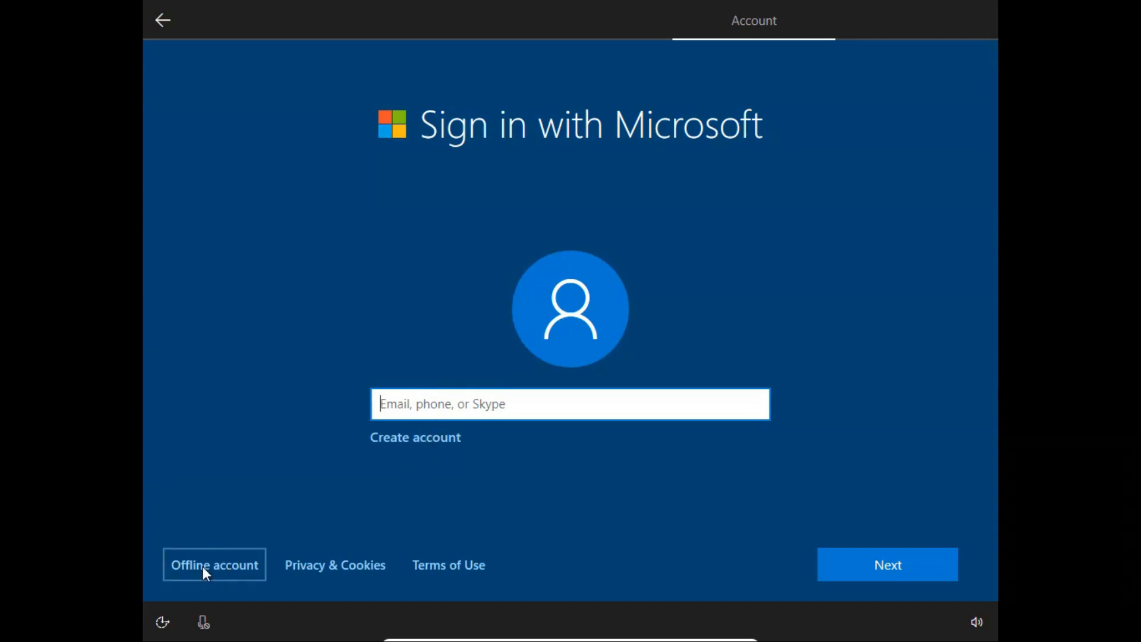
mouse_move(225, 576)
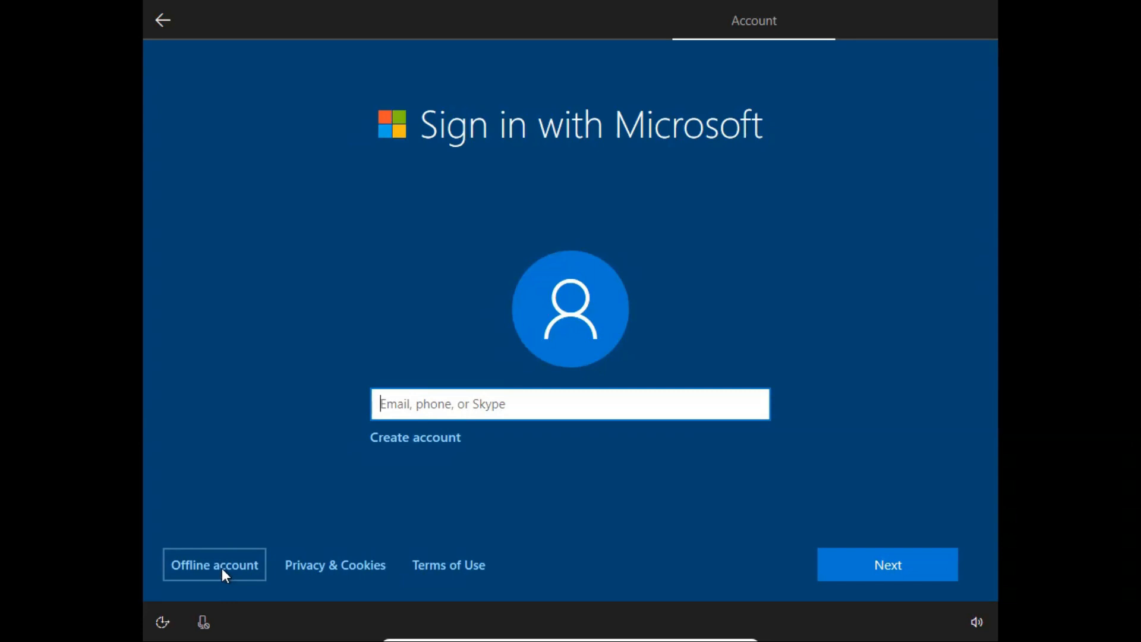
mouse_move(213, 572)
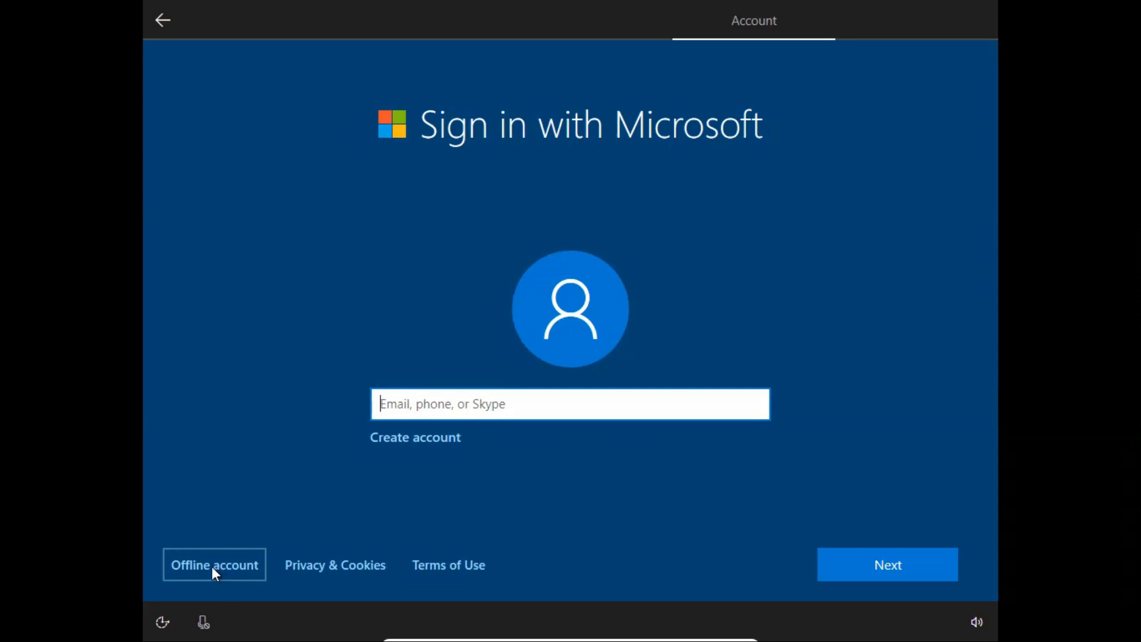
click(214, 565)
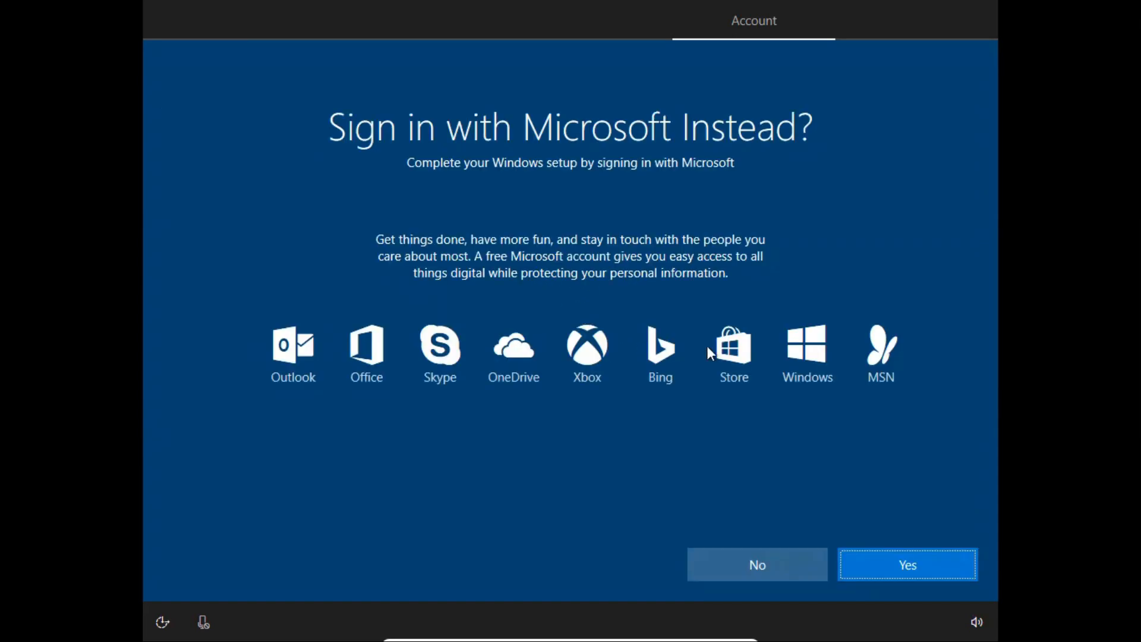
mouse_move(781, 161)
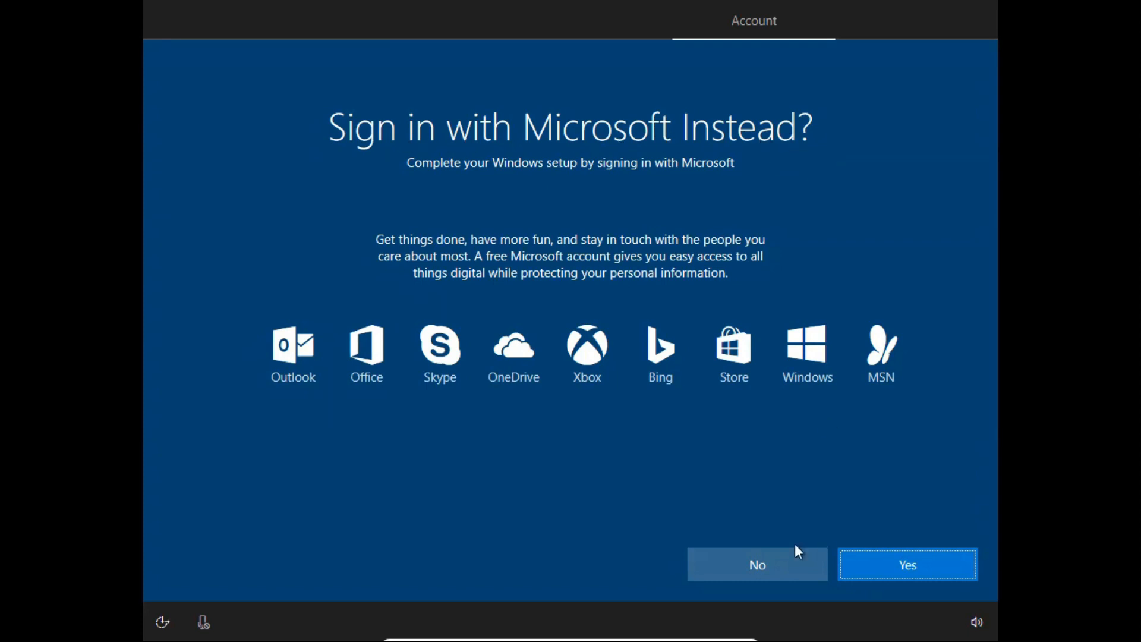
Step: Decline signing in with Microsoft to proceed with a local account
click(758, 564)
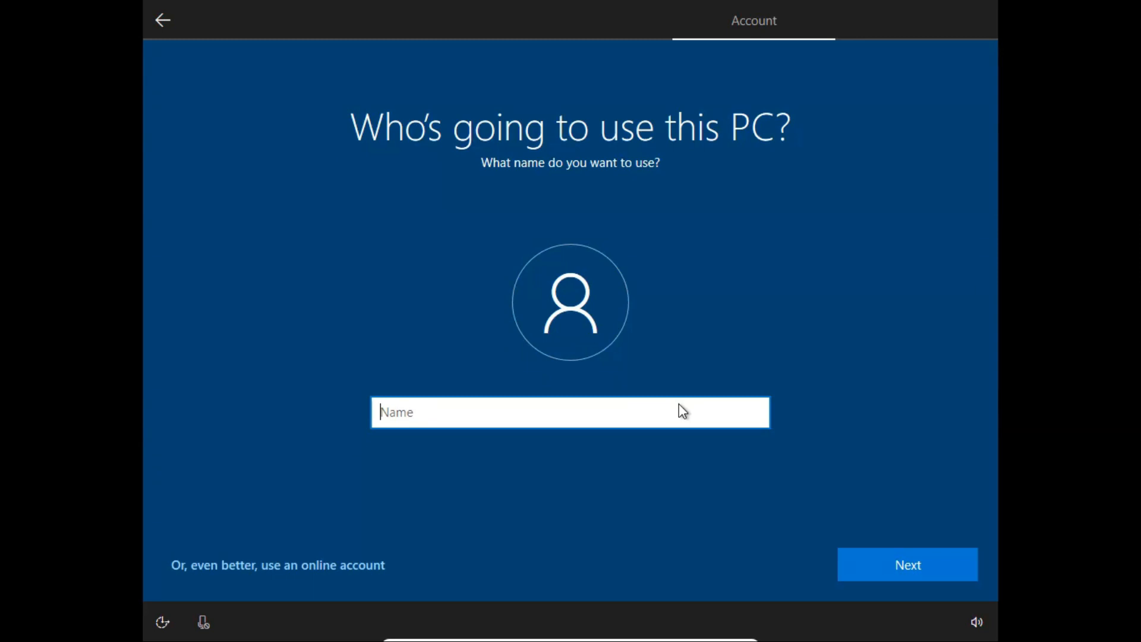
Step: Name the local account 'Yas' and confirm it
text(Yash)
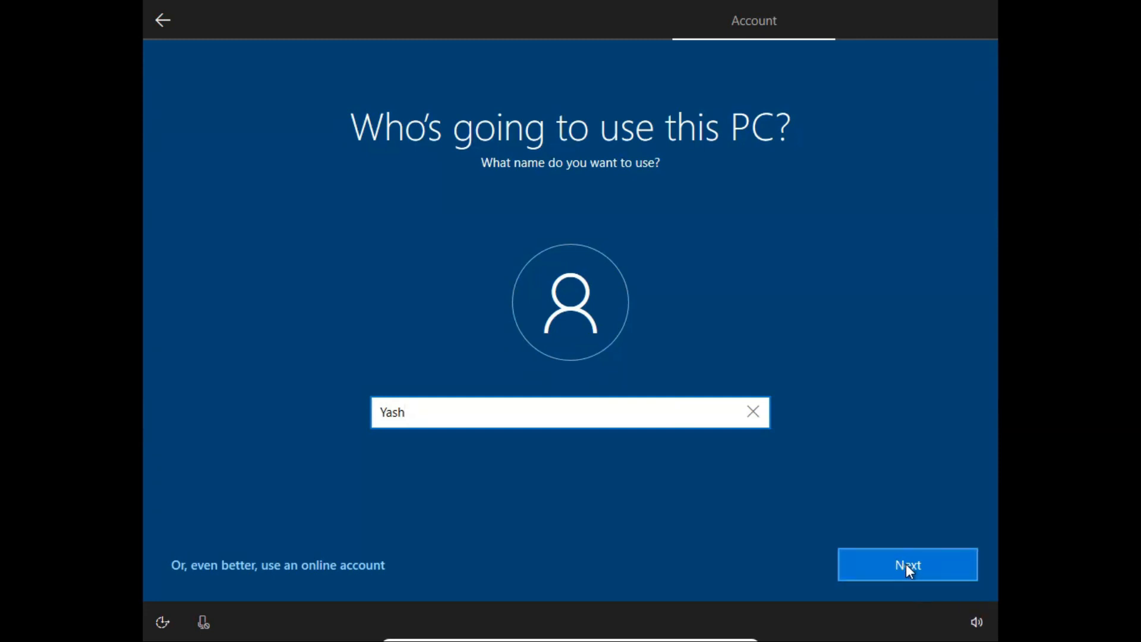
click(907, 564)
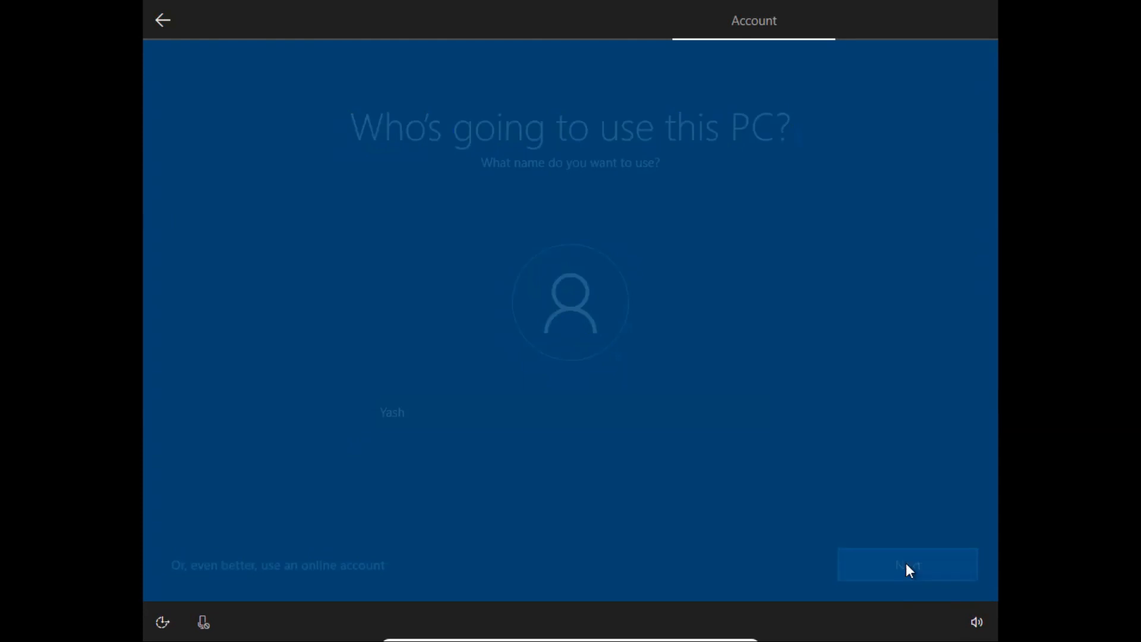
Step: Leave the local account without a password and continue
click(907, 565)
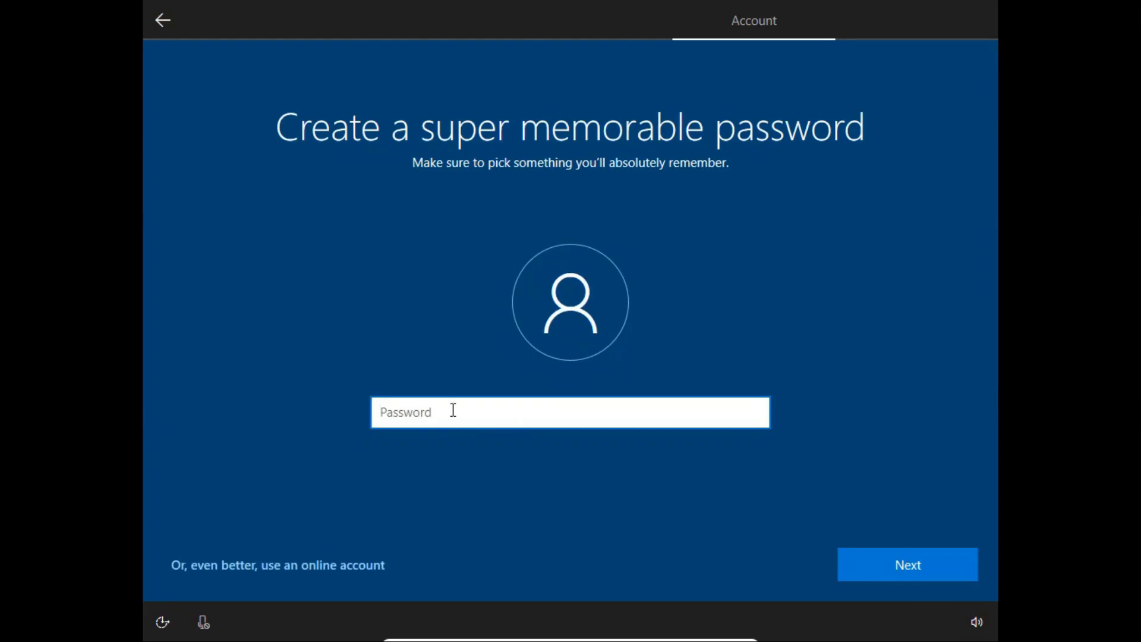
mouse_move(796, 497)
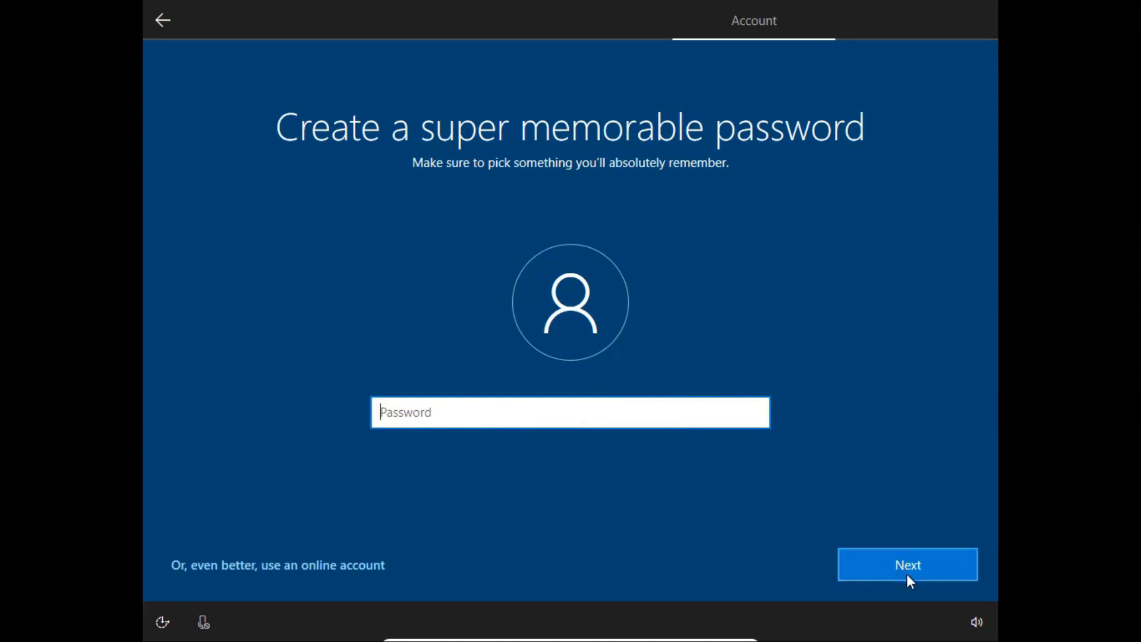
click(907, 565)
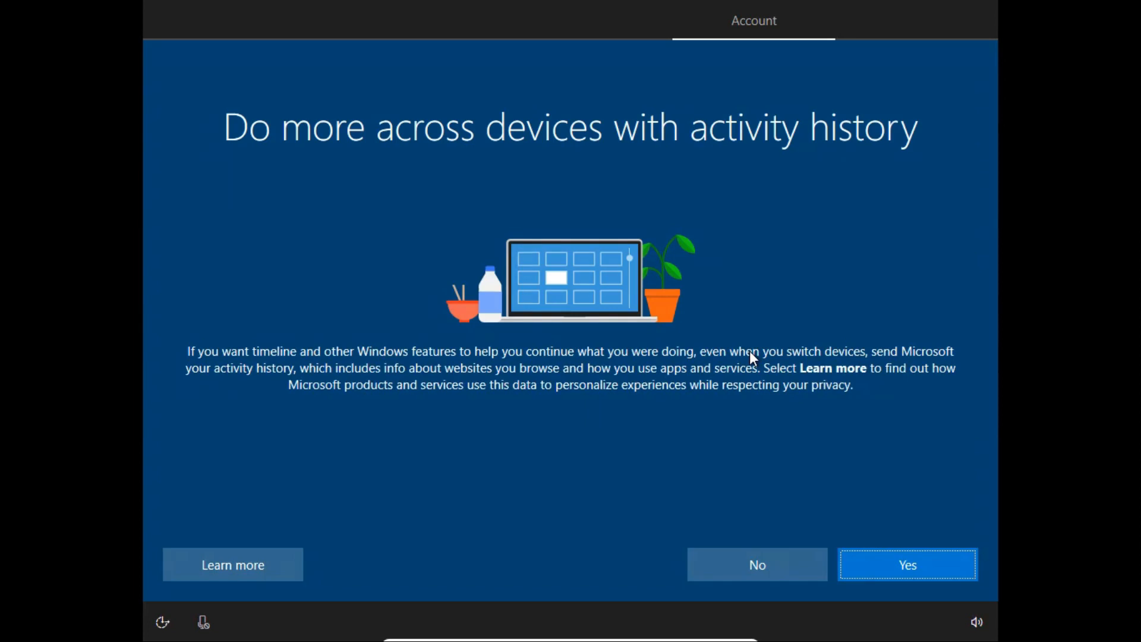
mouse_move(479, 390)
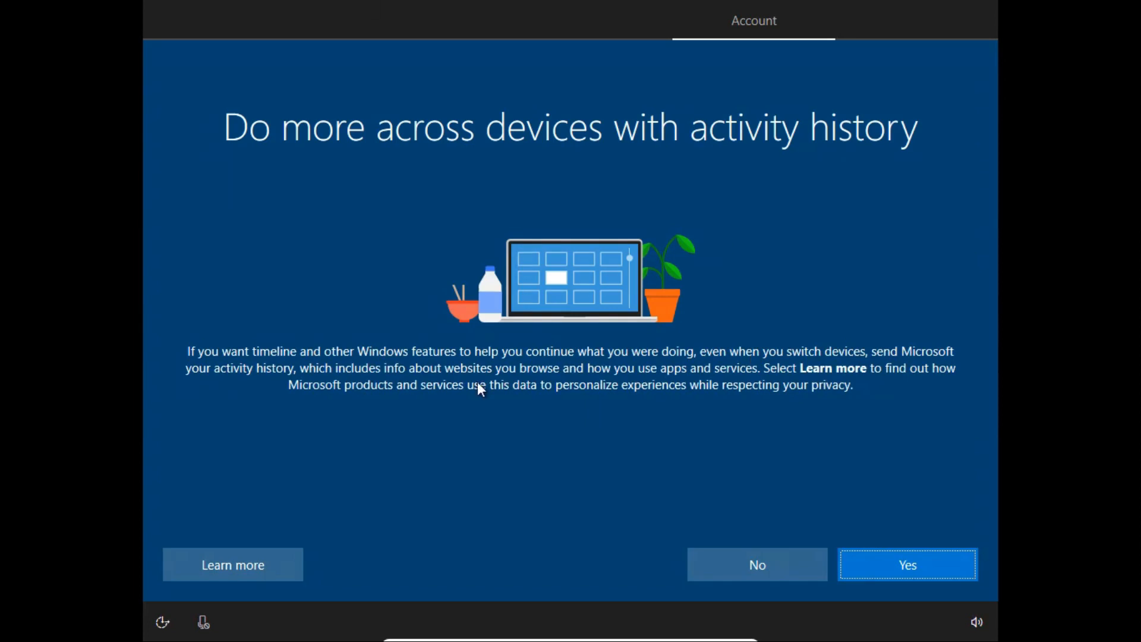
mouse_move(298, 148)
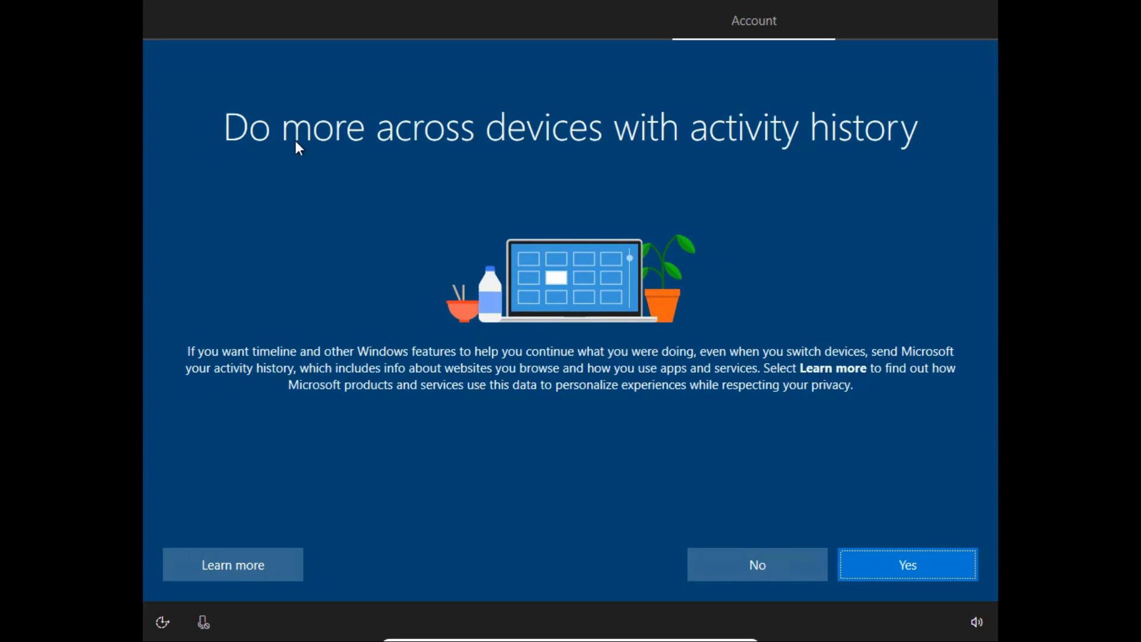
mouse_move(779, 150)
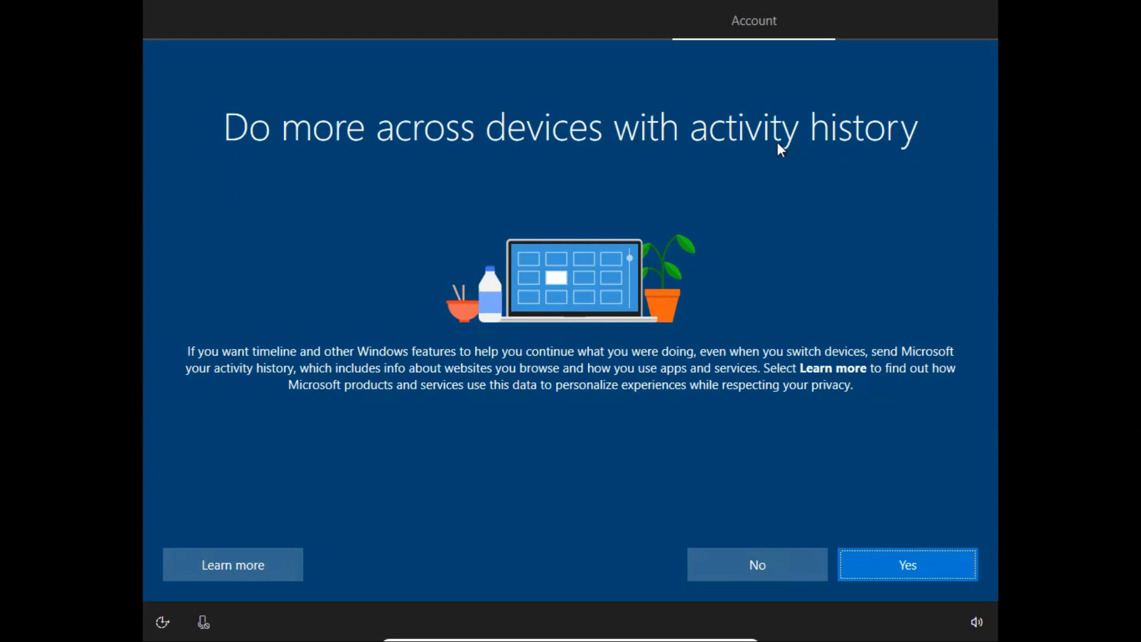
mouse_move(861, 144)
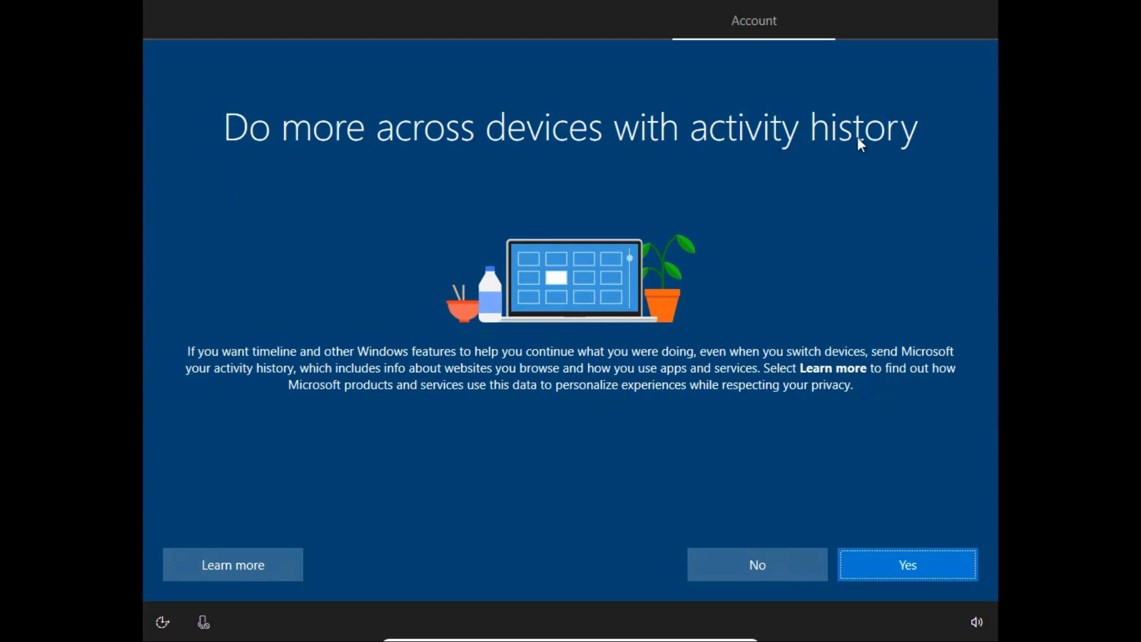
mouse_move(879, 304)
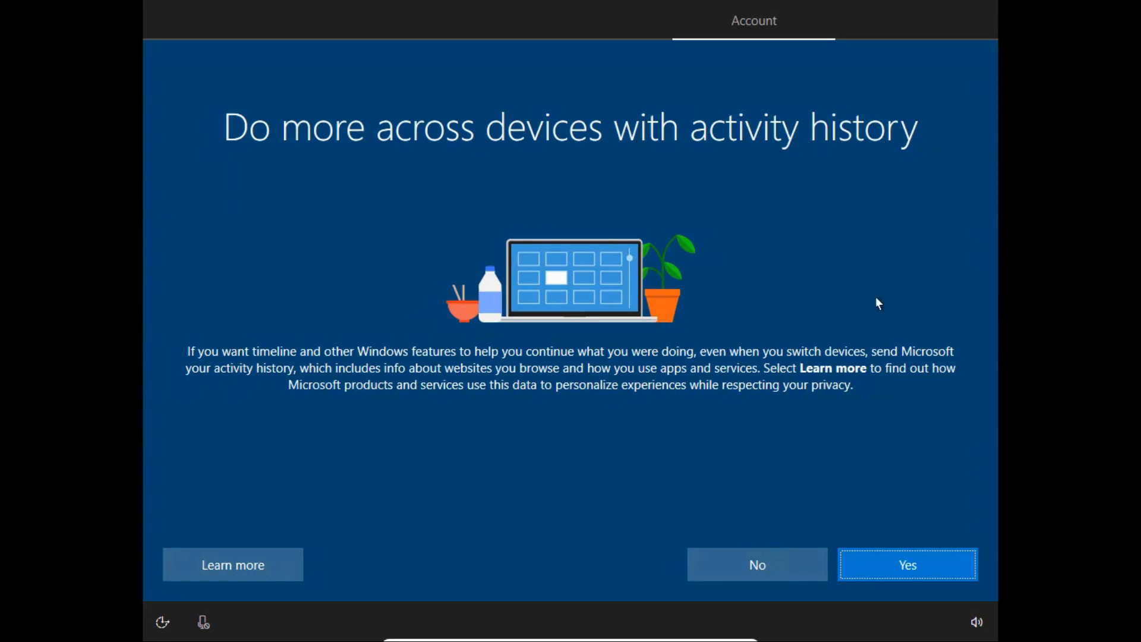
mouse_move(782, 511)
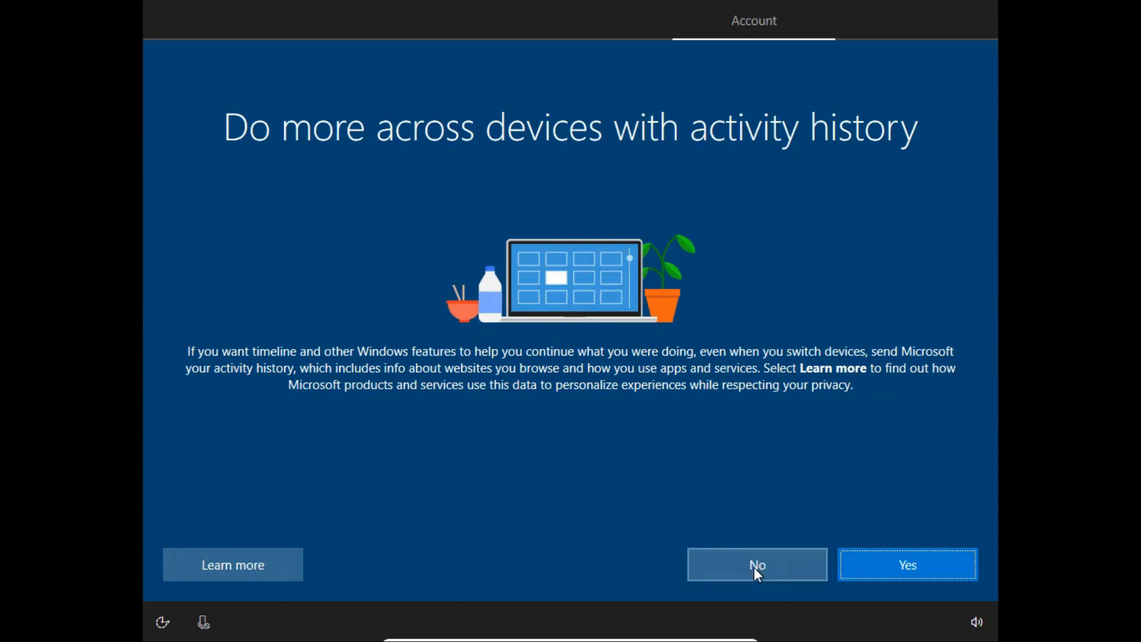
Step: Decline activity history and accept Cortana without 'Hey Cortana'
click(756, 565)
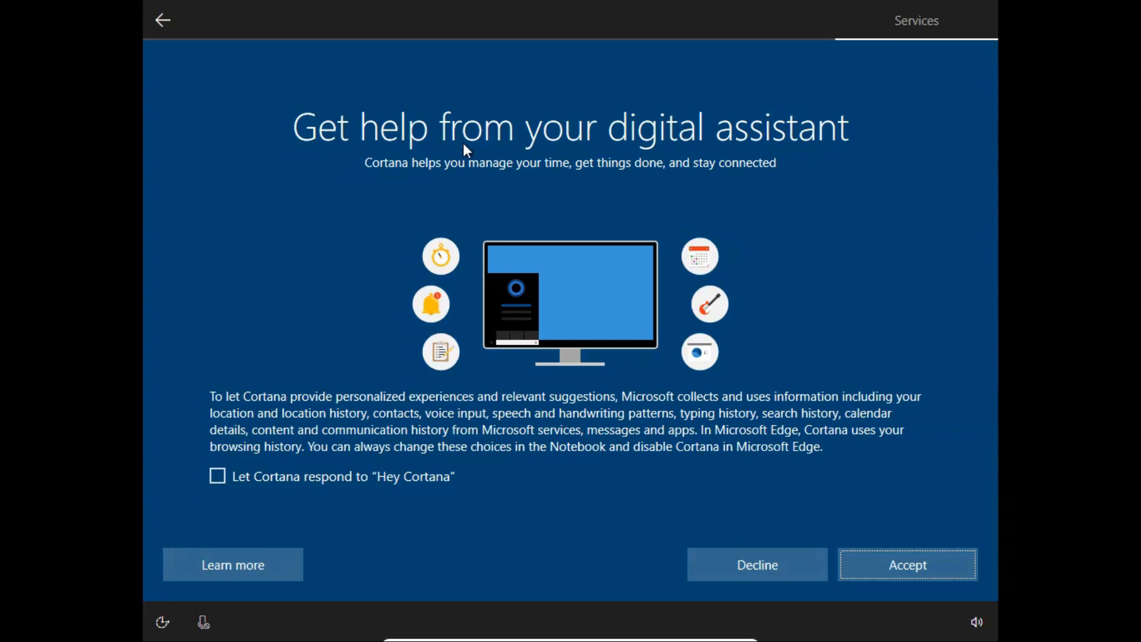
mouse_move(660, 154)
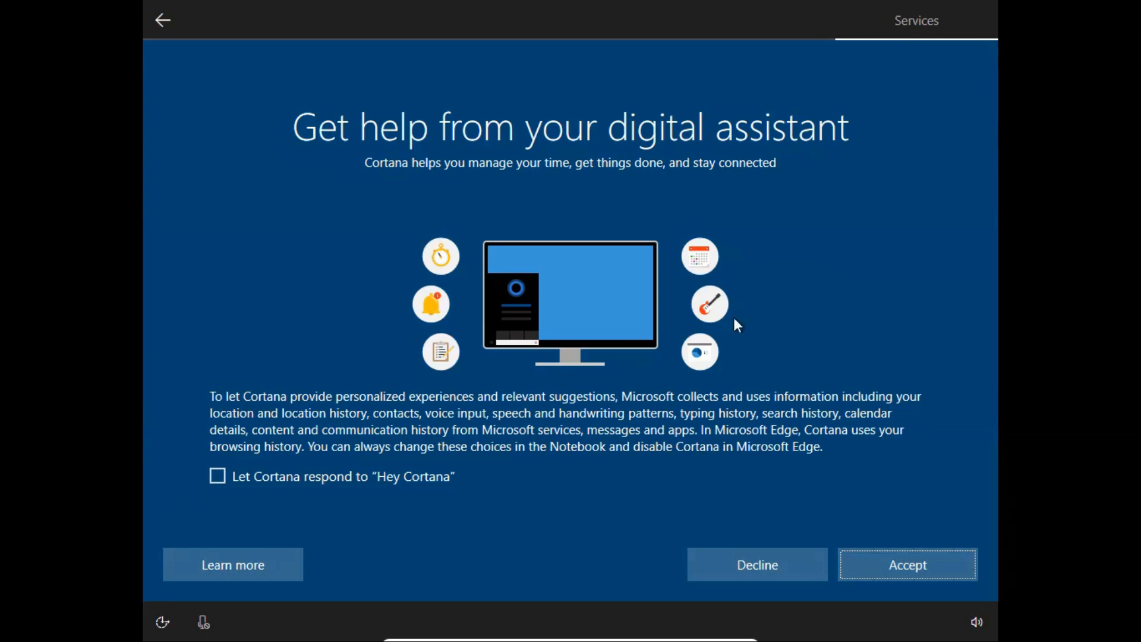
mouse_move(894, 540)
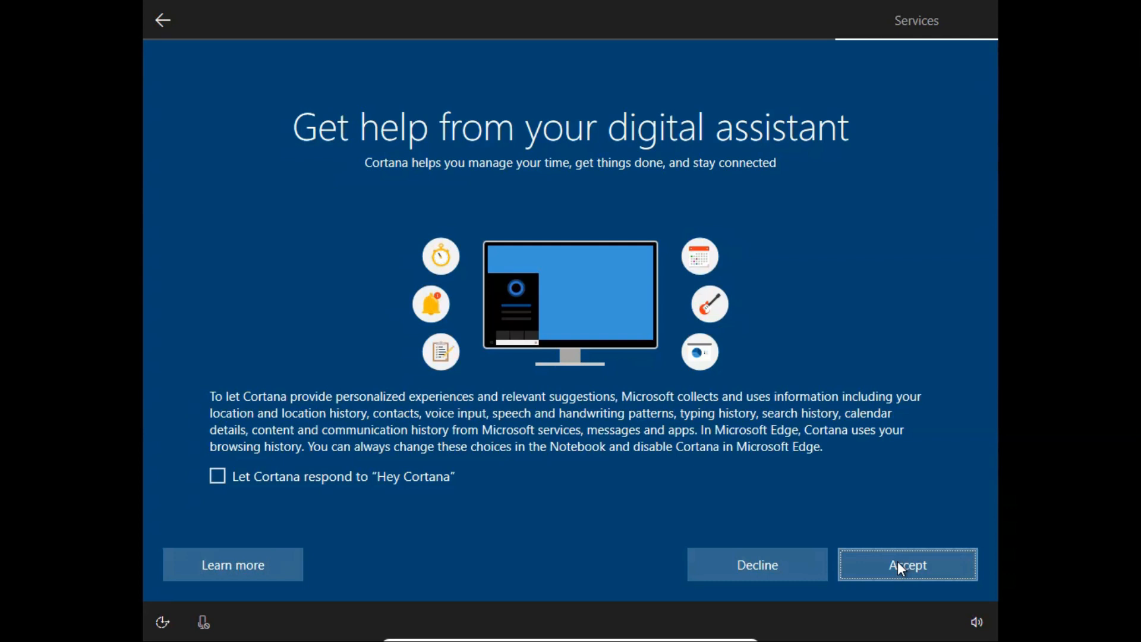
click(908, 565)
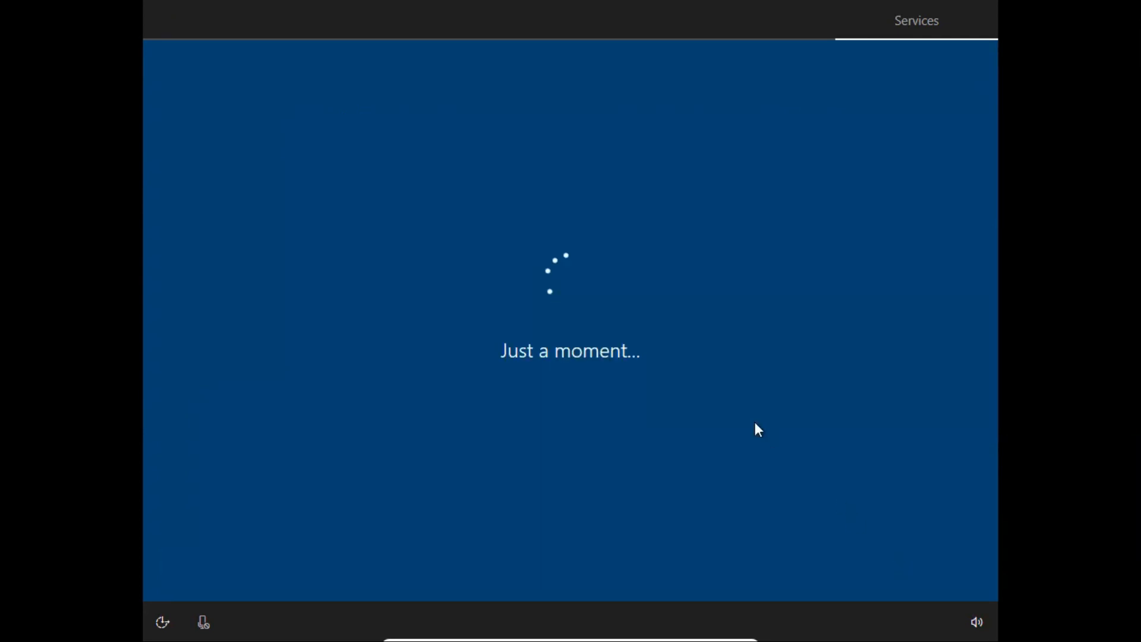
mouse_move(737, 413)
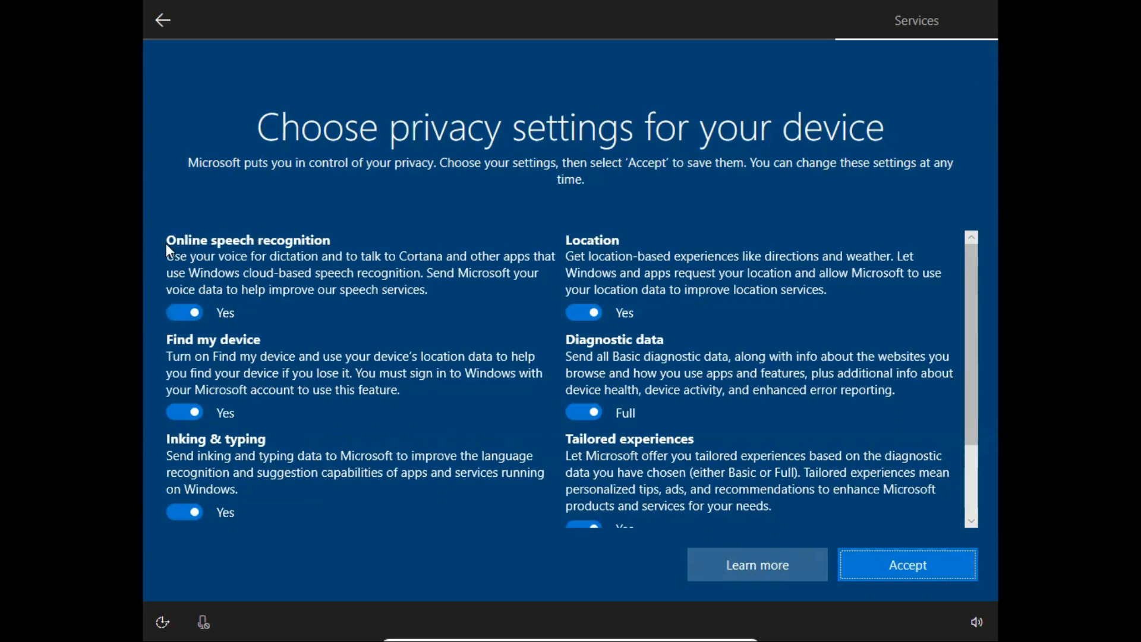
mouse_move(210, 262)
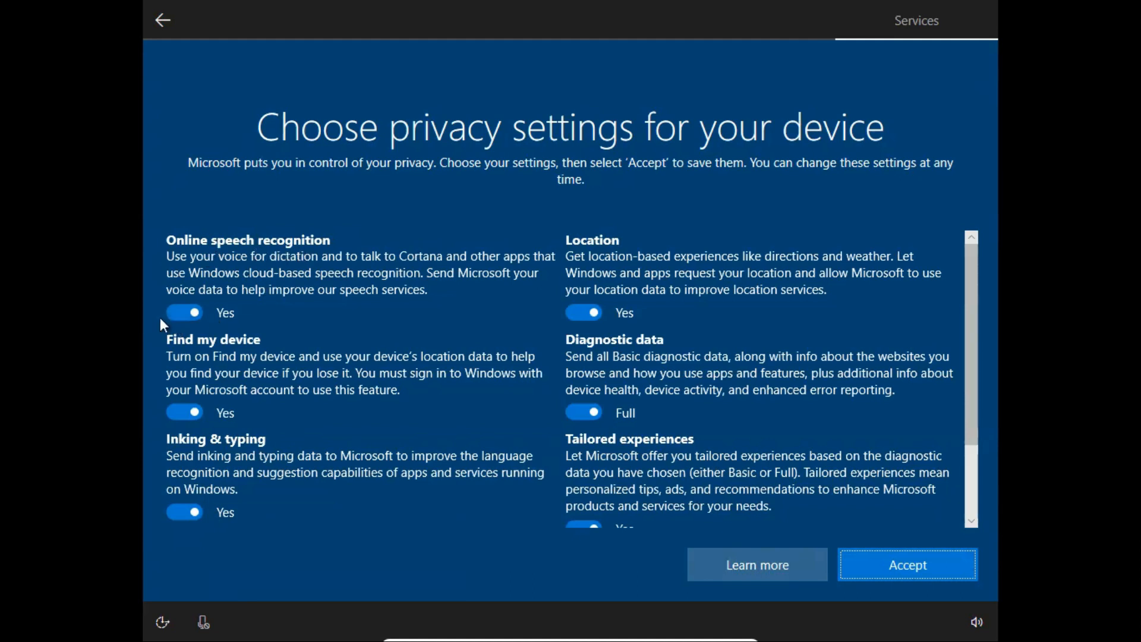
Step: Turn off speech recognition, Find my device, inking & typing, advertising ID and tailored experiences, set diagnostics to Basic, and accept
click(184, 313)
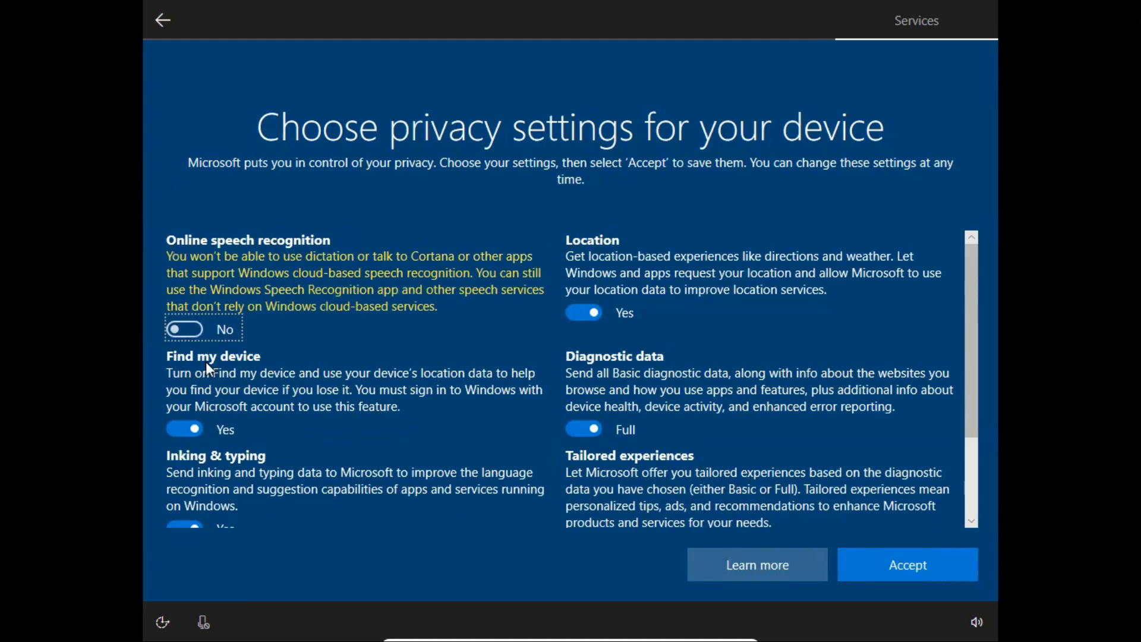
click(184, 429)
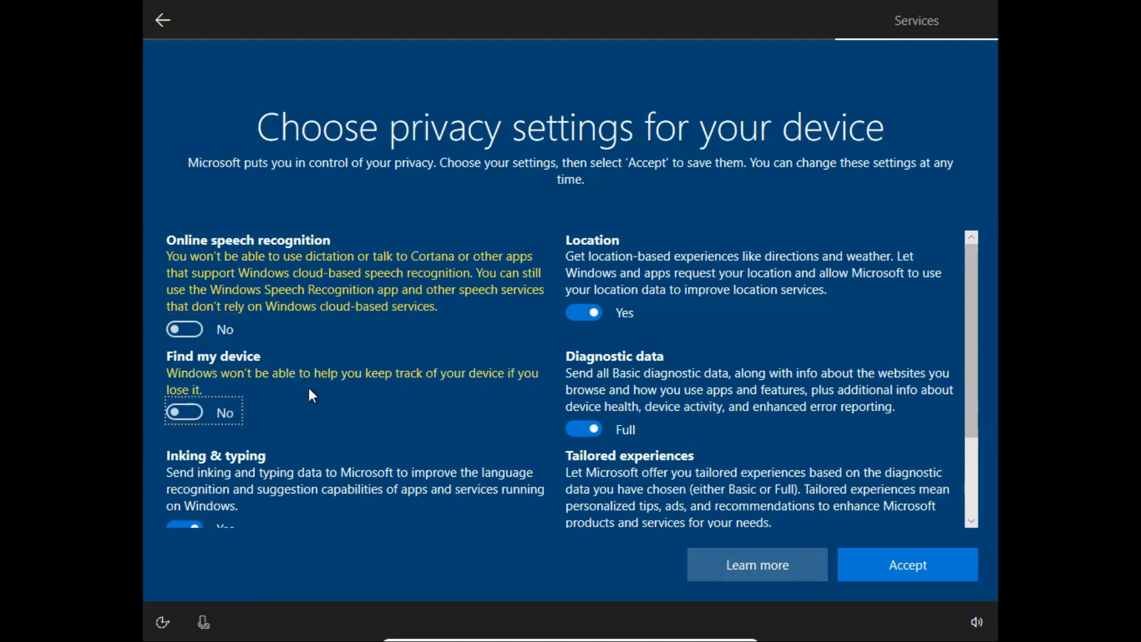
scroll(down, 3)
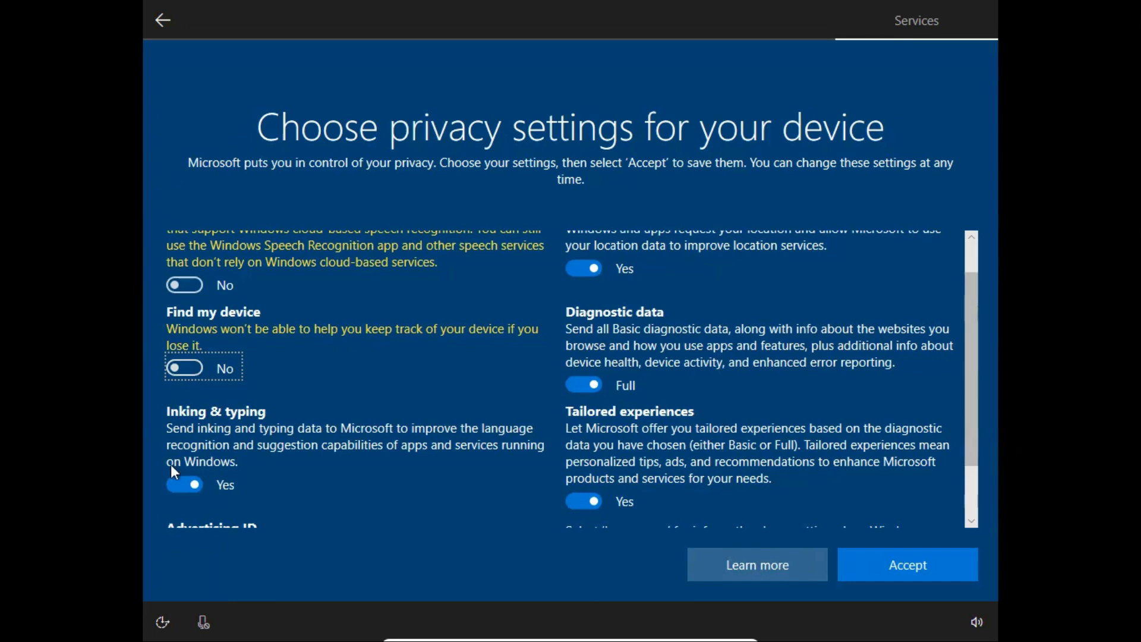
scroll(down, 3)
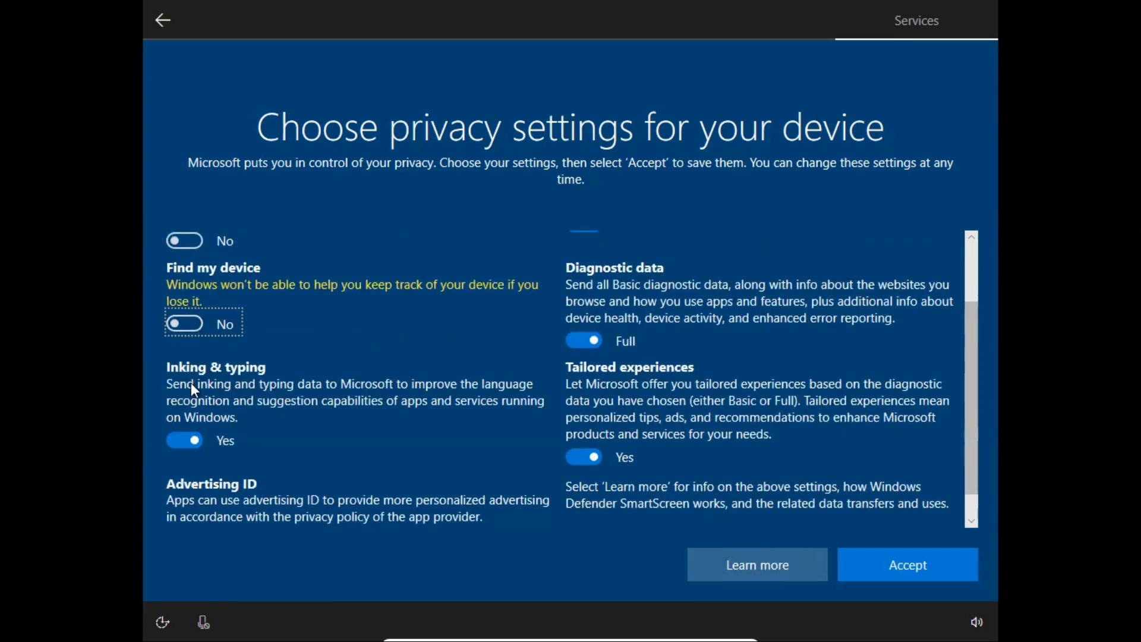
click(185, 440)
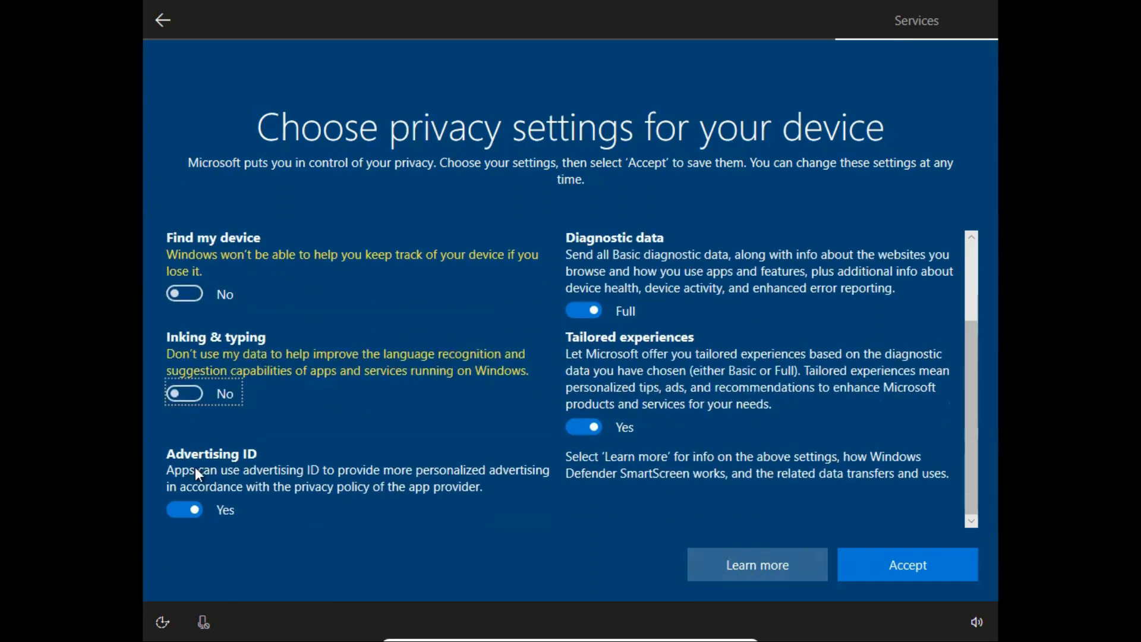
mouse_move(406, 491)
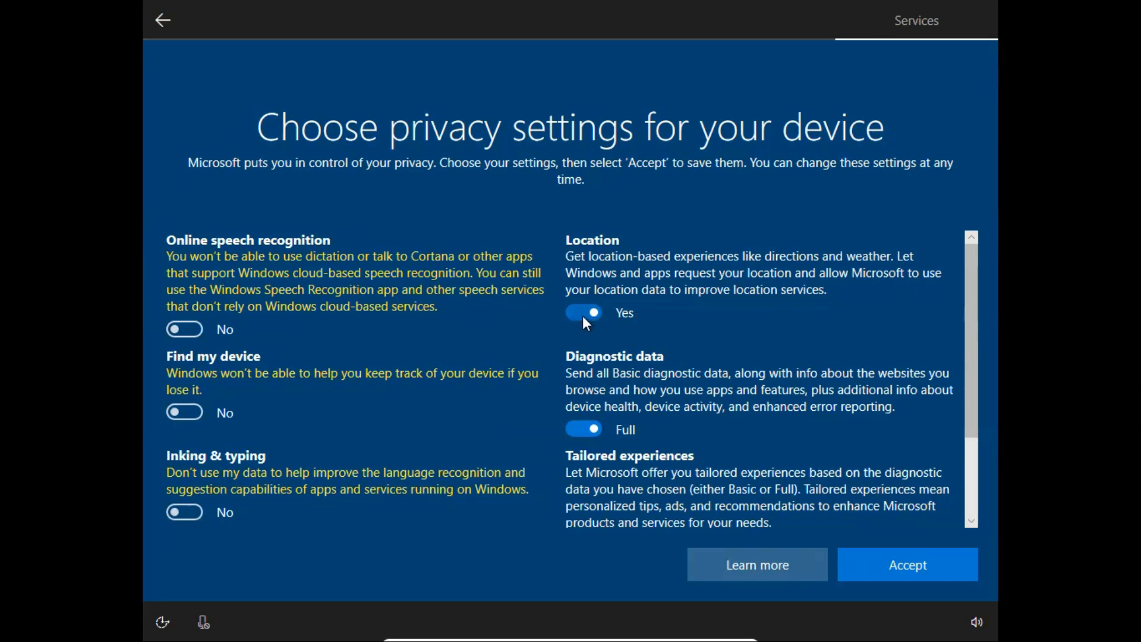
scroll(down, 3)
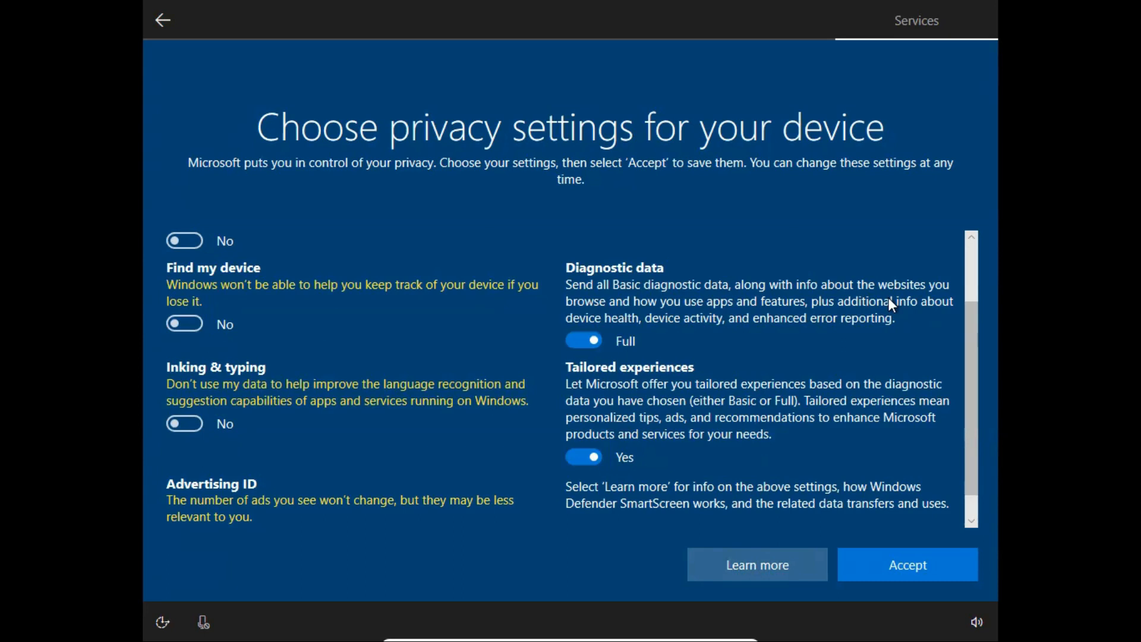
mouse_move(894, 298)
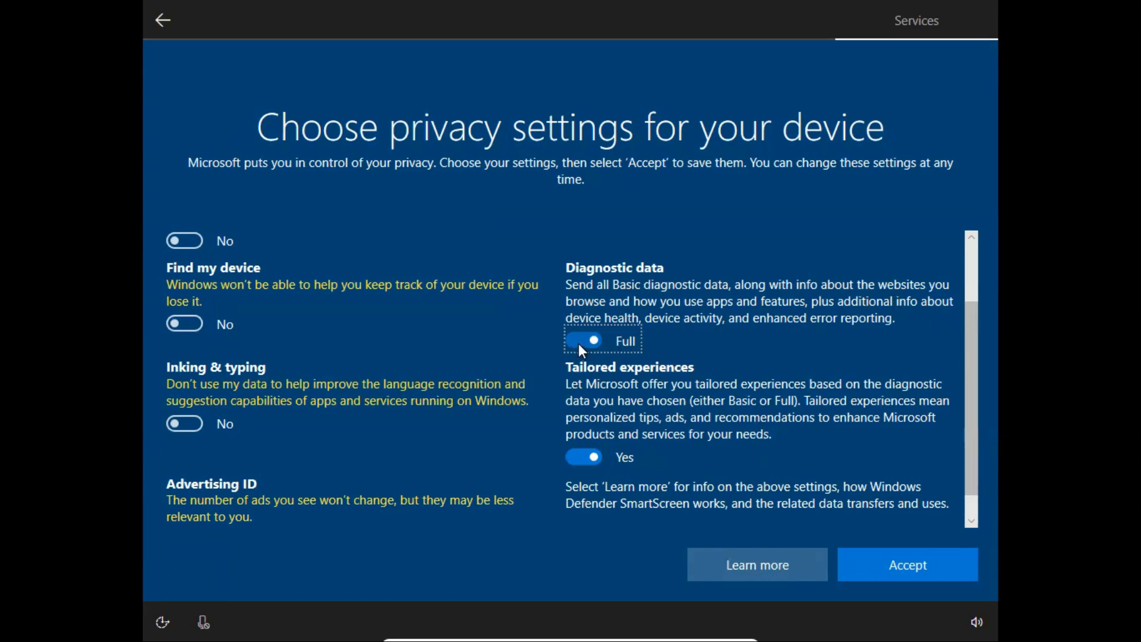
click(583, 340)
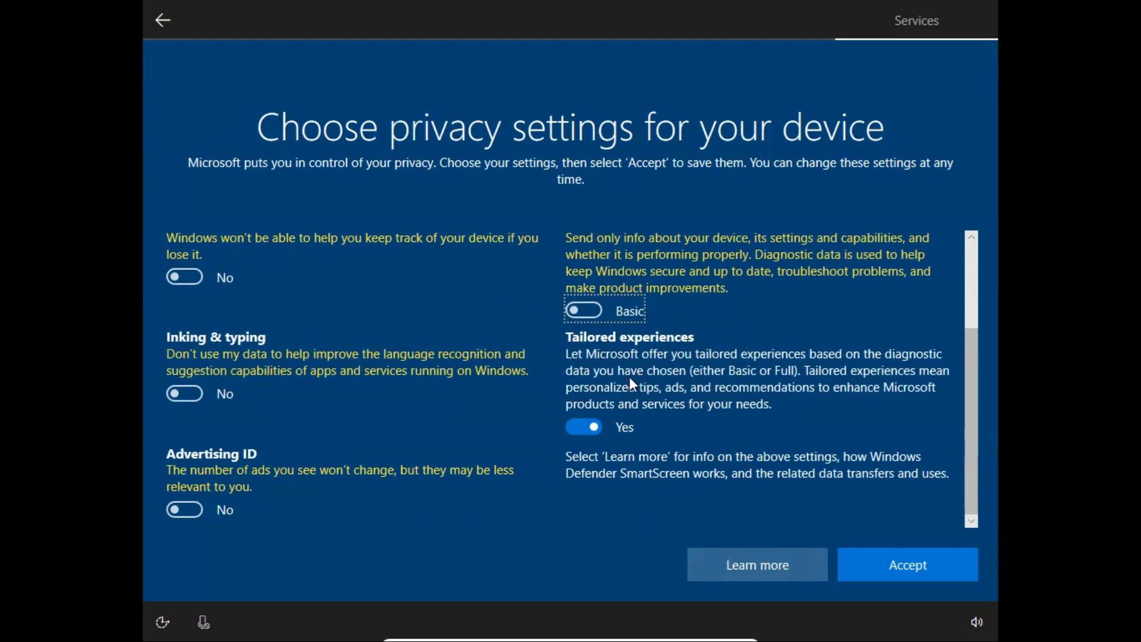
click(584, 427)
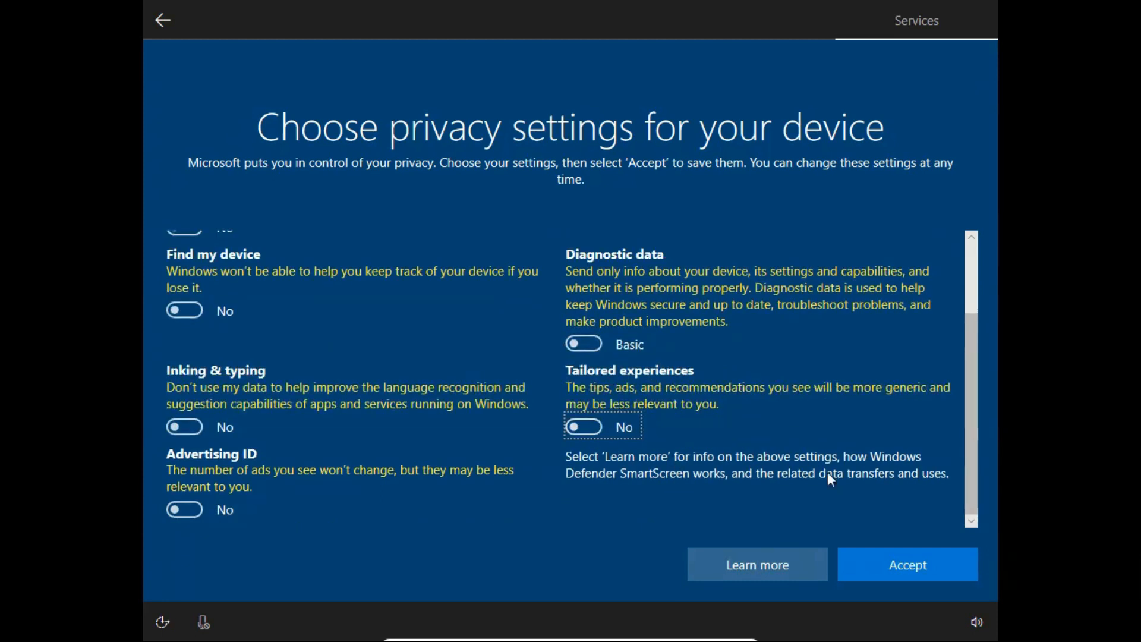
click(907, 564)
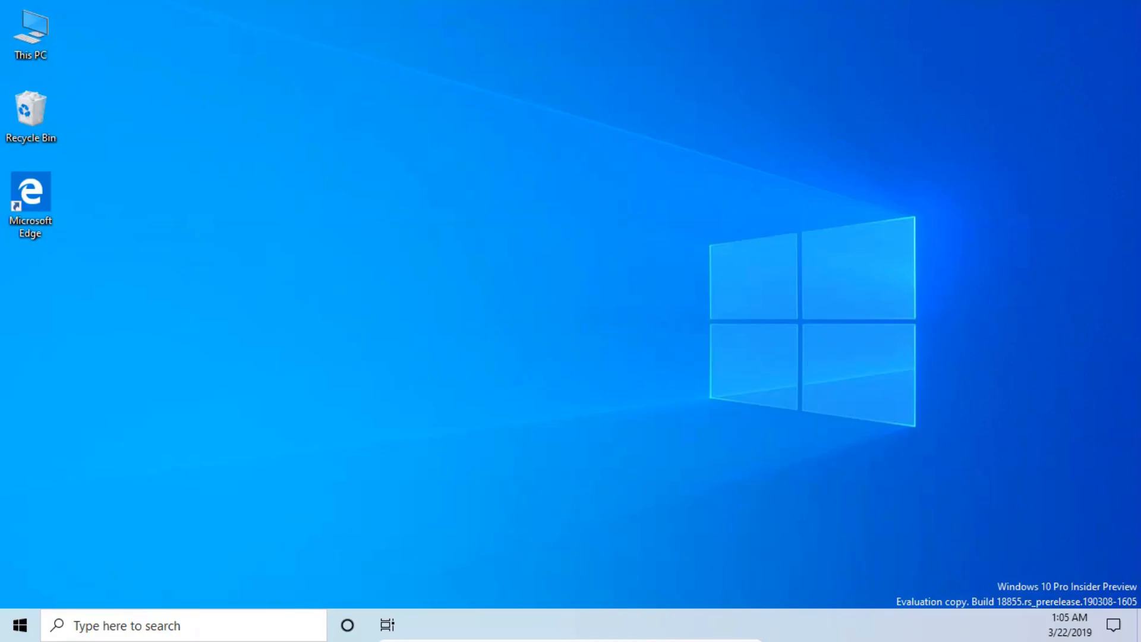
Step: Click on the freshly loaded Windows 10 desktop once setup completes
click(360, 403)
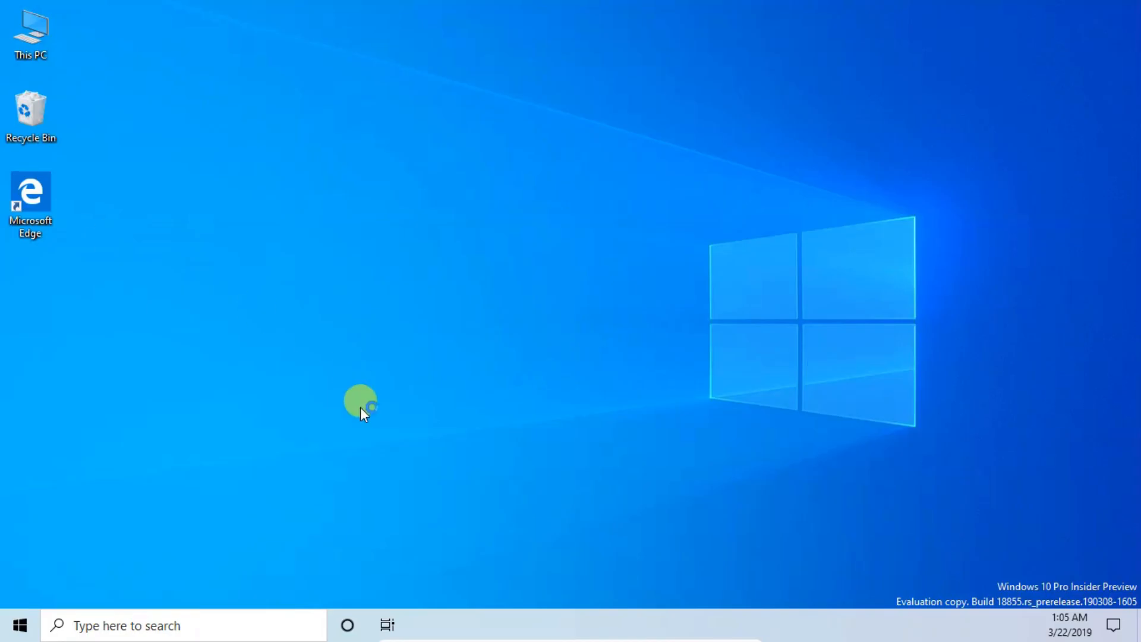
mouse_move(1048, 576)
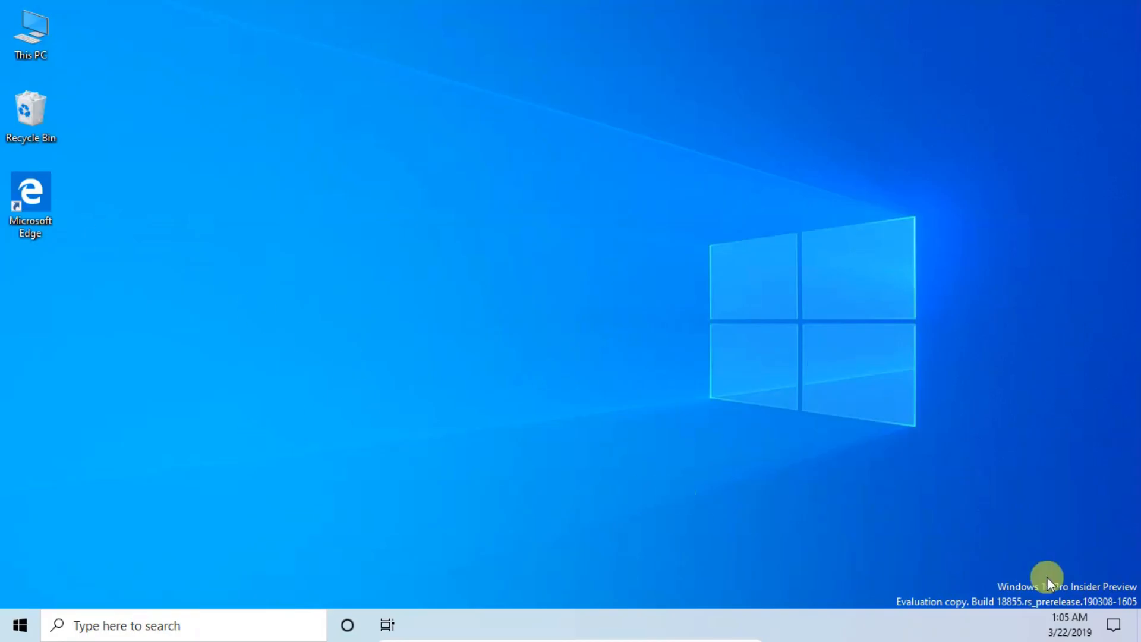
mouse_move(1005, 600)
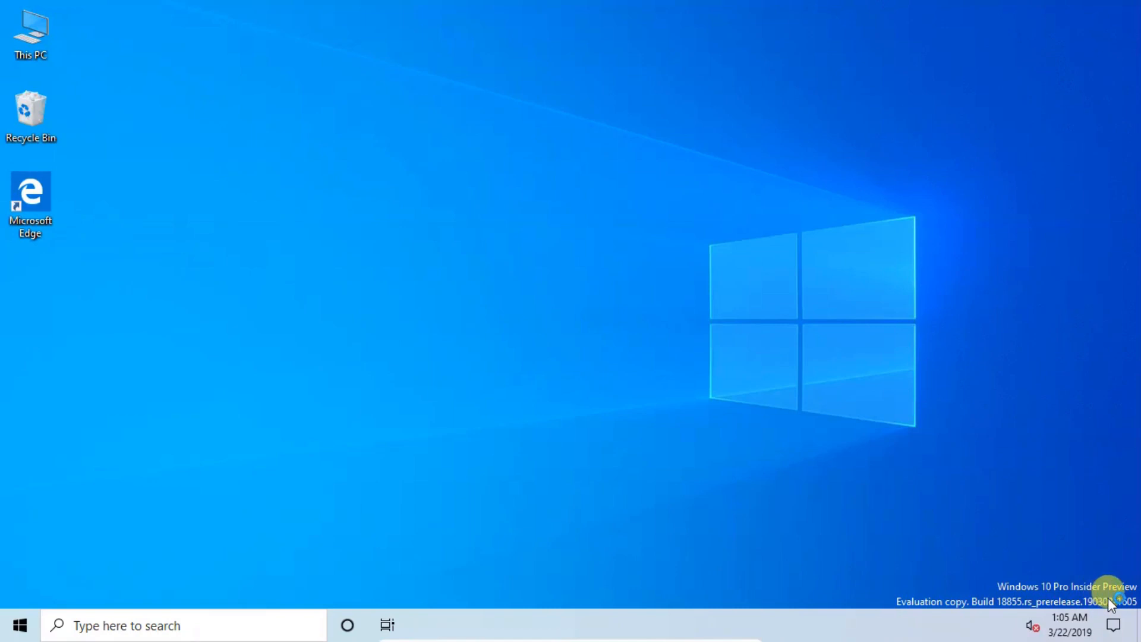
mouse_move(558, 529)
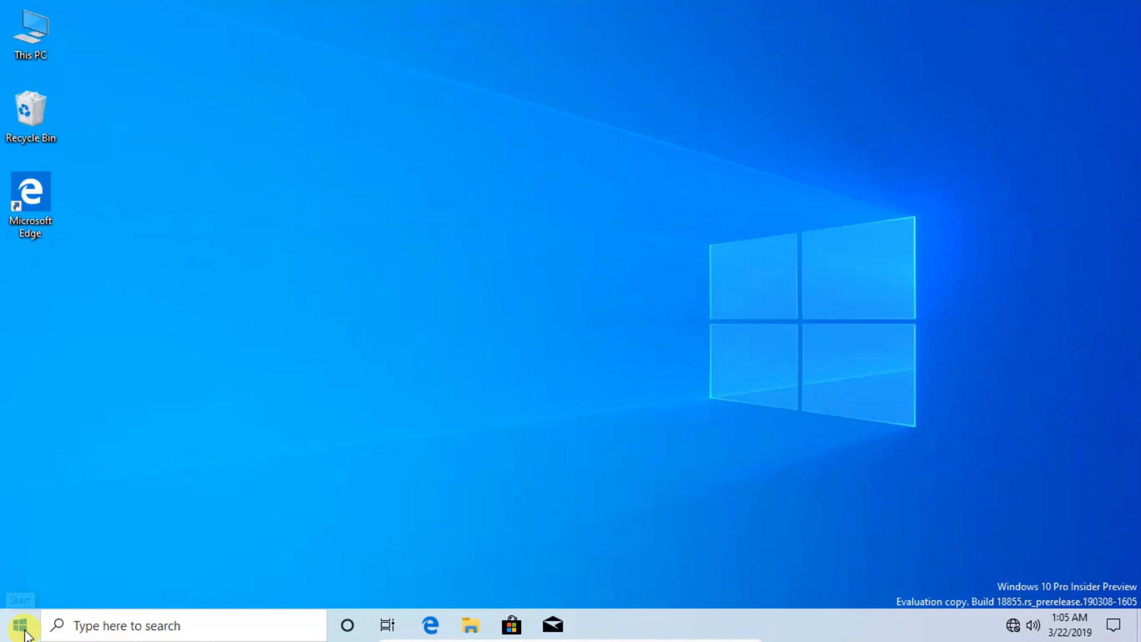
Step: Search the Start menu for 'about your PC' so the About settings page is the best match
click(12, 625)
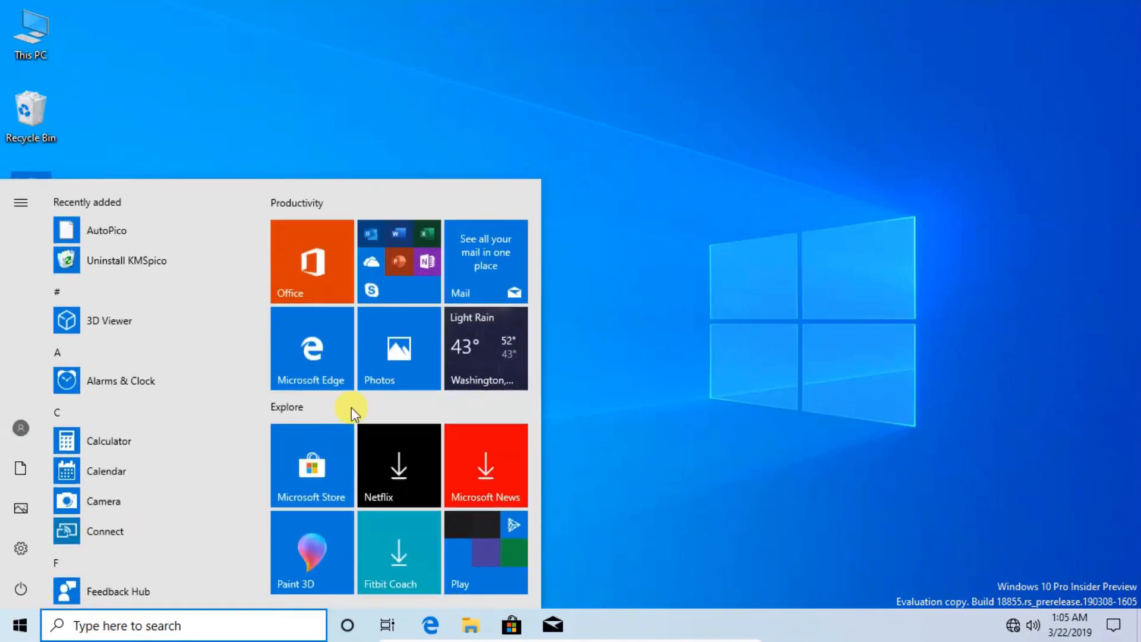
text(a)
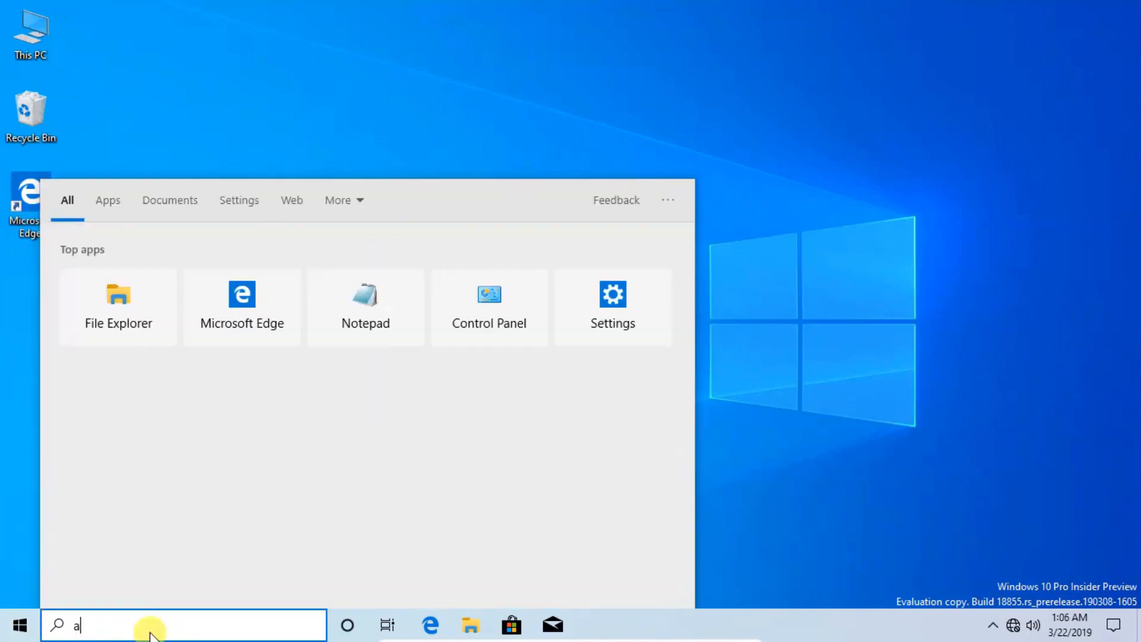
text(bout your pc)
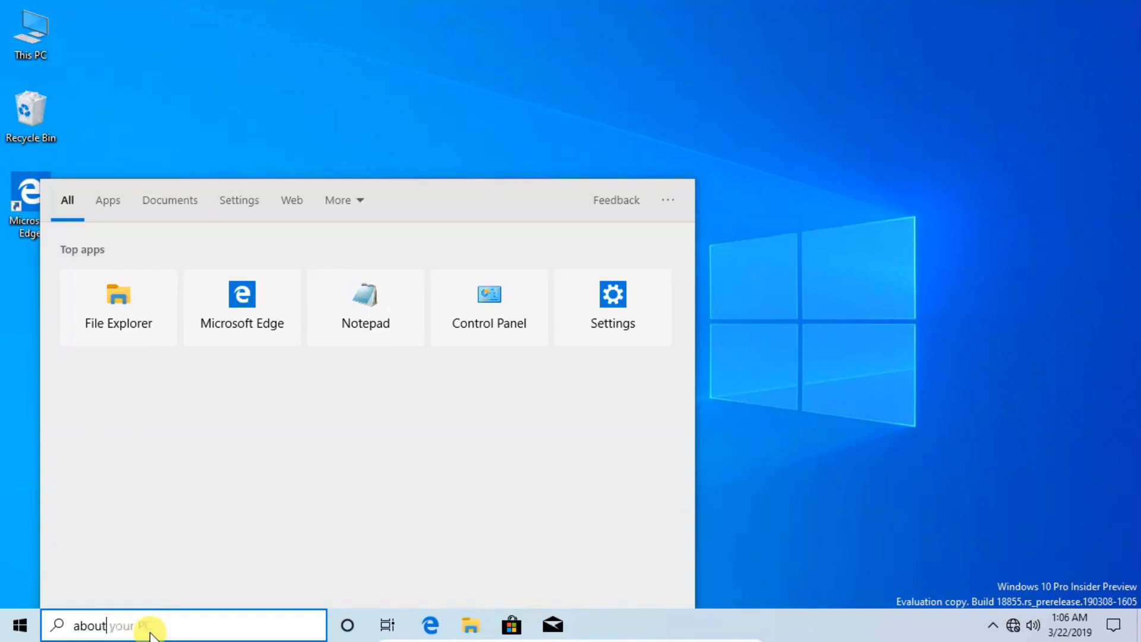
text(about your PC)
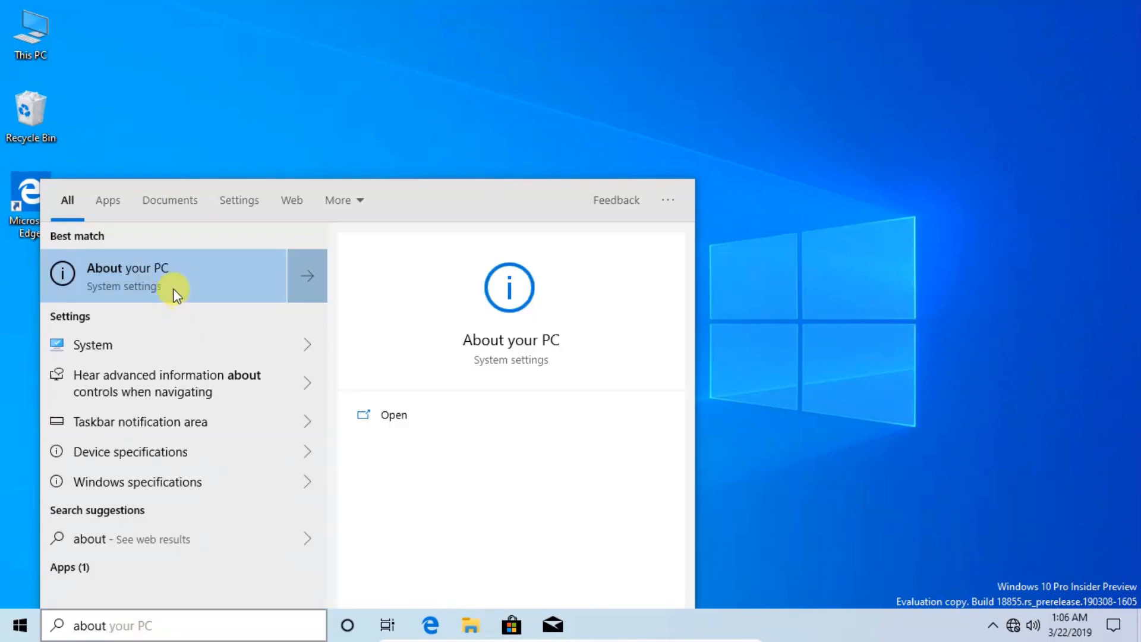
mouse_move(428, 306)
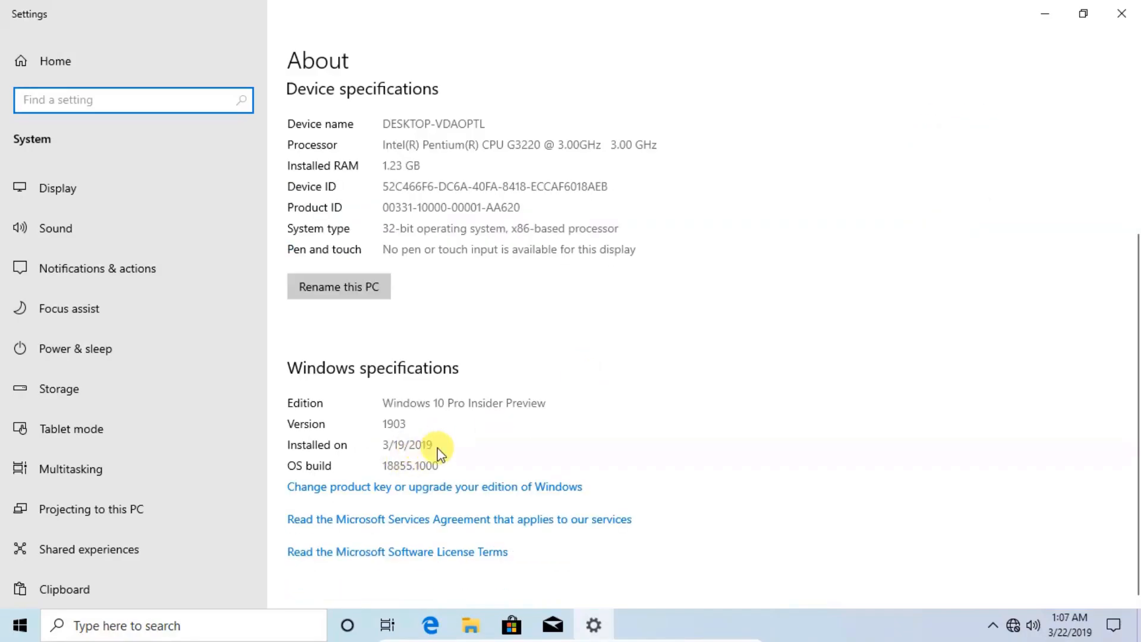
mouse_move(548, 464)
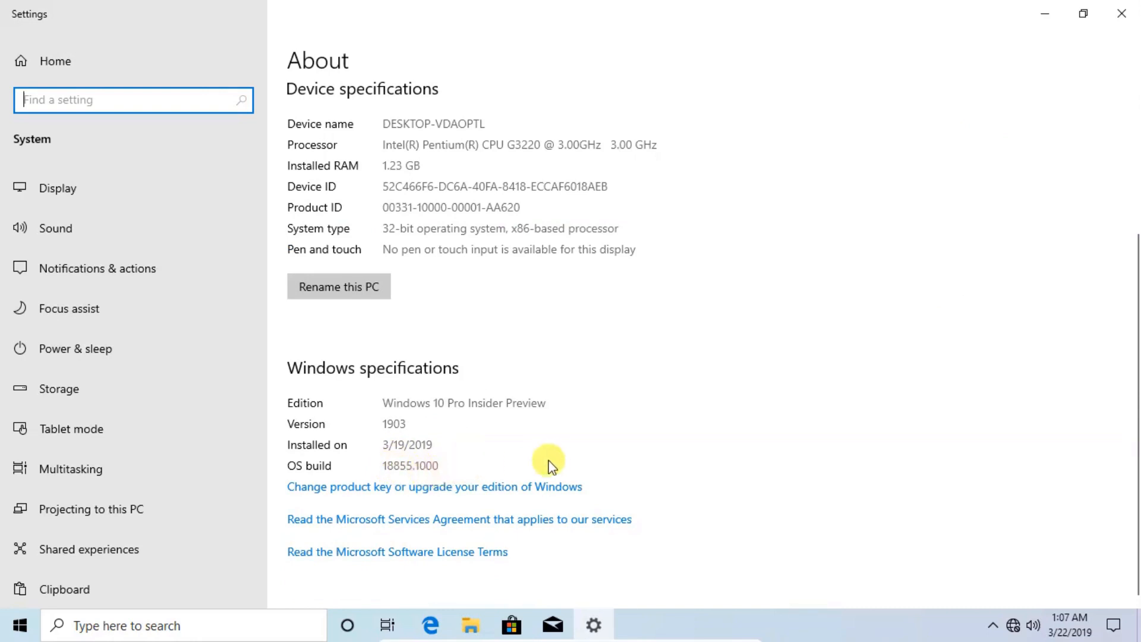